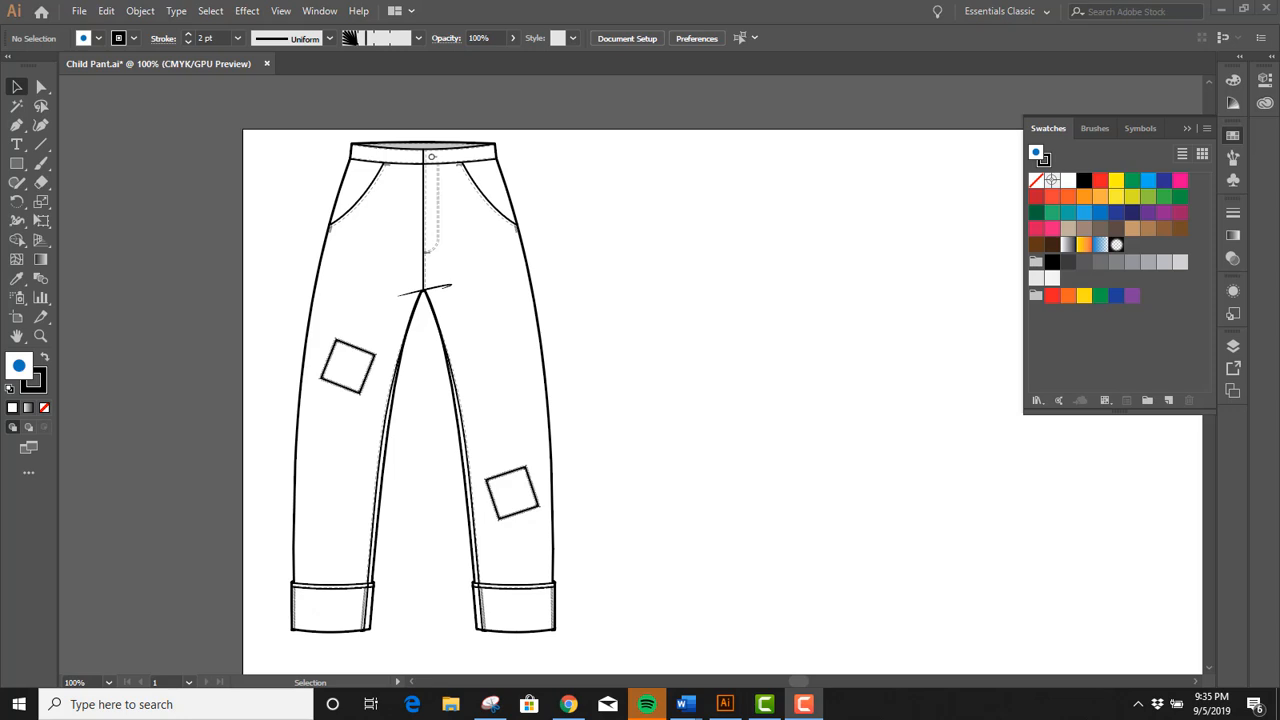
mouse_move(1100, 527)
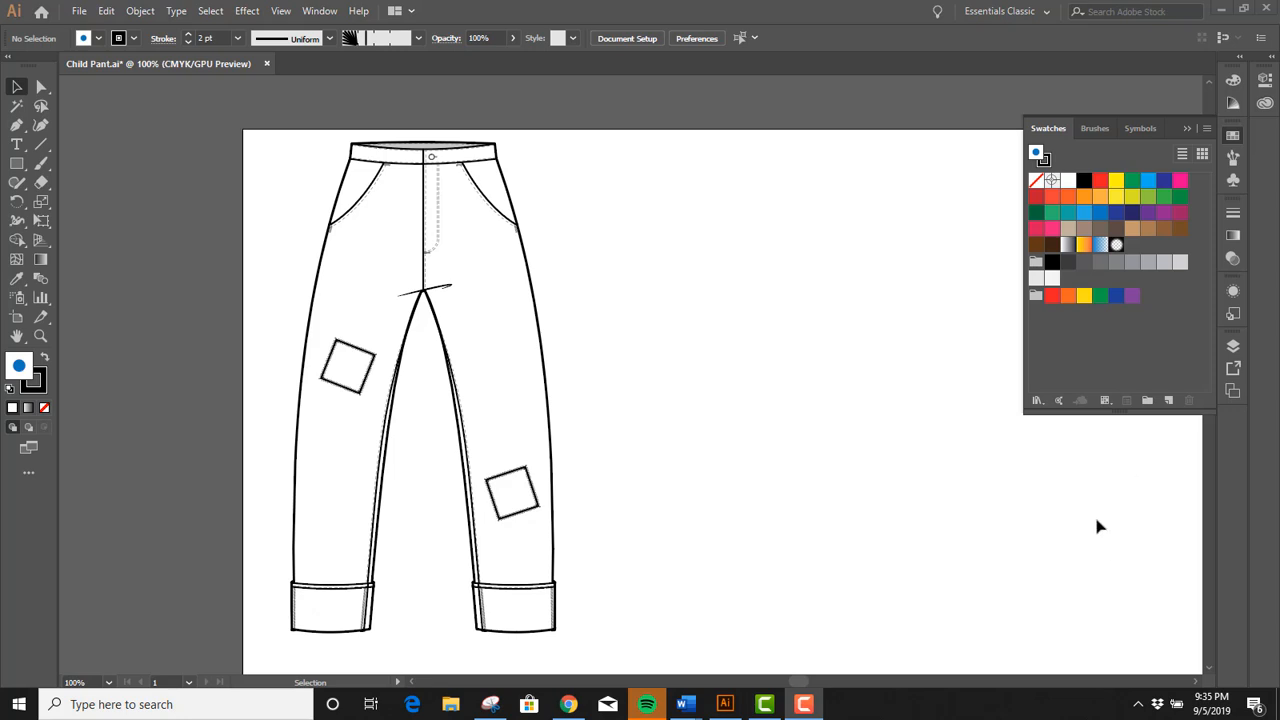
mouse_move(770, 290)
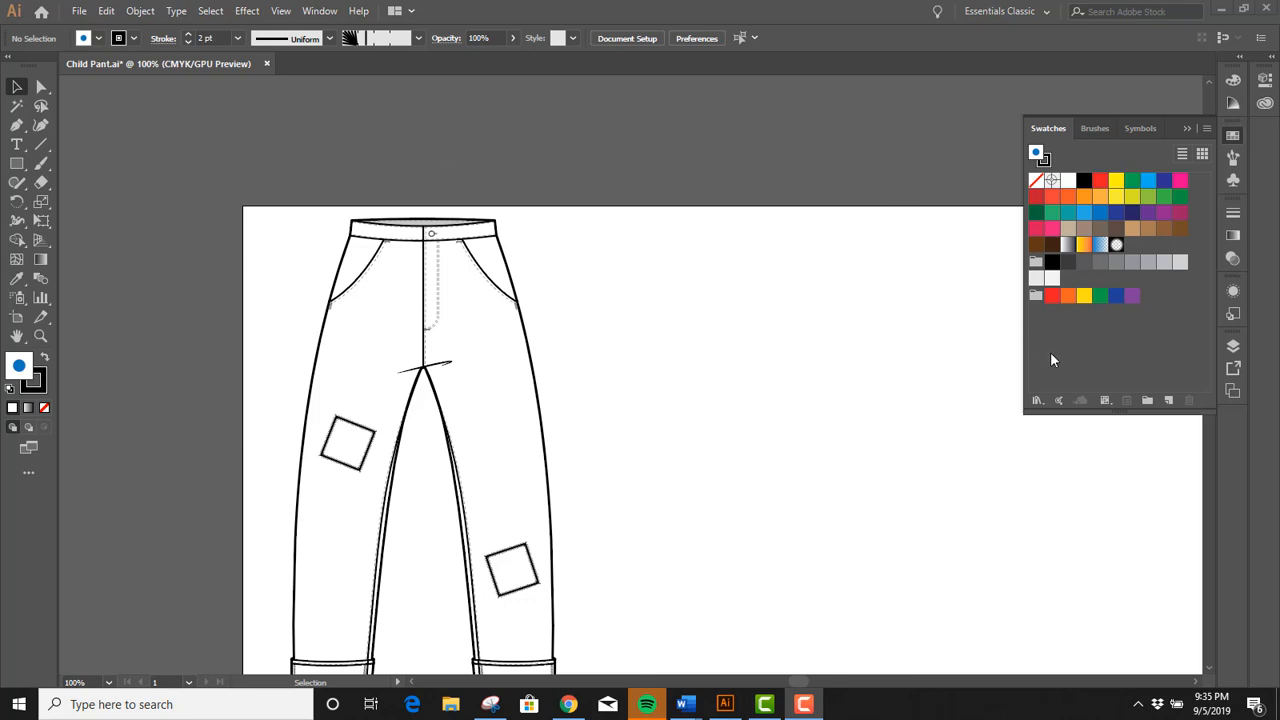
mouse_move(1155, 370)
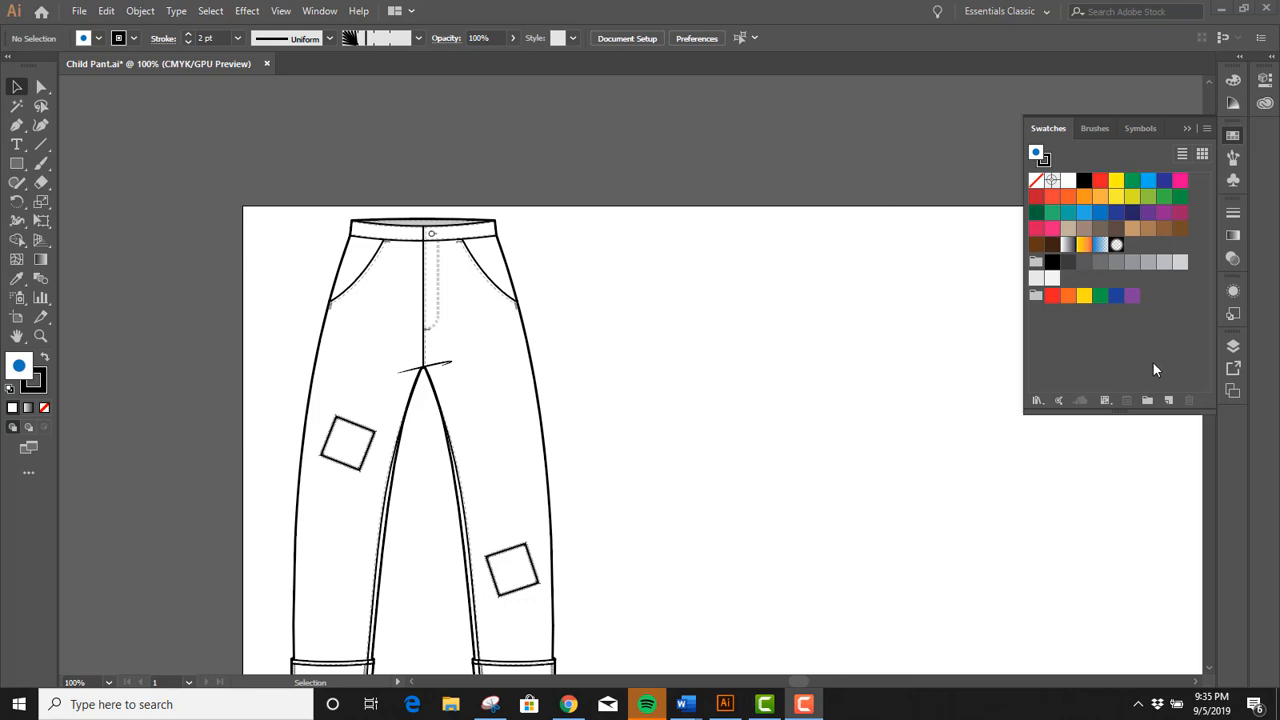
mouse_move(1233, 236)
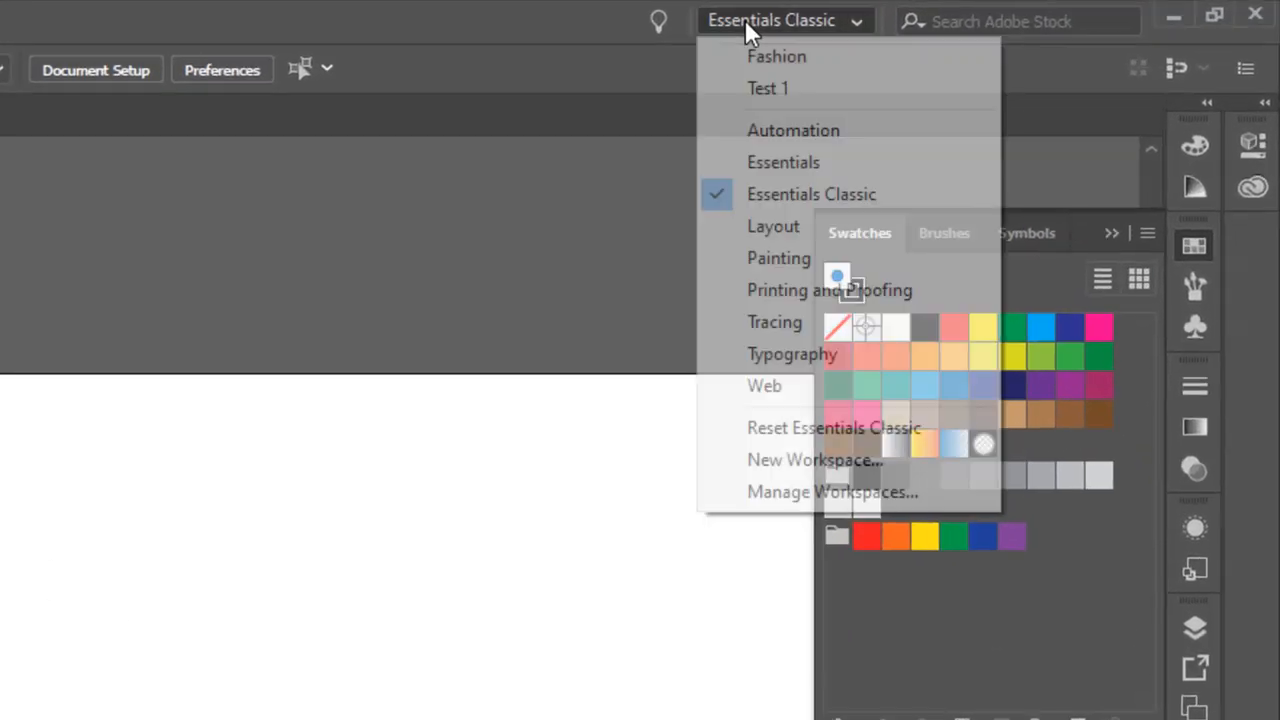
mouse_move(809, 195)
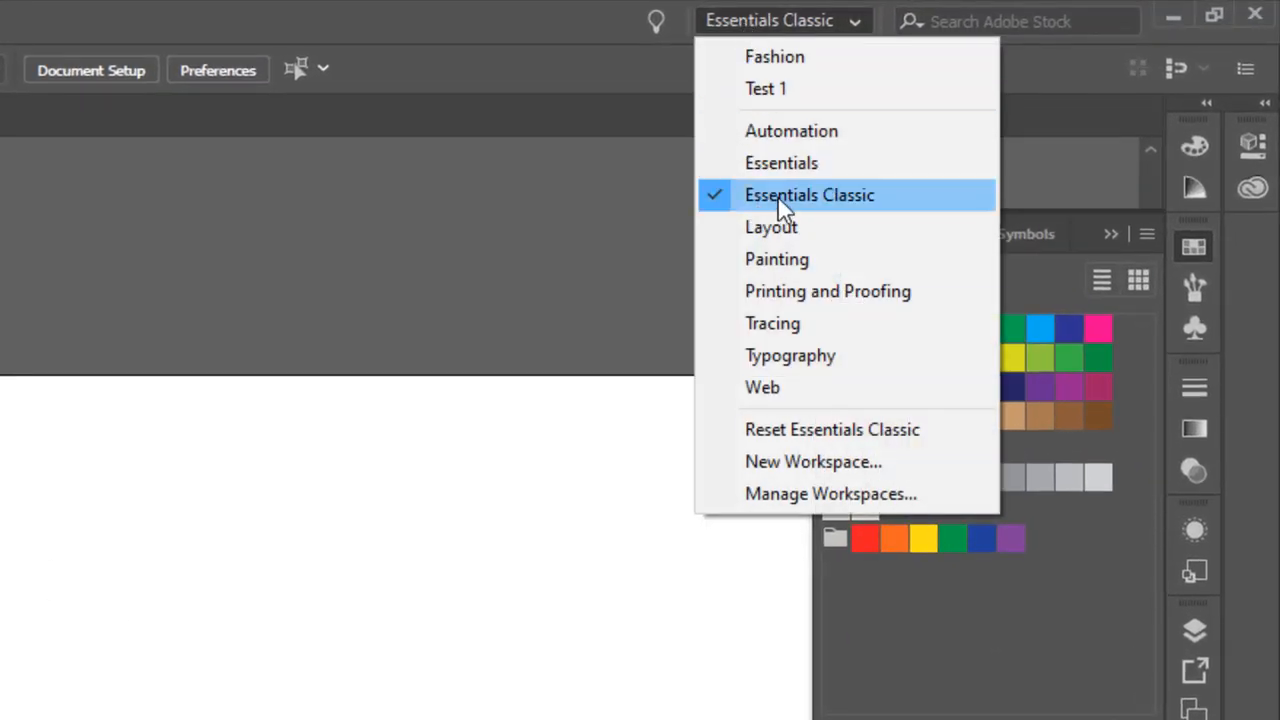
- Switch to the Essentials Classic workspace and pull the Swatches tab into a floating panel
left_click(809, 195)
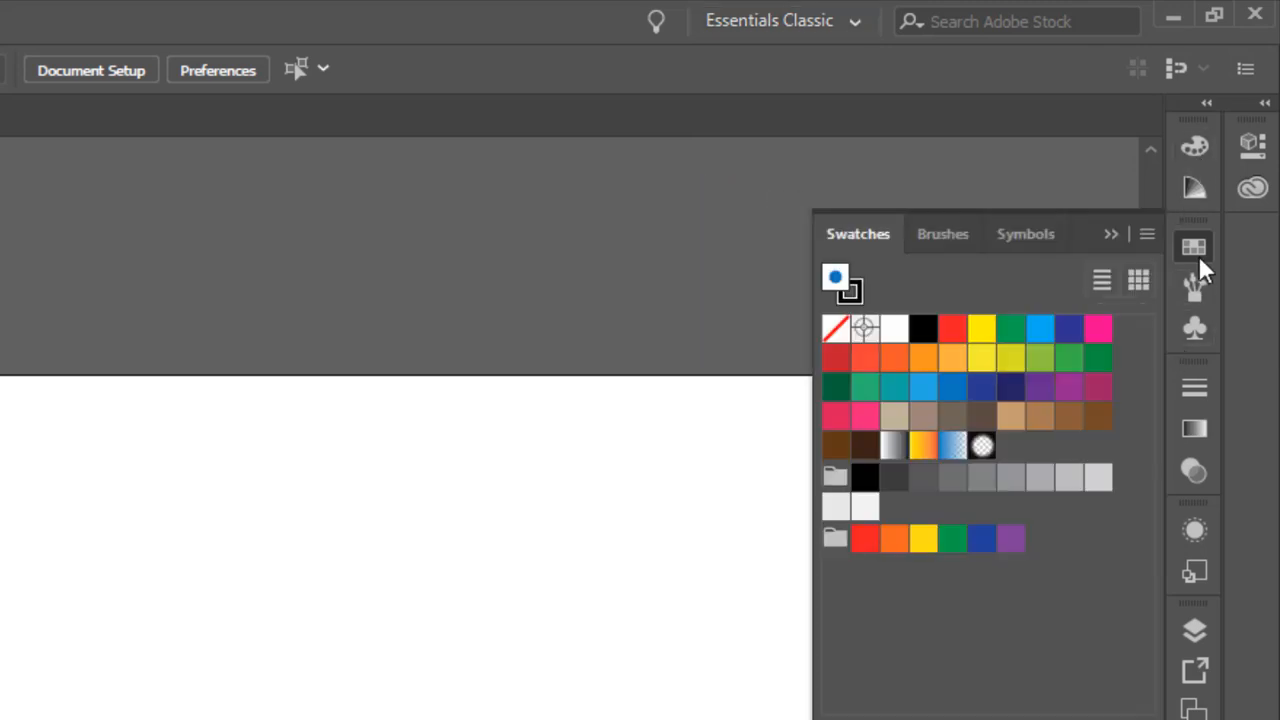
mouse_move(1194, 247)
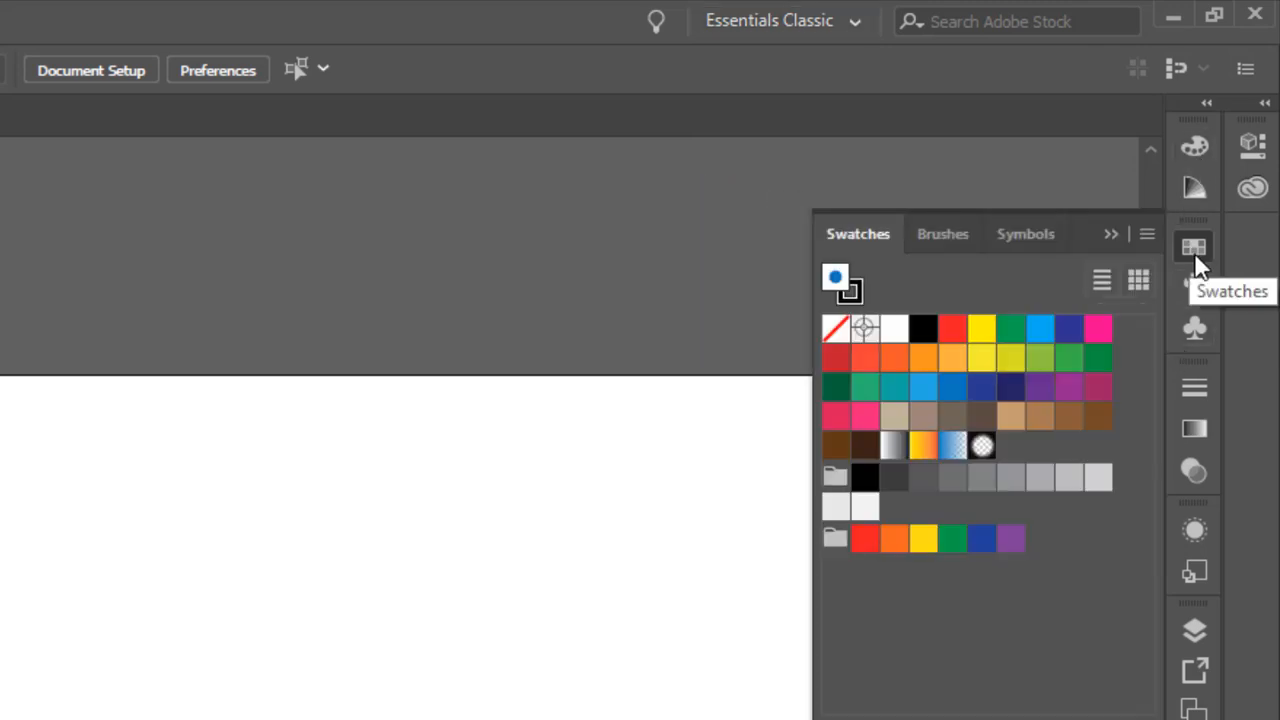
mouse_move(867, 234)
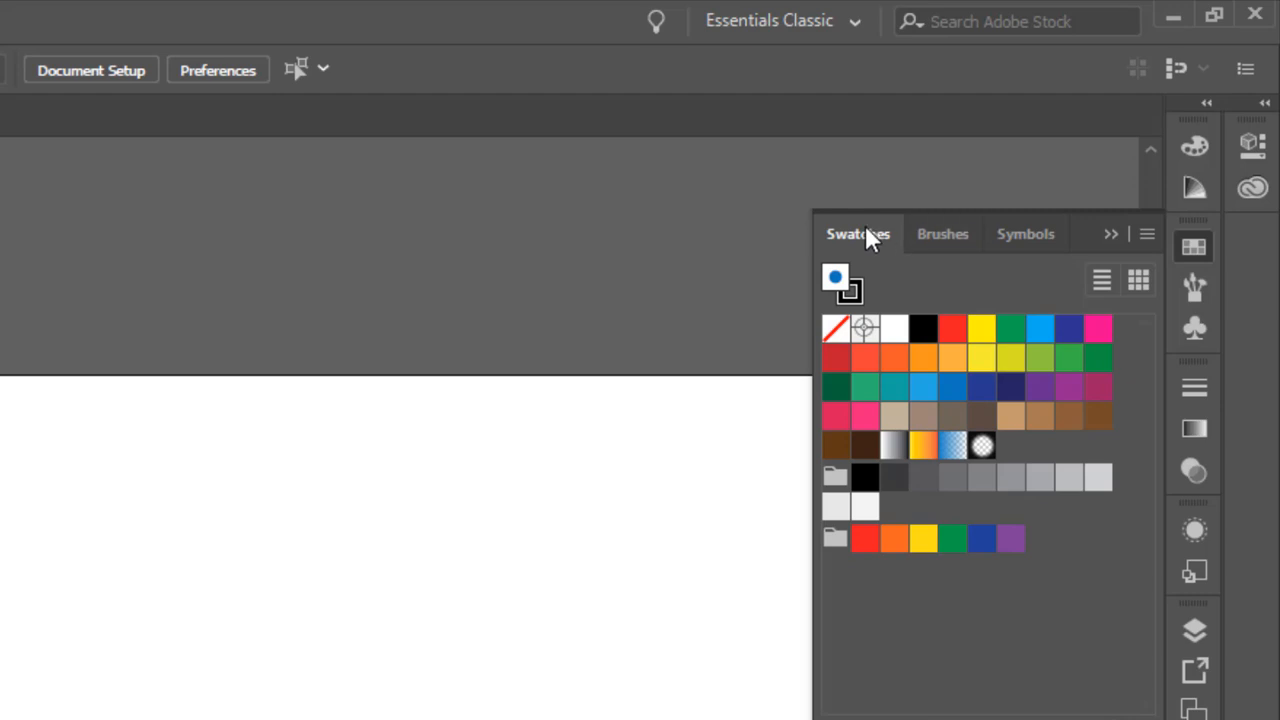
left_click_drag(858, 233, 480, 225)
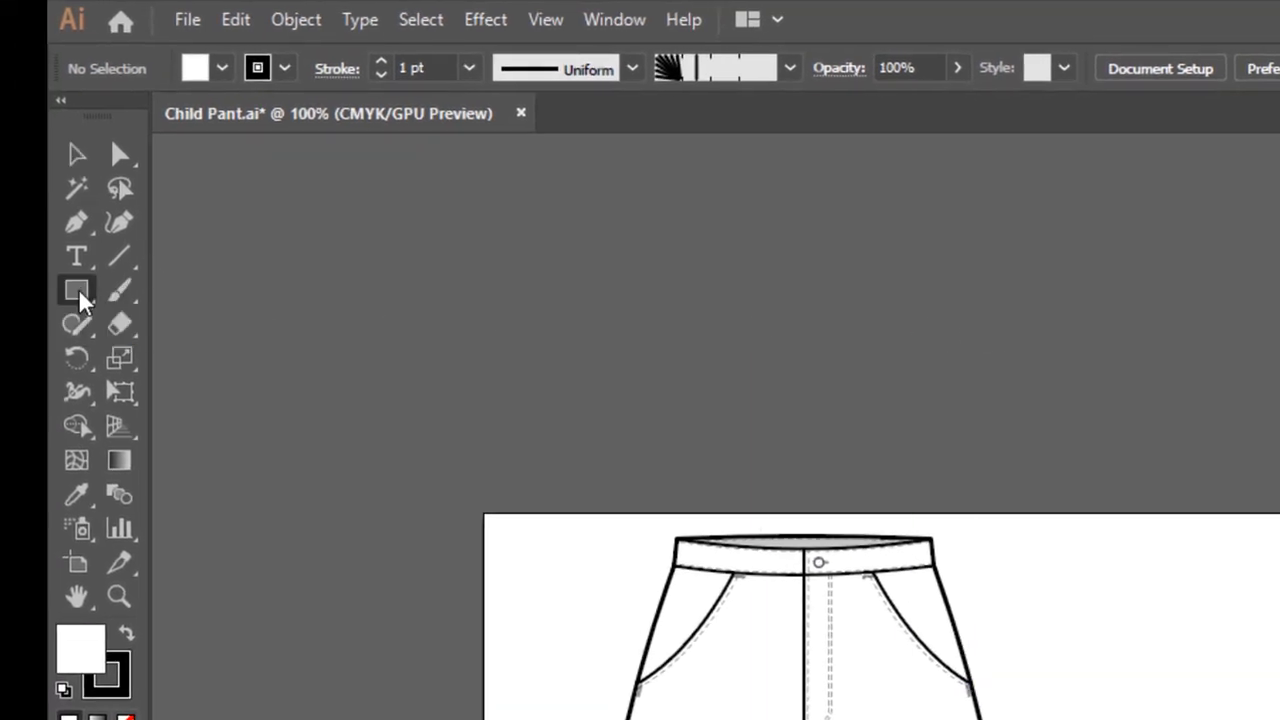
- Draw a small white square with a centred dark blue circle, then select both for outline removal
left_click(77, 289)
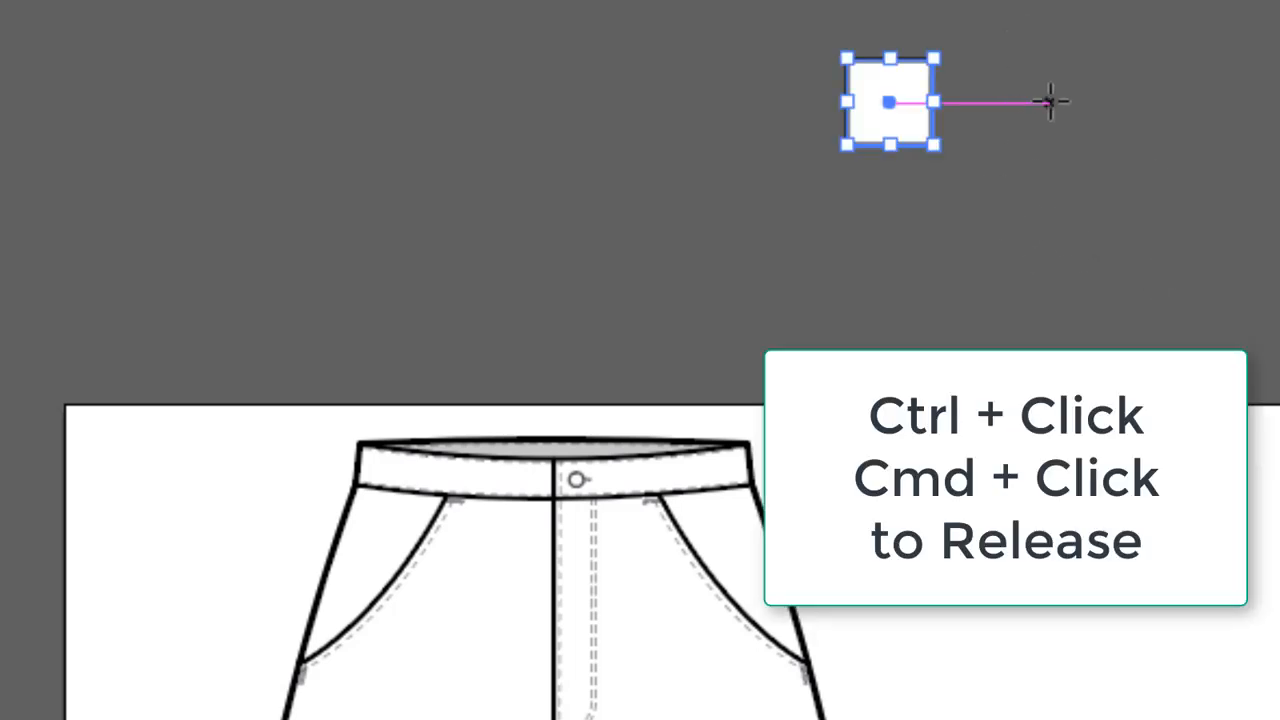
left_click(1050, 102)
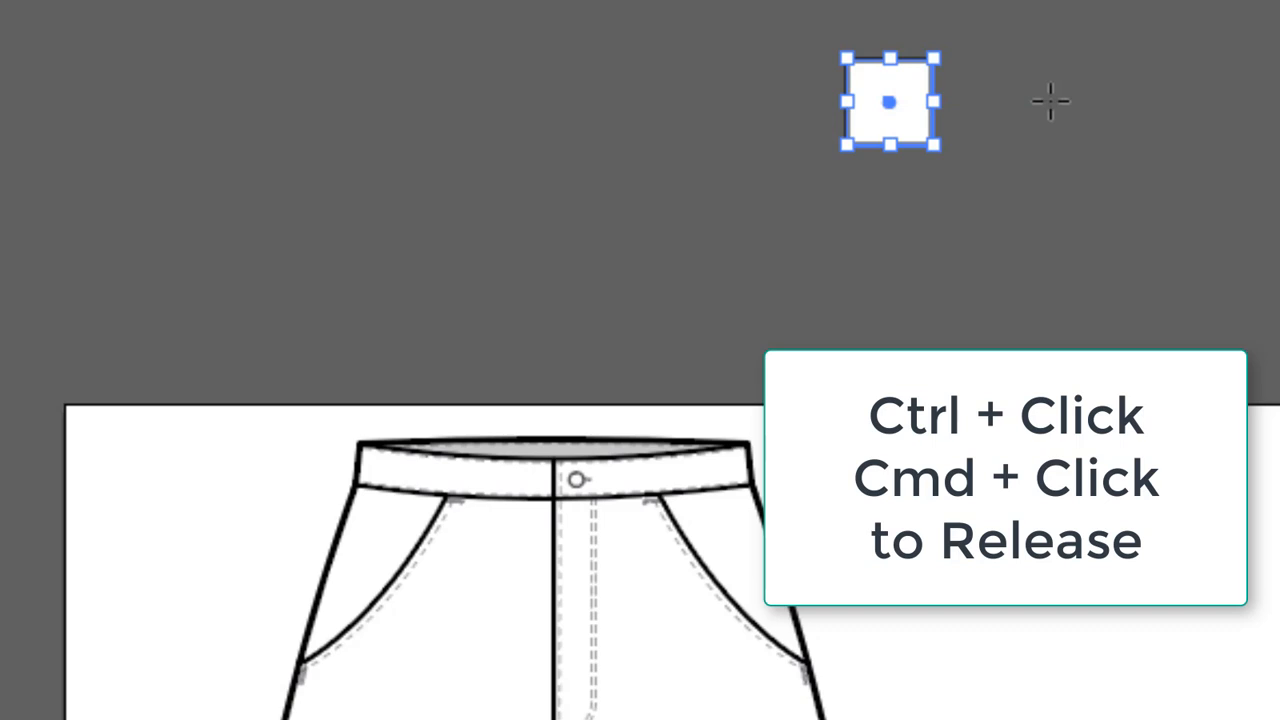
mouse_move(1015, 108)
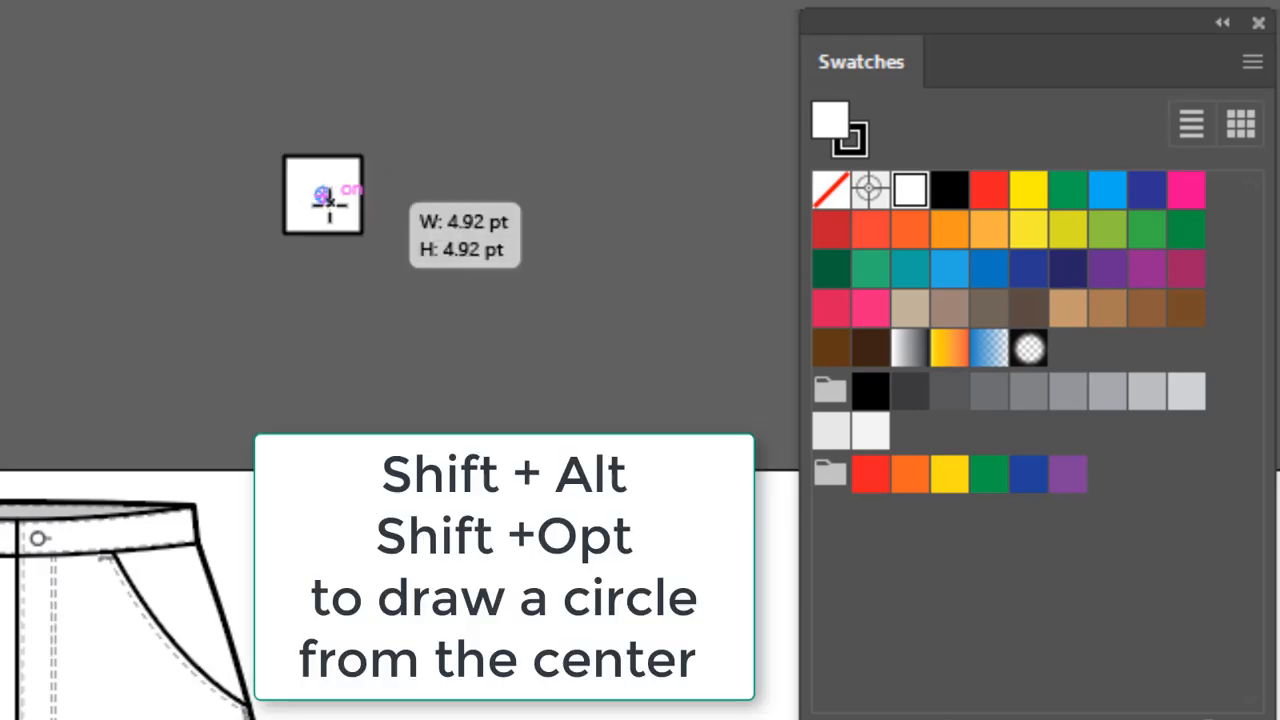
left_click_drag(322, 195, 340, 210)
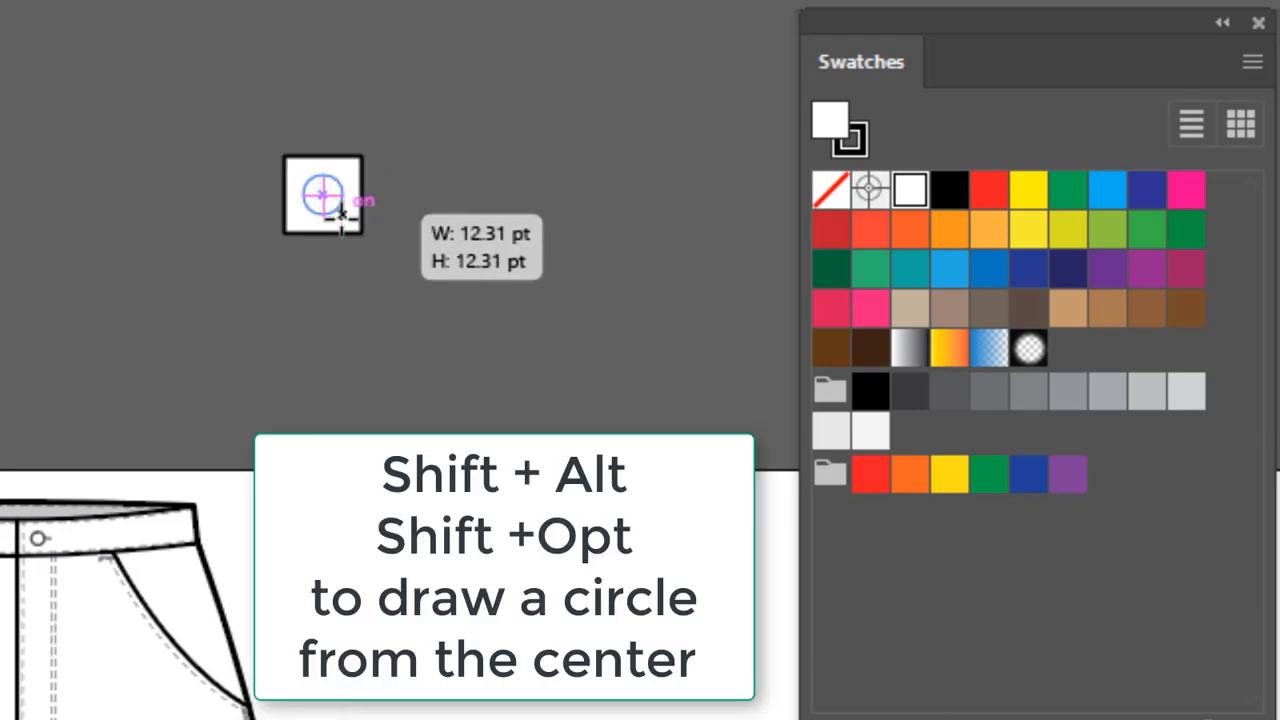
left_click_drag(322, 195, 438, 215)
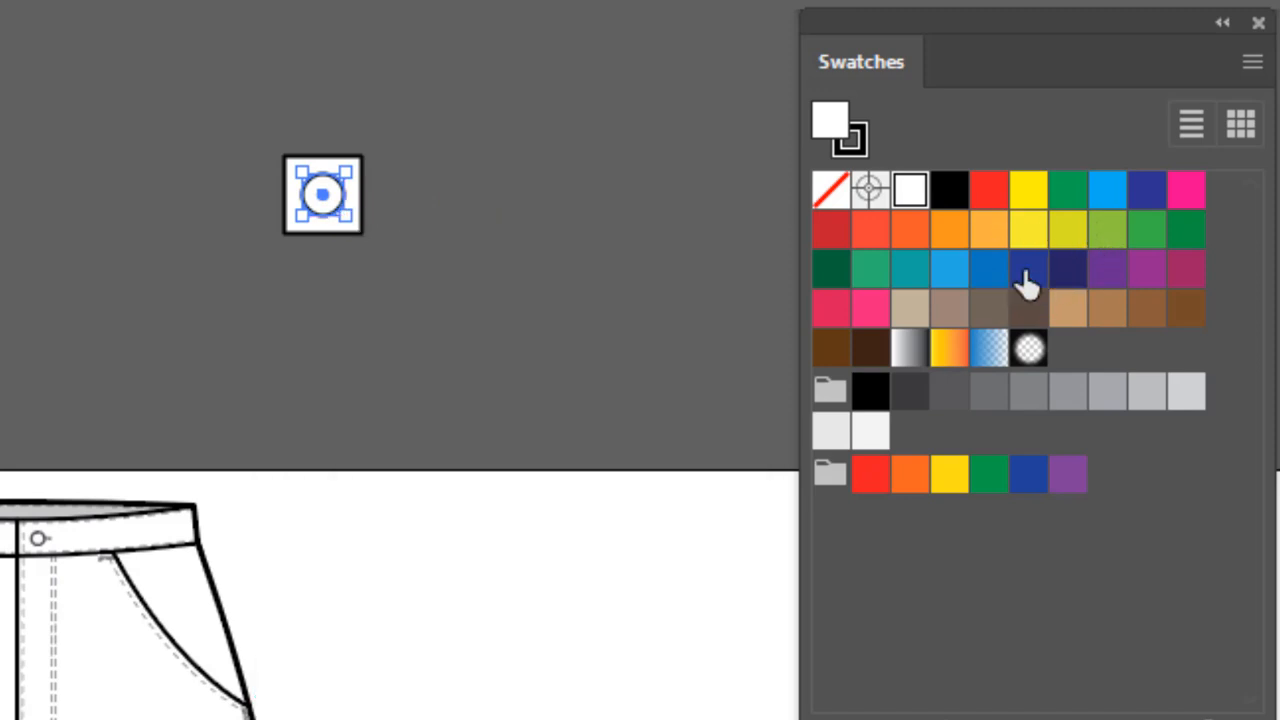
left_click(1028, 268)
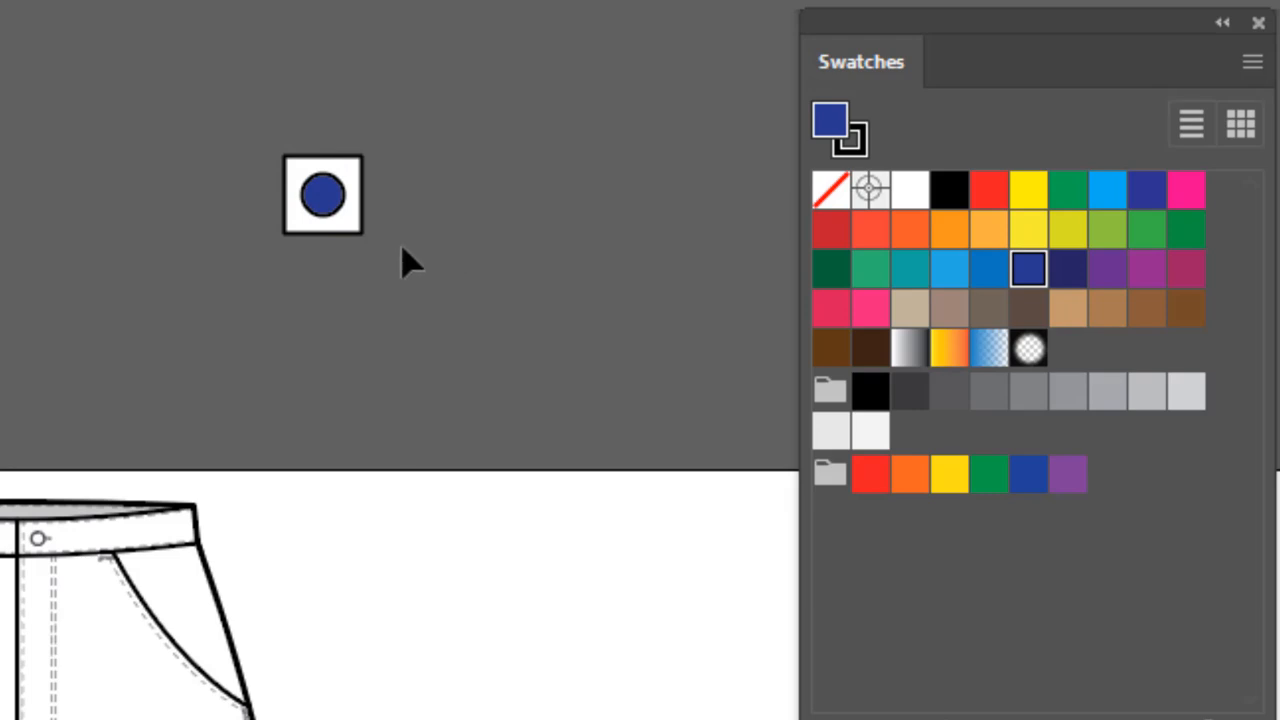
mouse_move(427, 238)
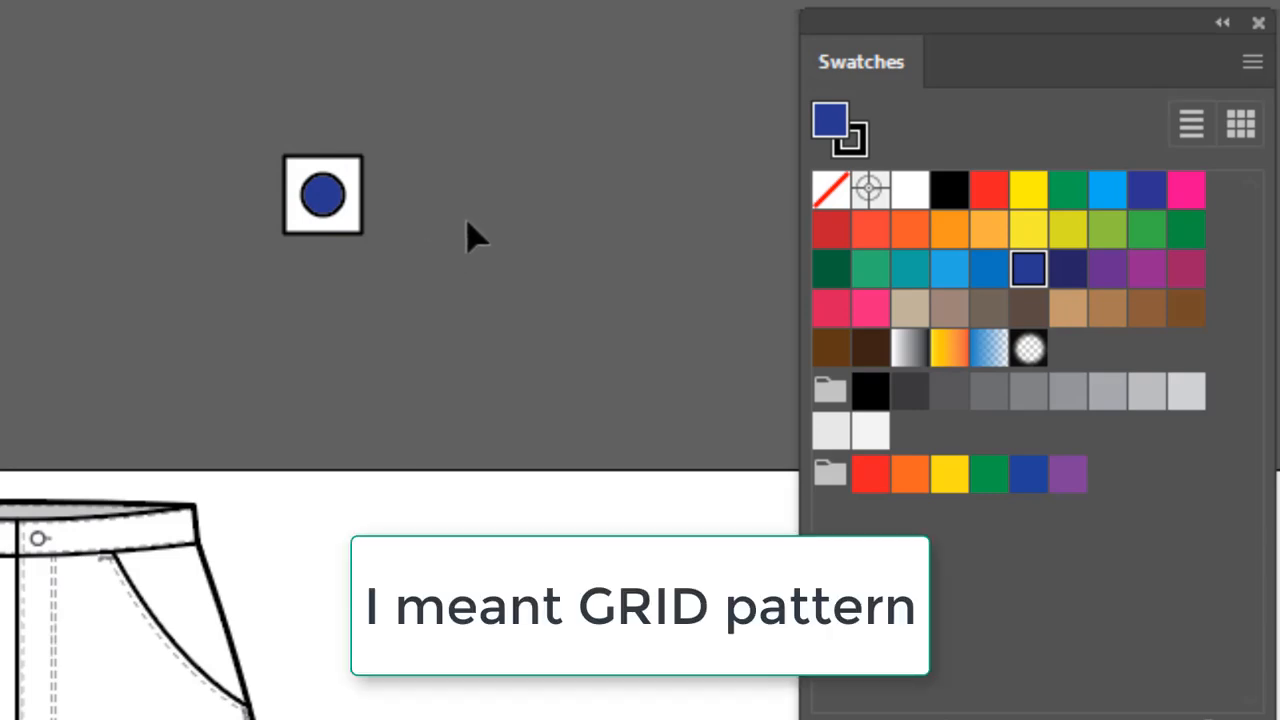
left_click(322, 195)
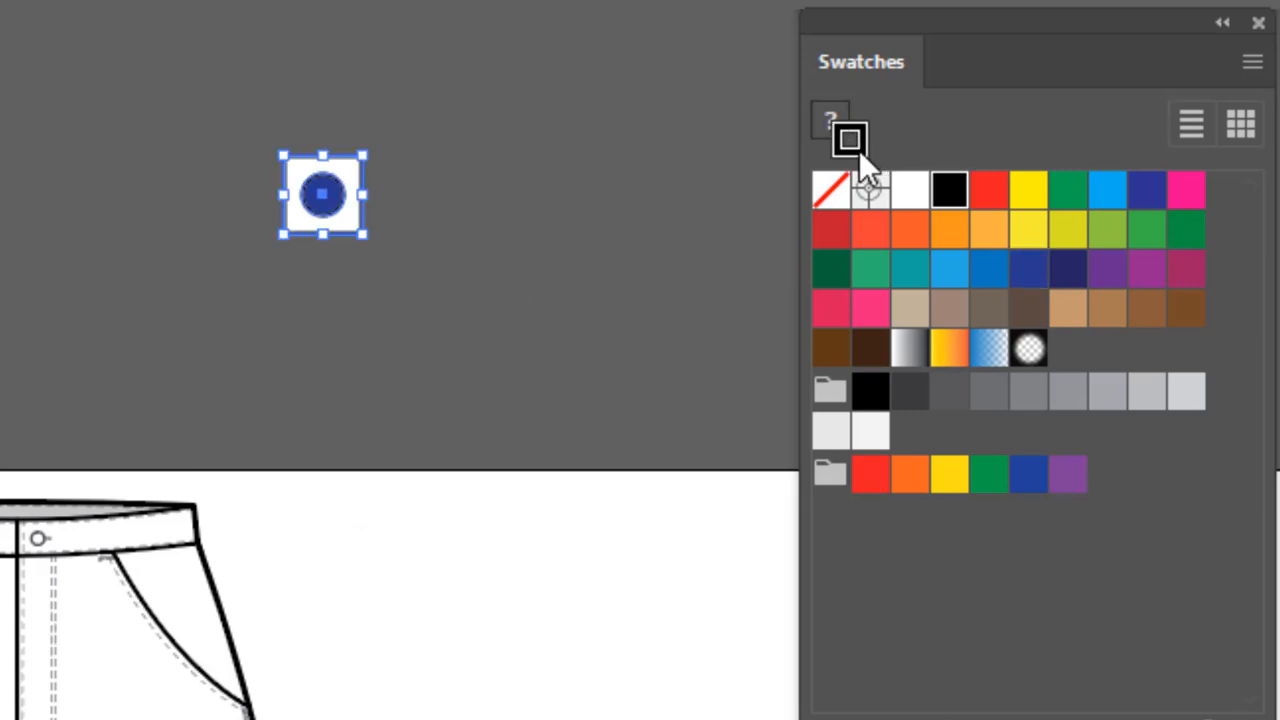
left_click(831, 190)
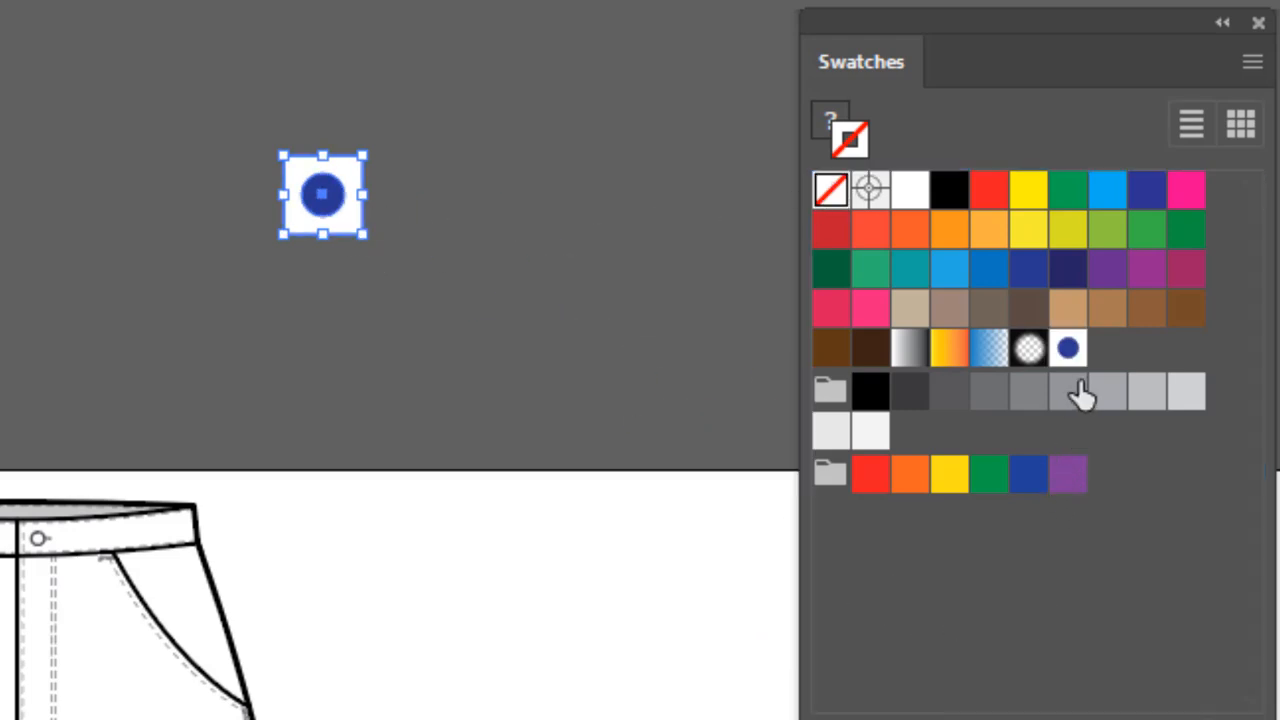
mouse_move(1025, 400)
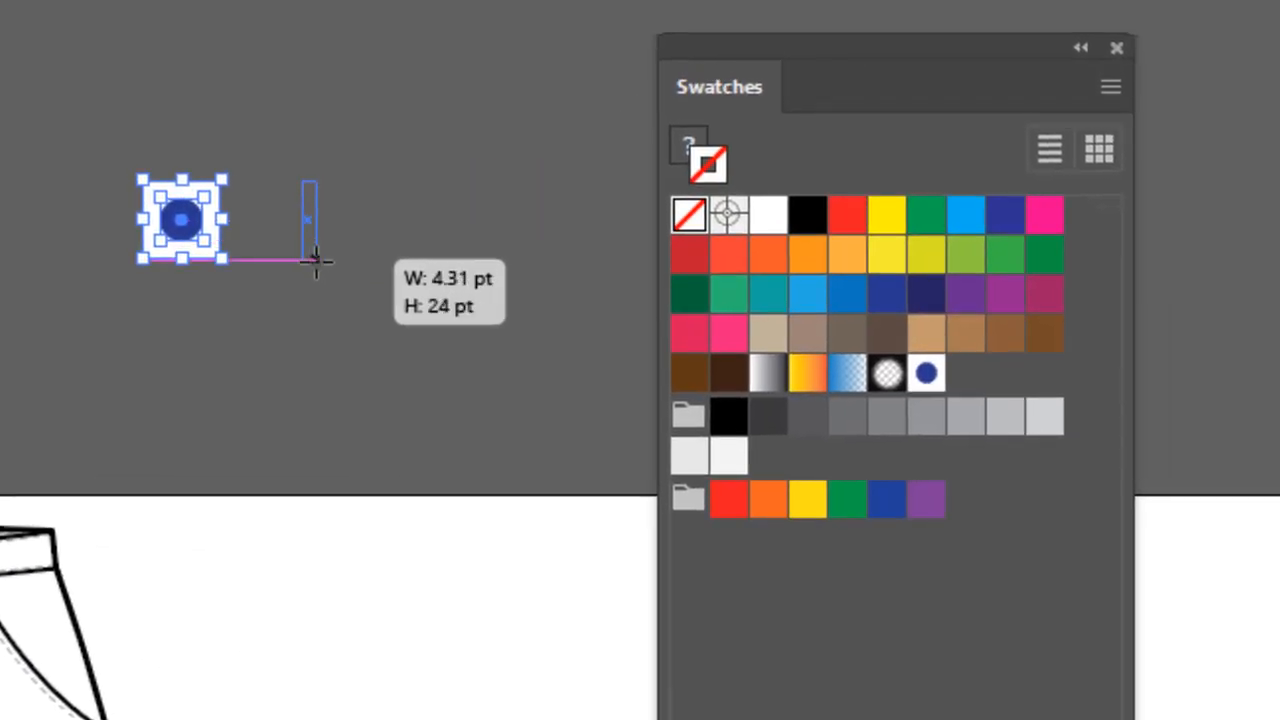
- Reset to default fill and stroke and duplicate the stripe bar twice with Ctrl+D
key("d")
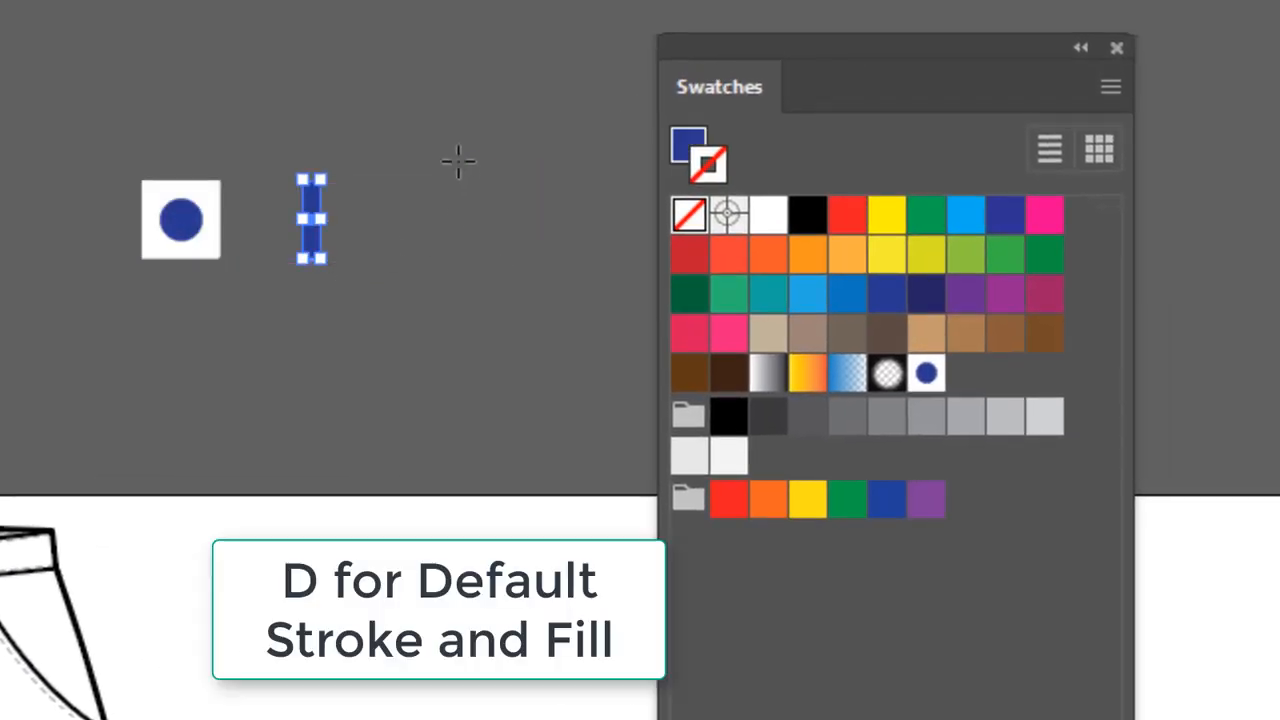
key("d")
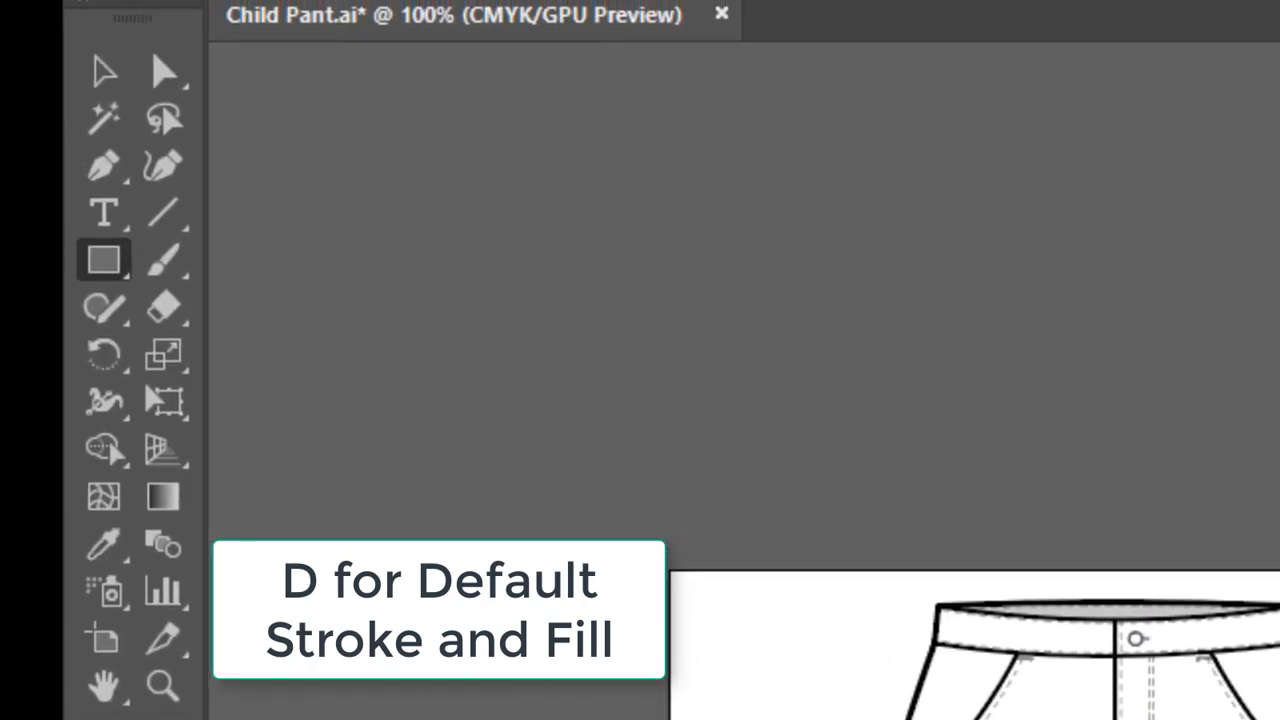
mouse_move(105, 115)
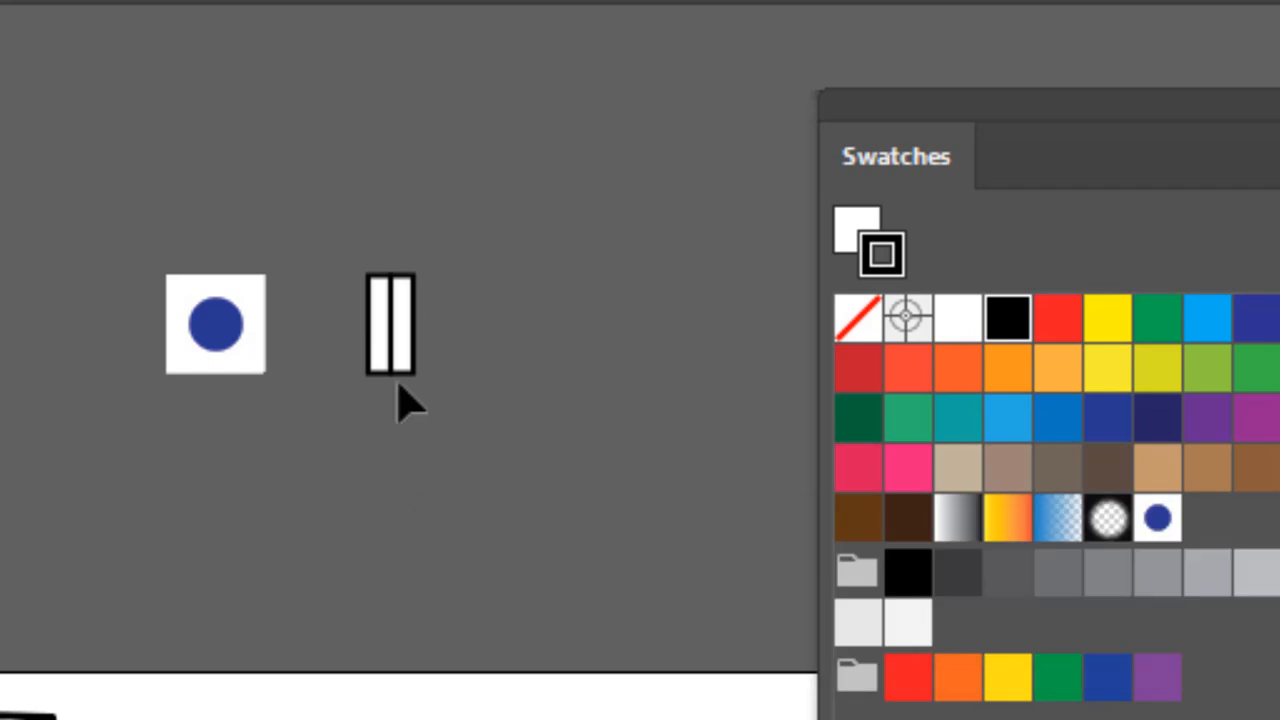
key("ctrl+d")
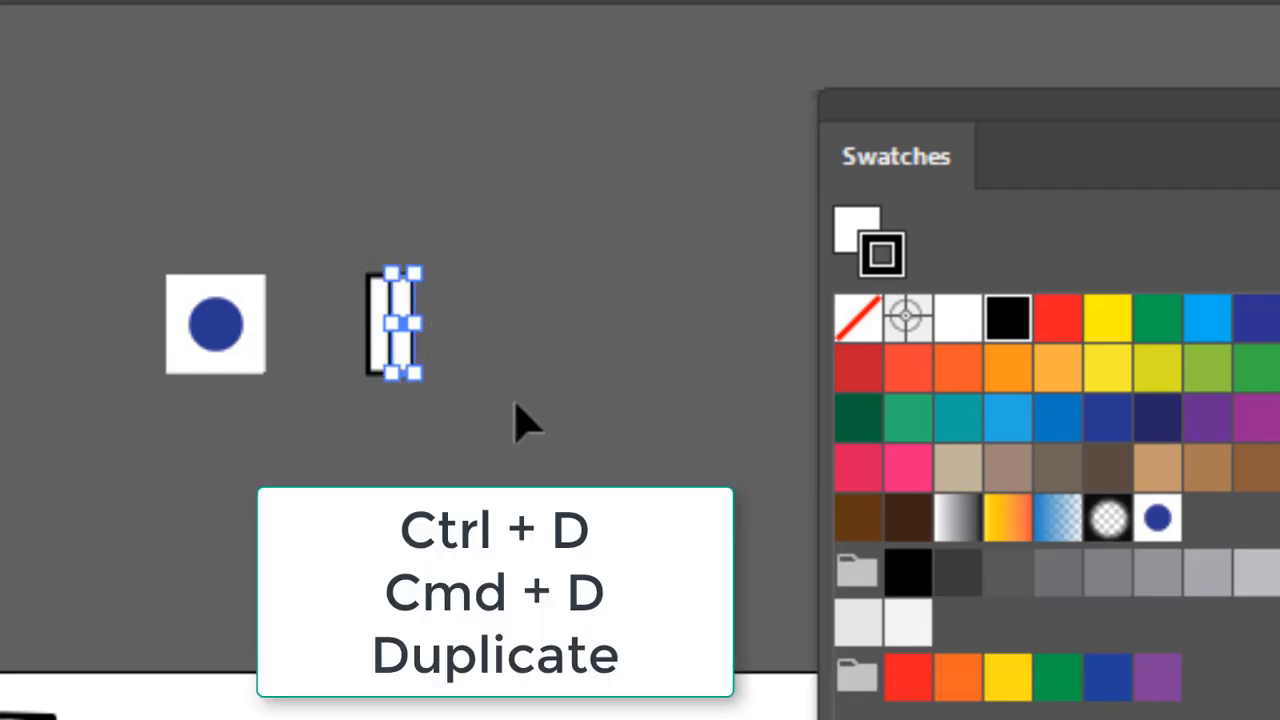
mouse_move(595, 410)
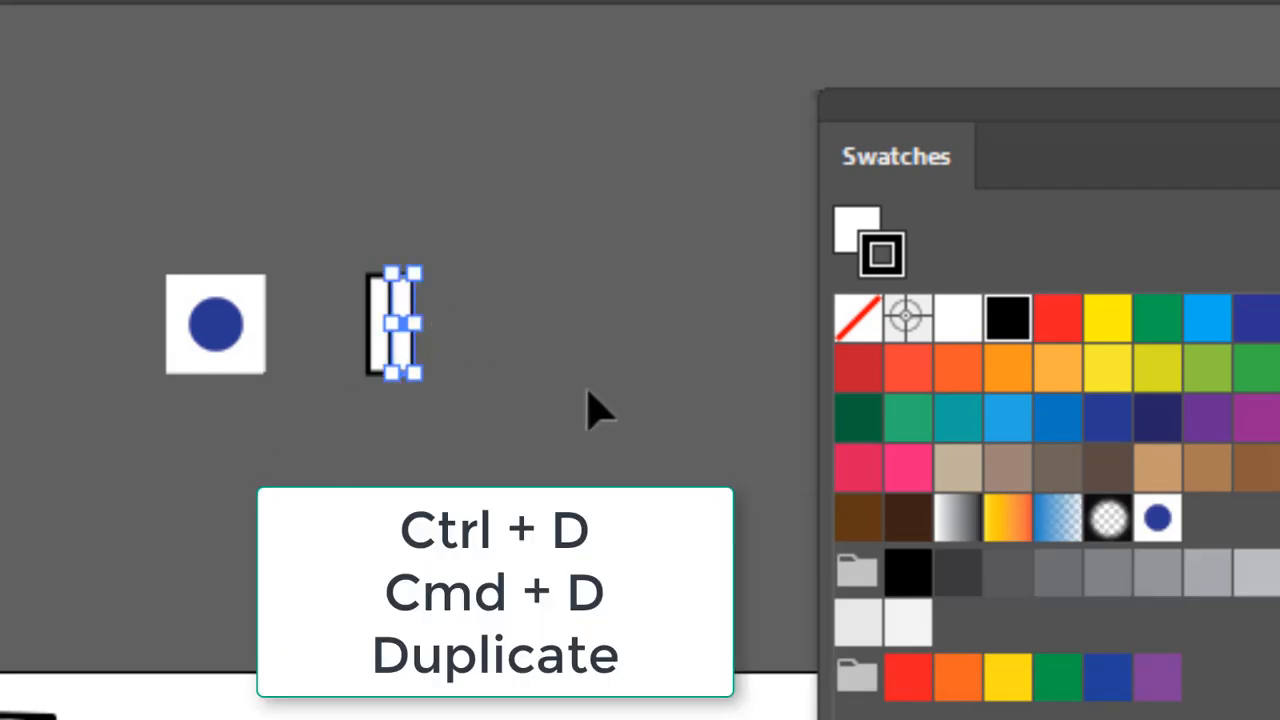
key("ctrl+d")
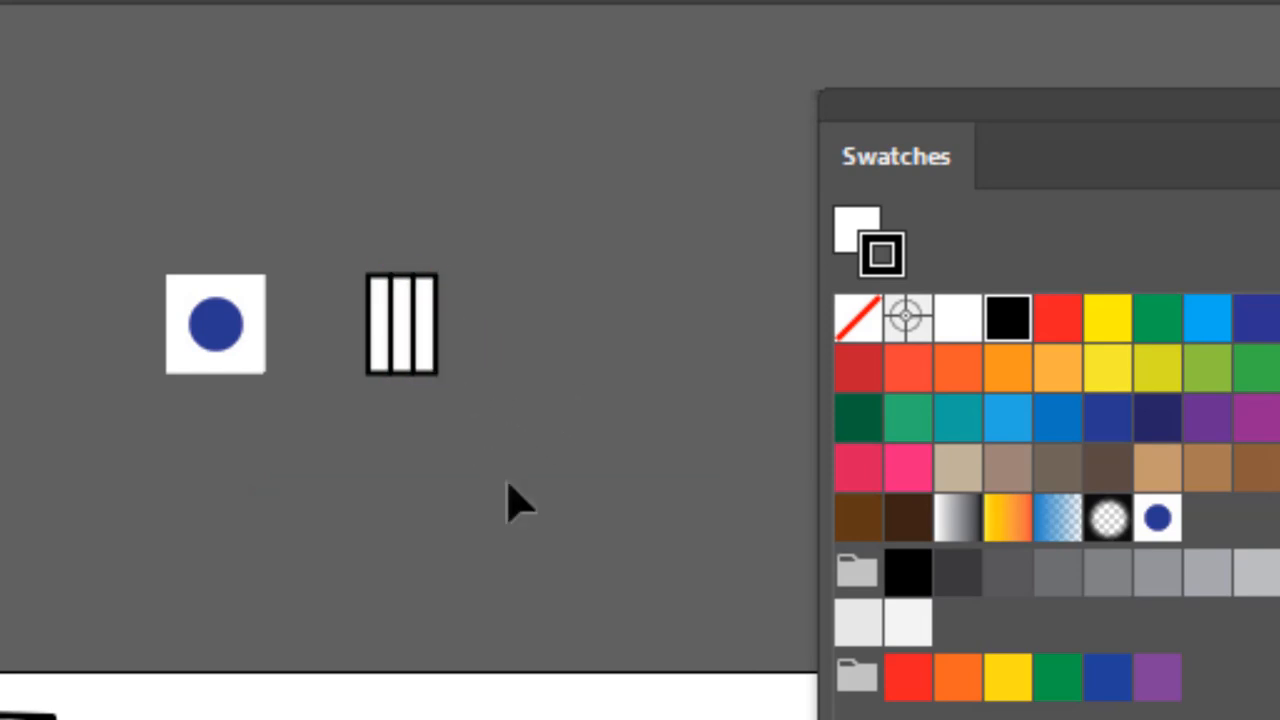
mouse_move(375, 415)
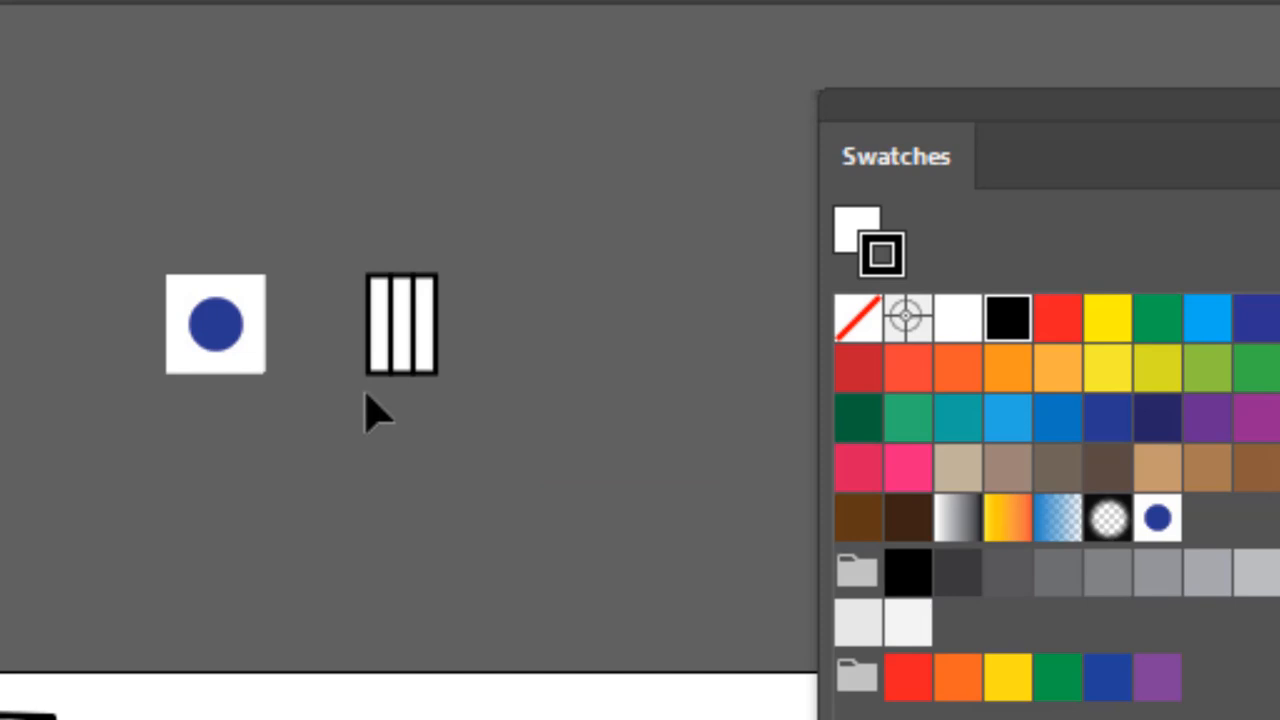
- Colour the left bar dark blue and the right bar lighter blue
left_click(398, 322)
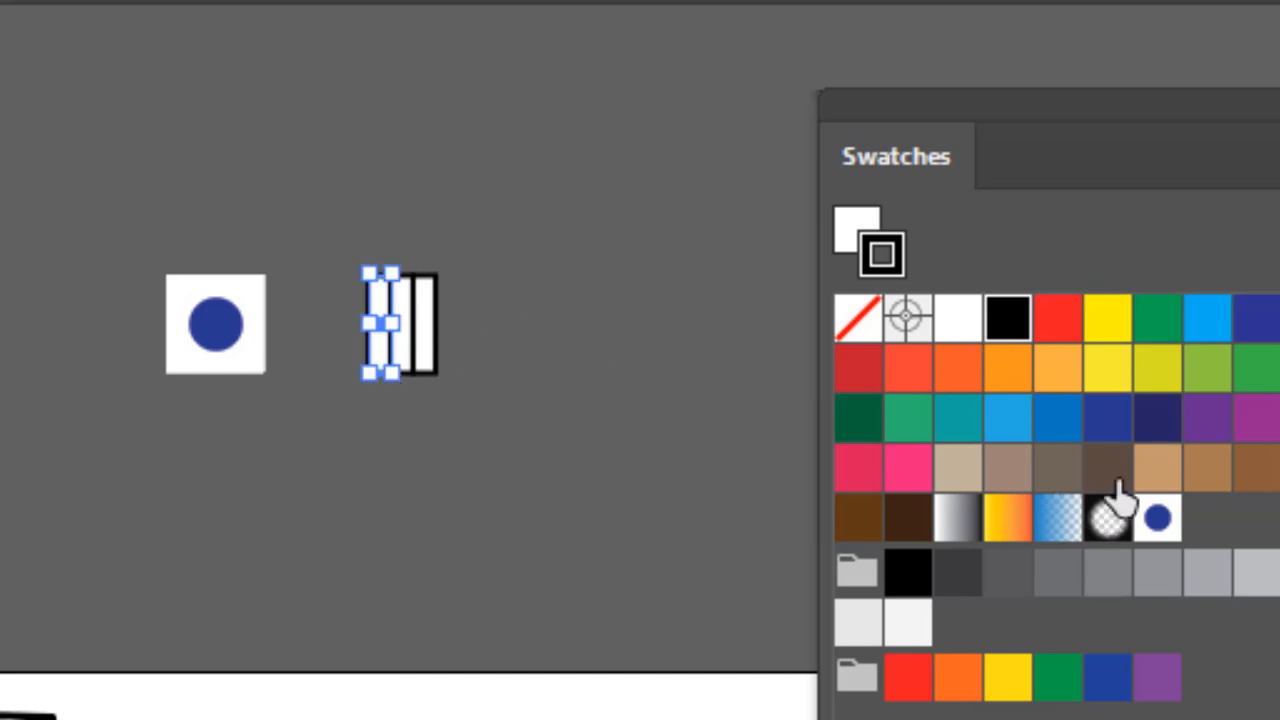
left_click(1108, 418)
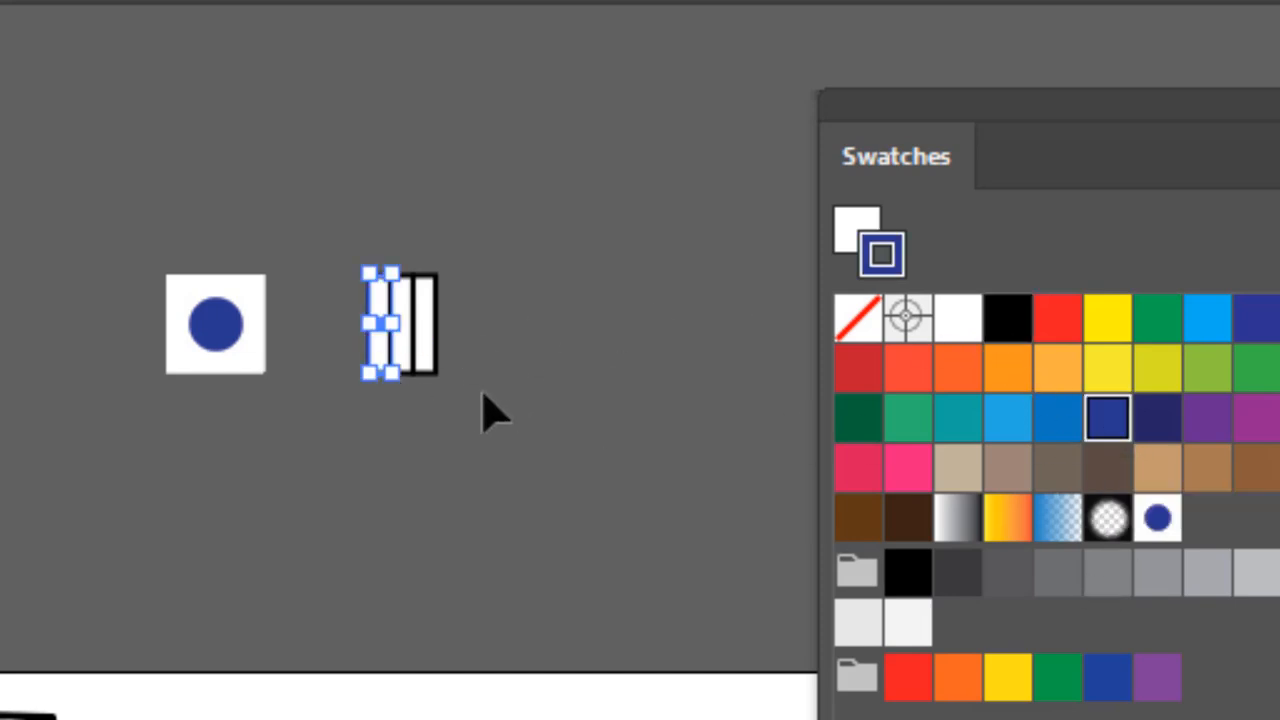
mouse_move(856, 235)
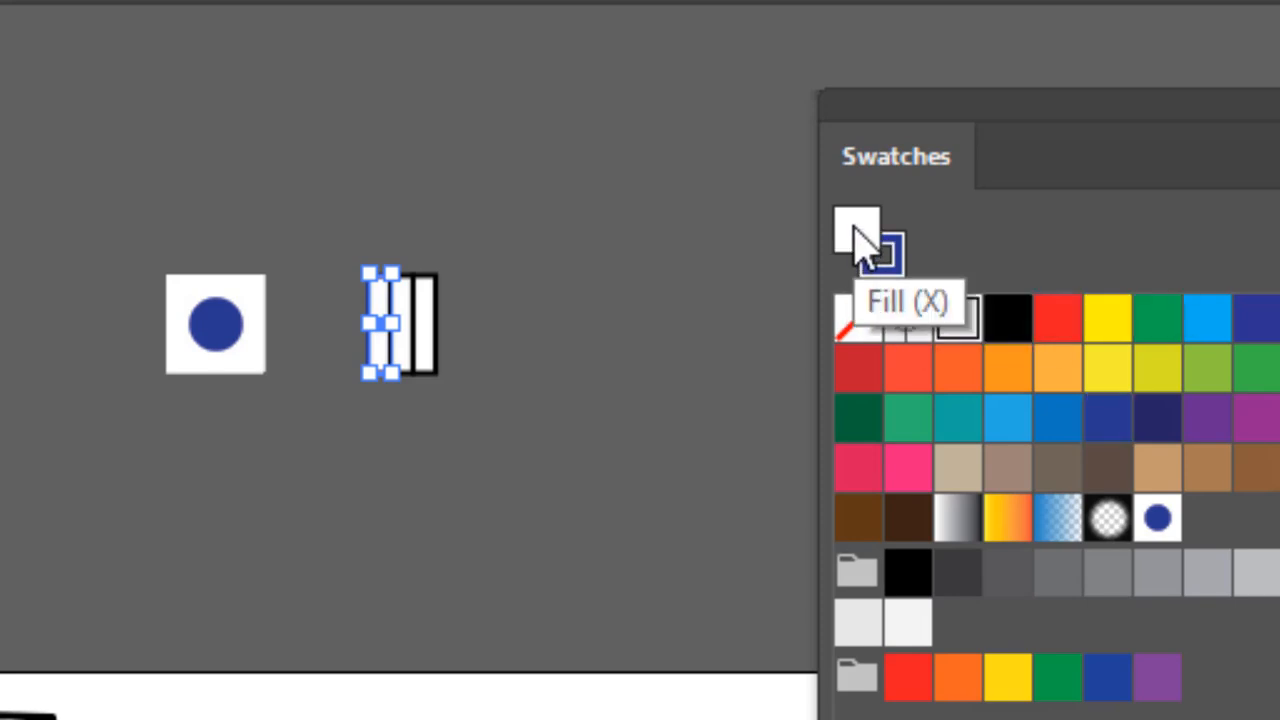
left_click(1108, 418)
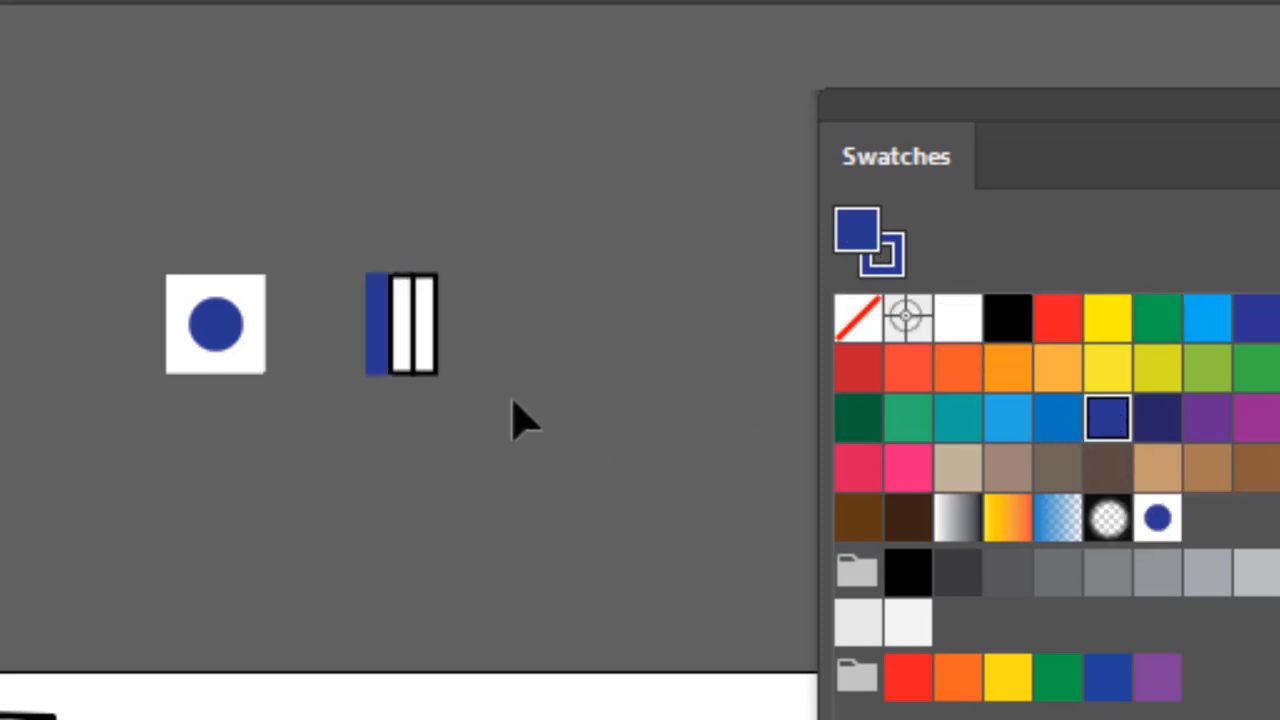
left_click(1055, 418)
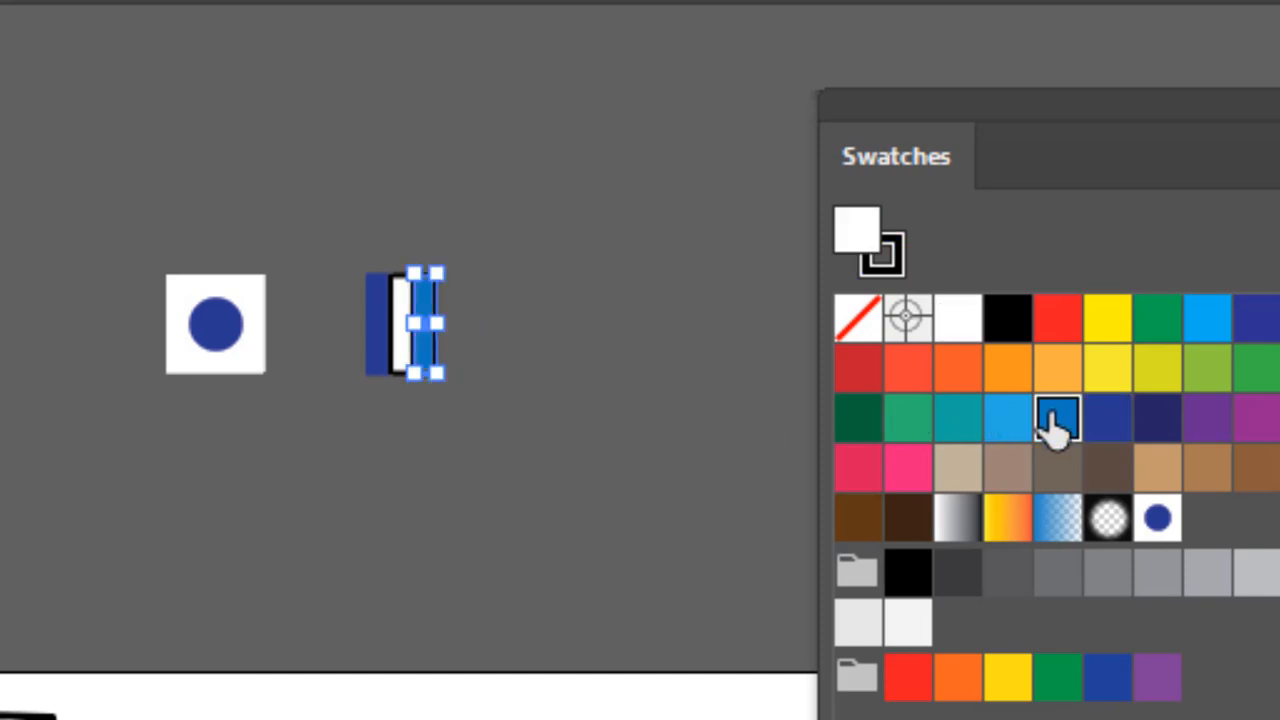
left_click(1057, 418)
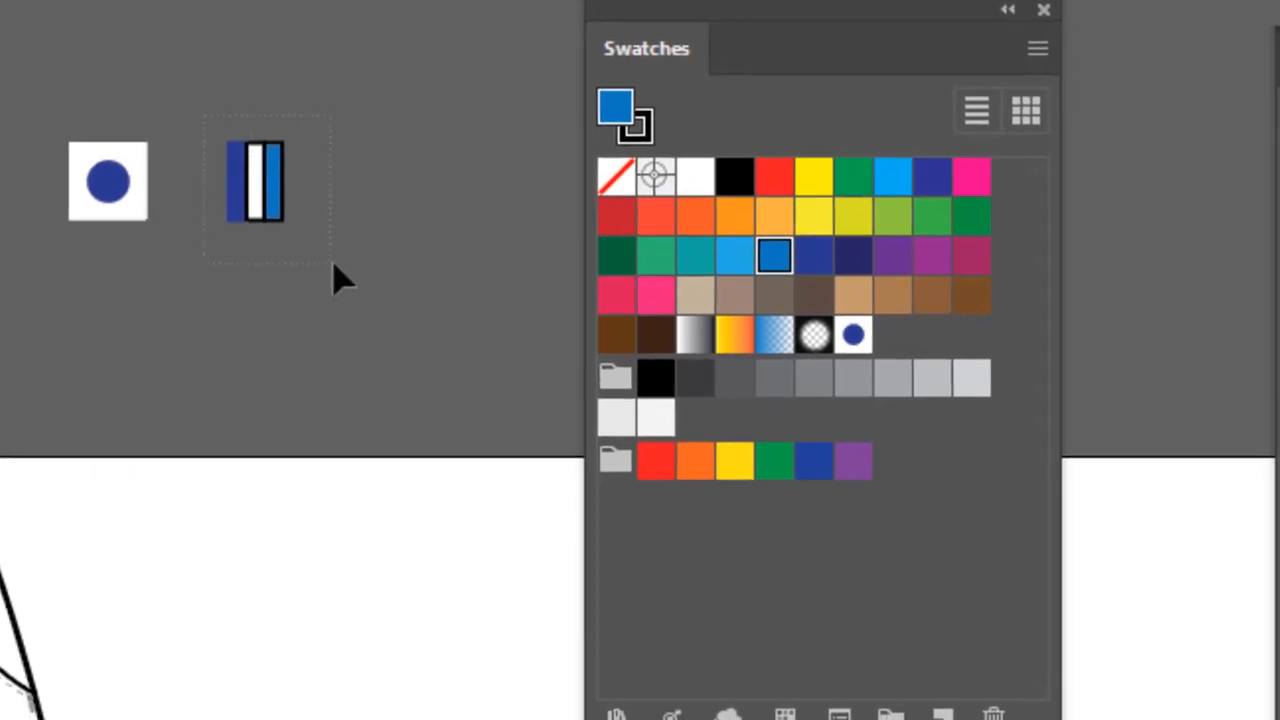
- Remove the striped tile's outline and save it as a pattern swatch
left_click(615, 176)
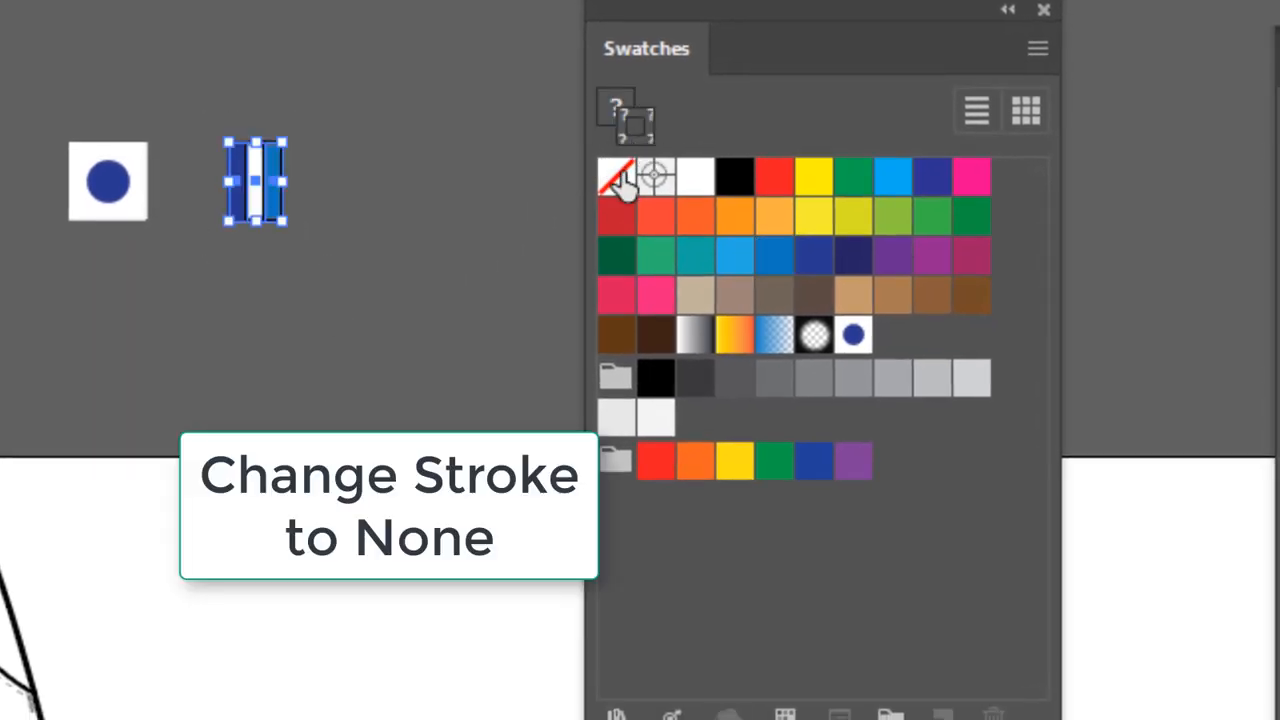
left_click(616, 177)
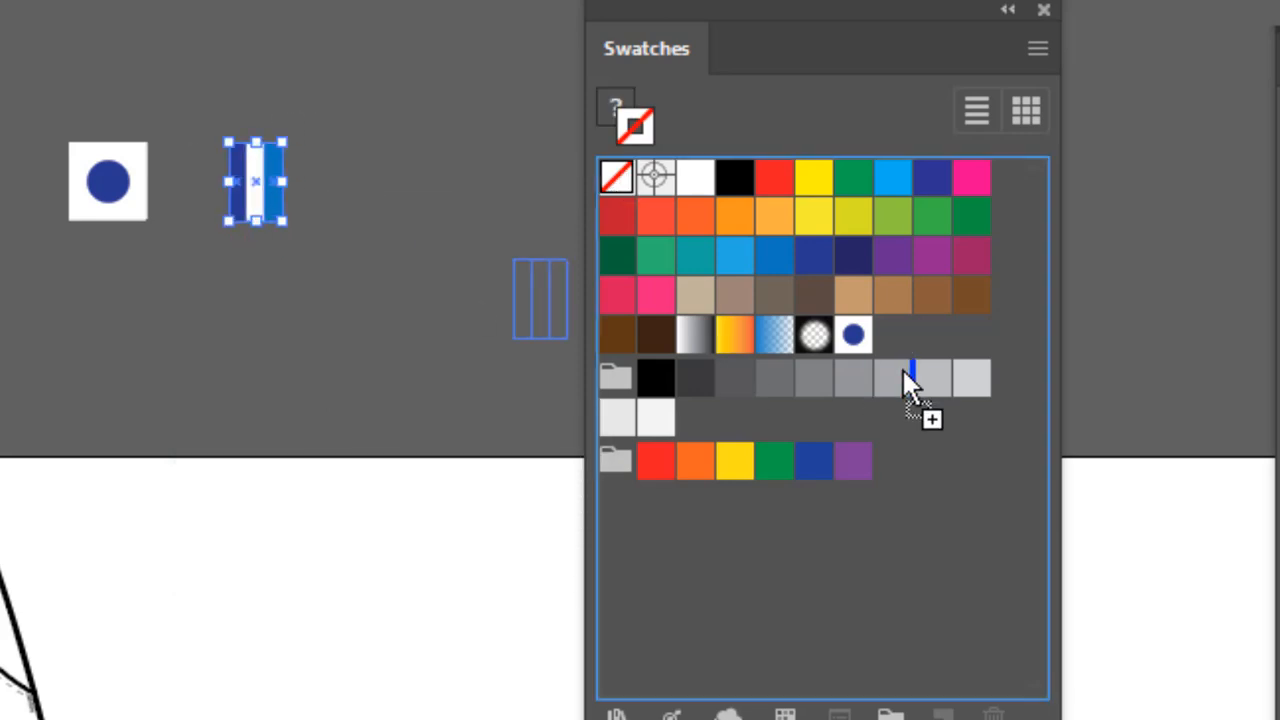
left_click(895, 335)
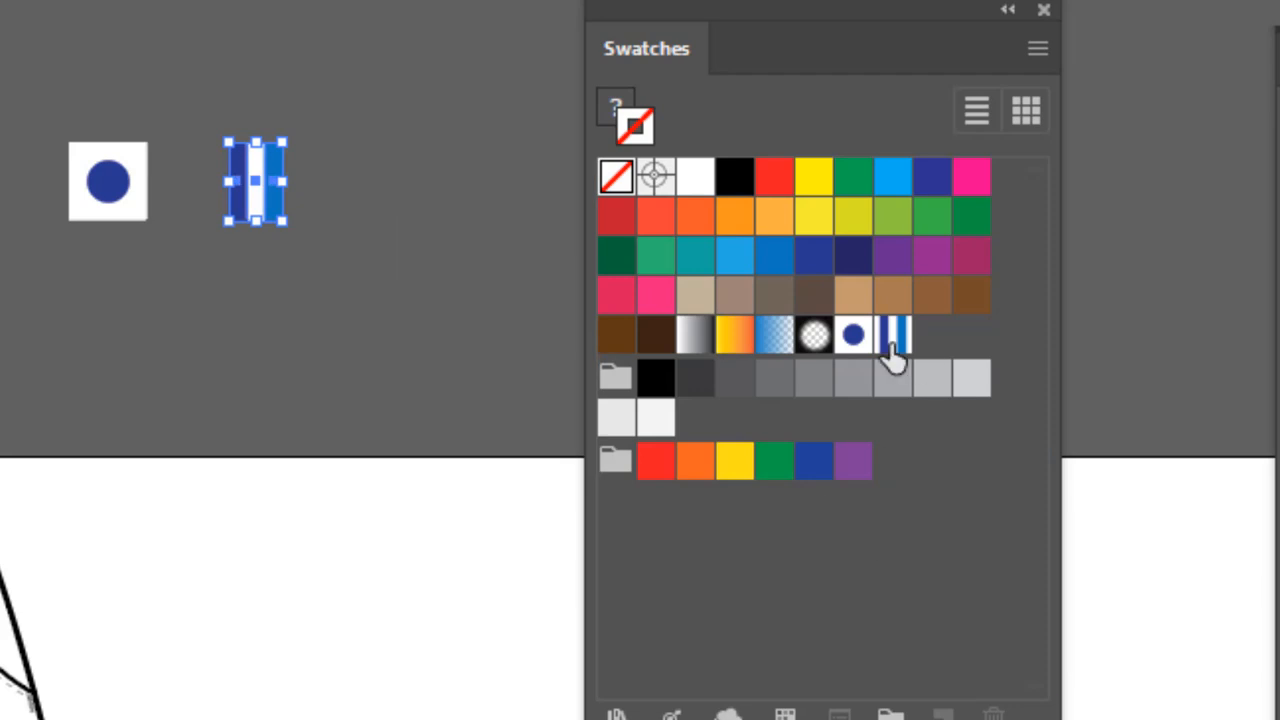
mouse_move(895, 345)
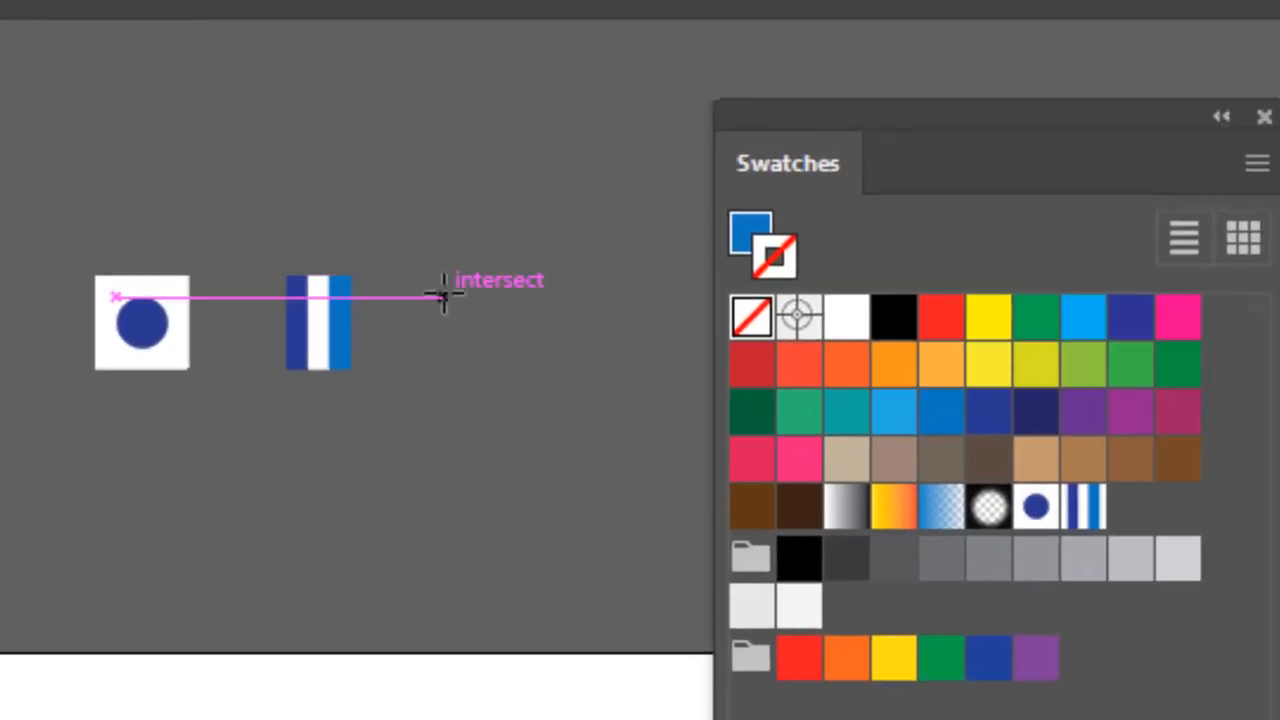
- Draw a square and Alt-drag duplicates into a two-by-two grid
left_click_drag(410, 270, 480, 335)
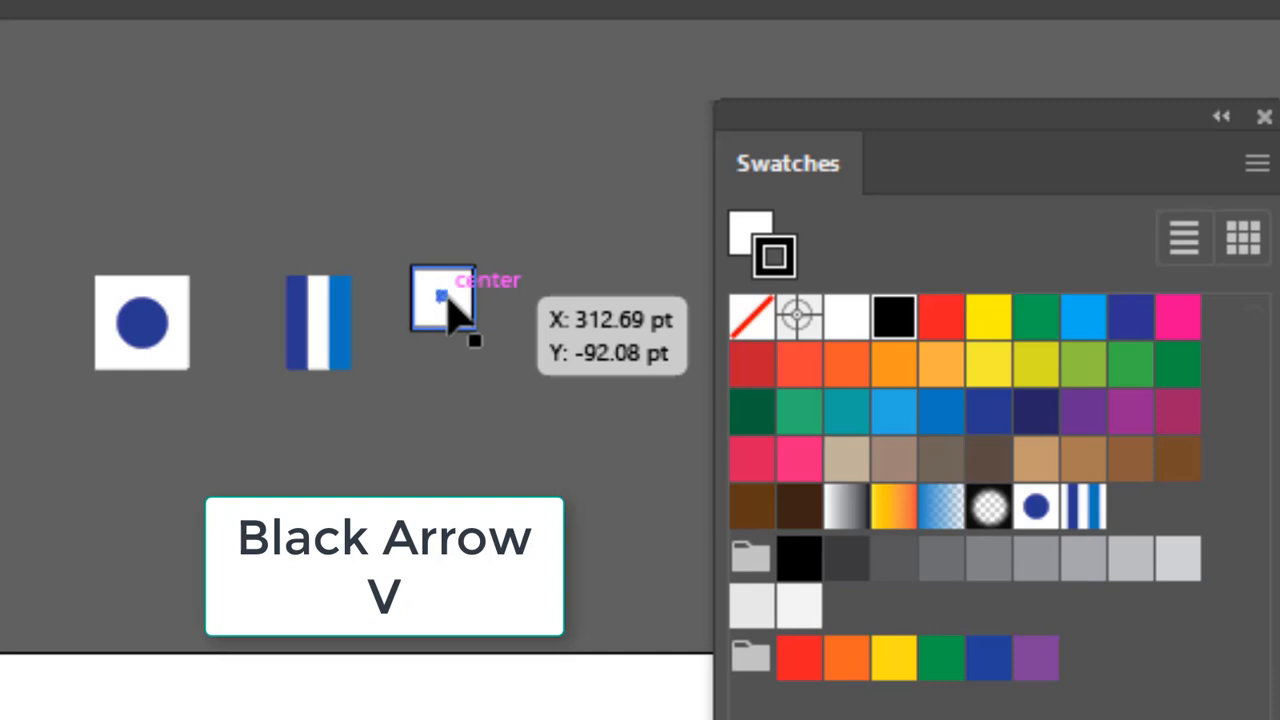
left_click_drag(443, 300, 505, 300)
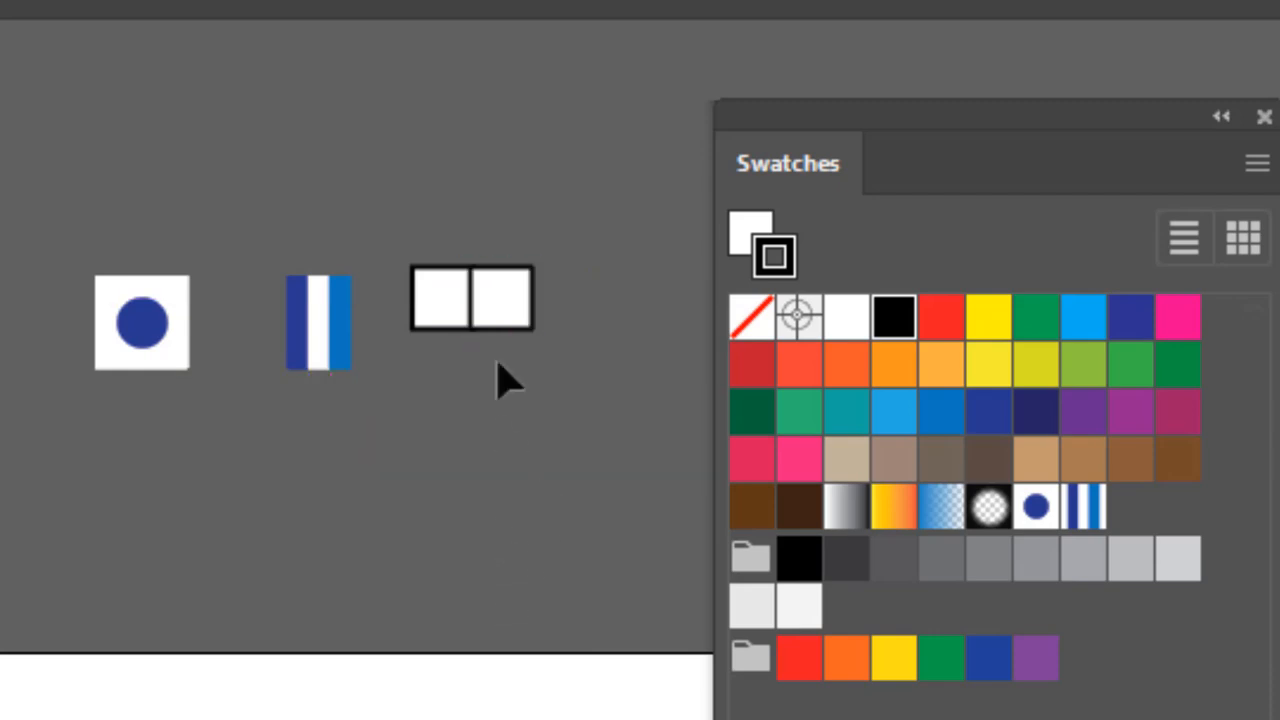
left_click(470, 298)
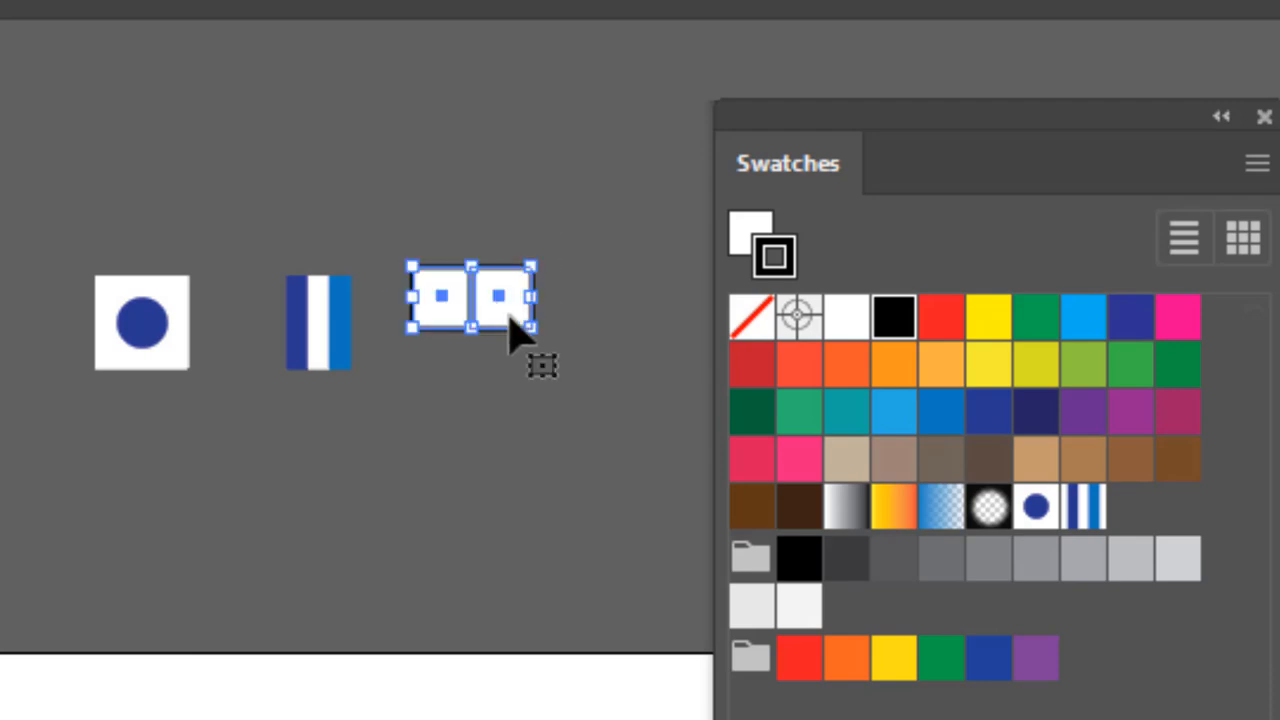
left_click_drag(470, 300, 470, 380)
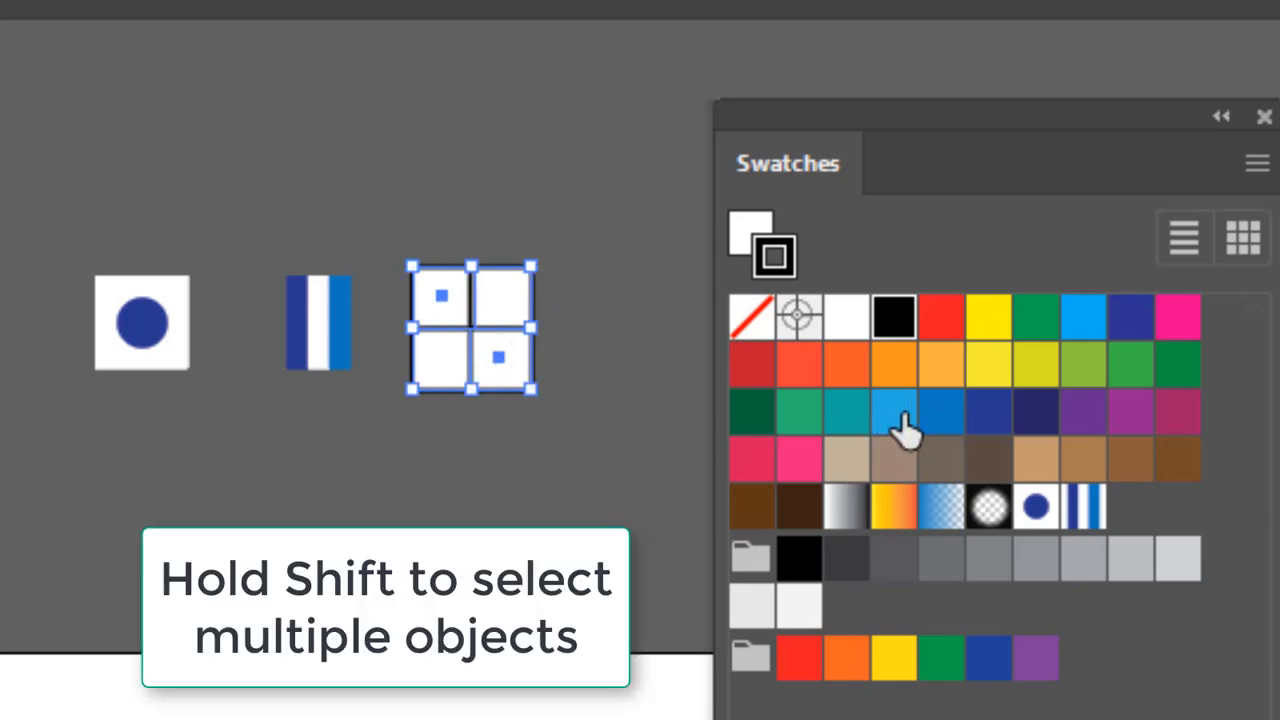
- Fill the diagonal squares blue, the top-right square dark navy, and remove all outlines
left_click(941, 411)
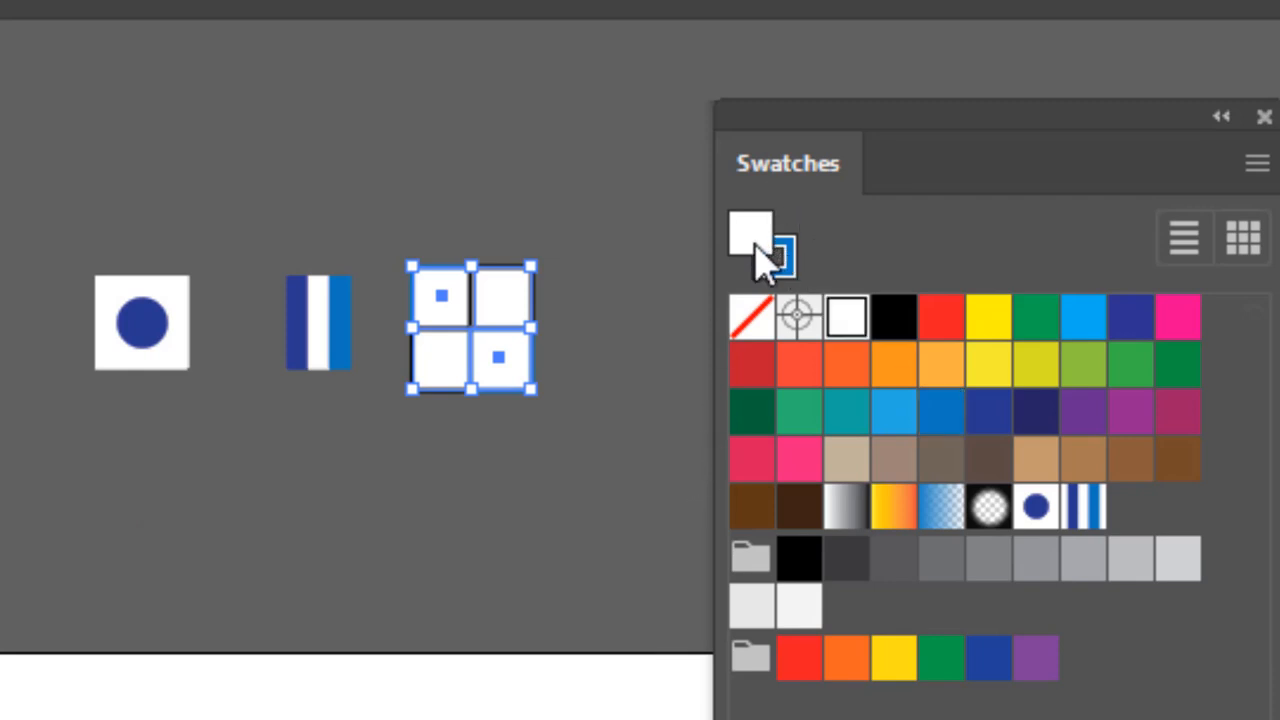
left_click(942, 413)
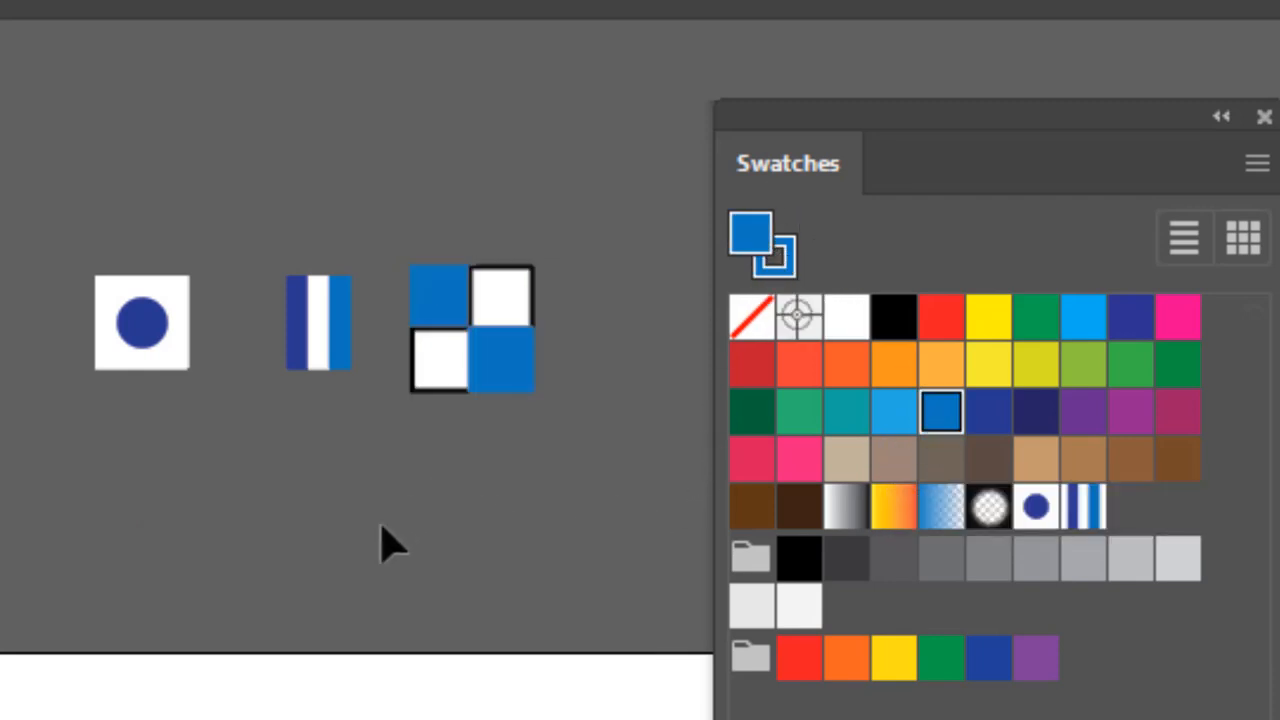
left_click(500, 310)
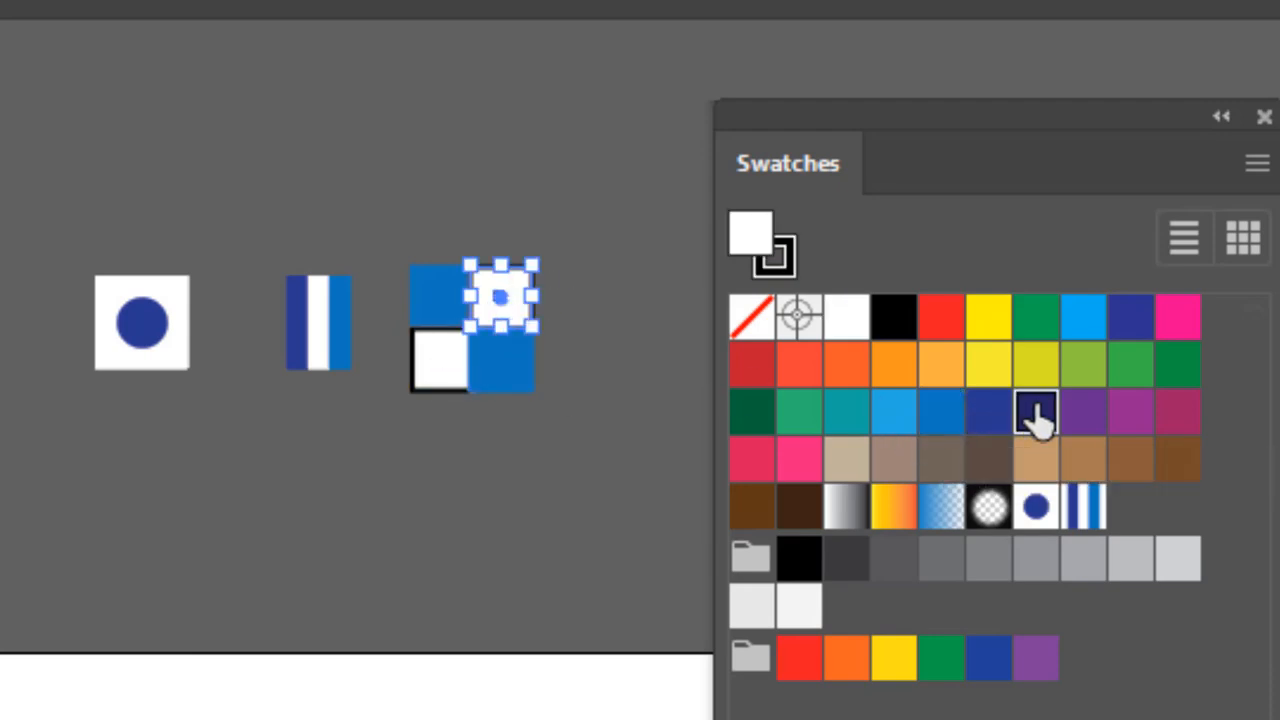
left_click(1036, 411)
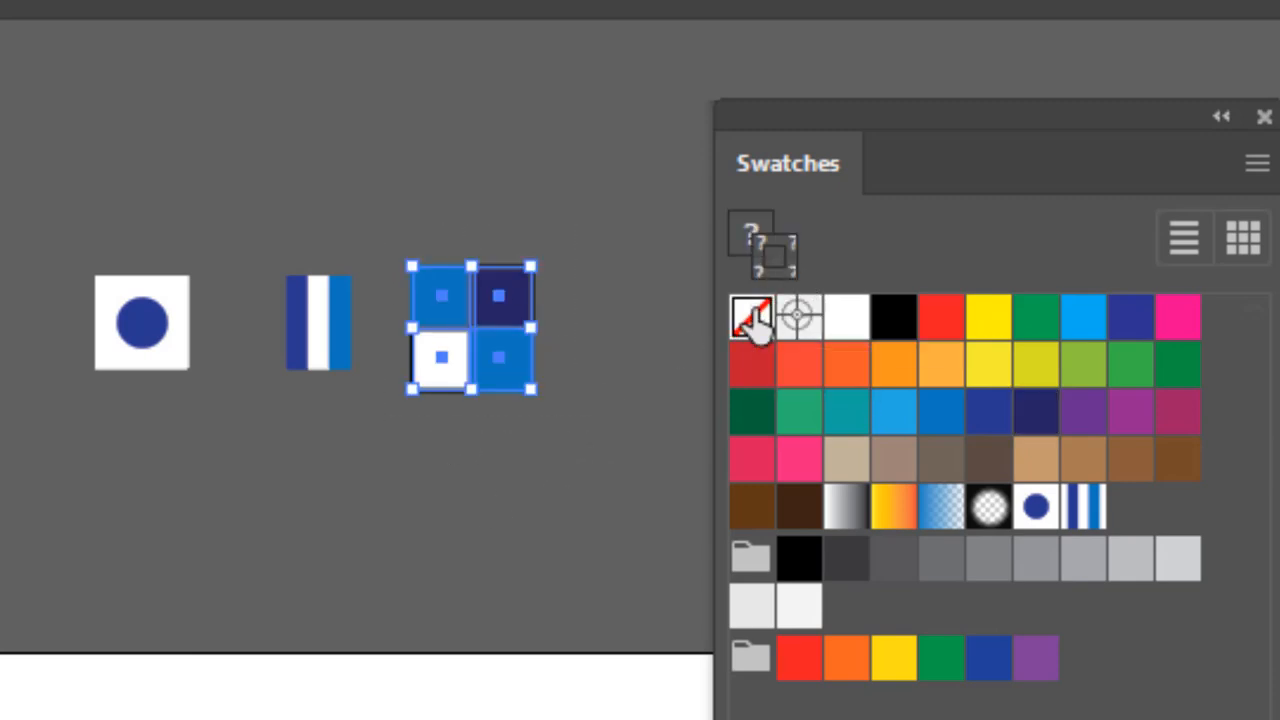
left_click(752, 317)
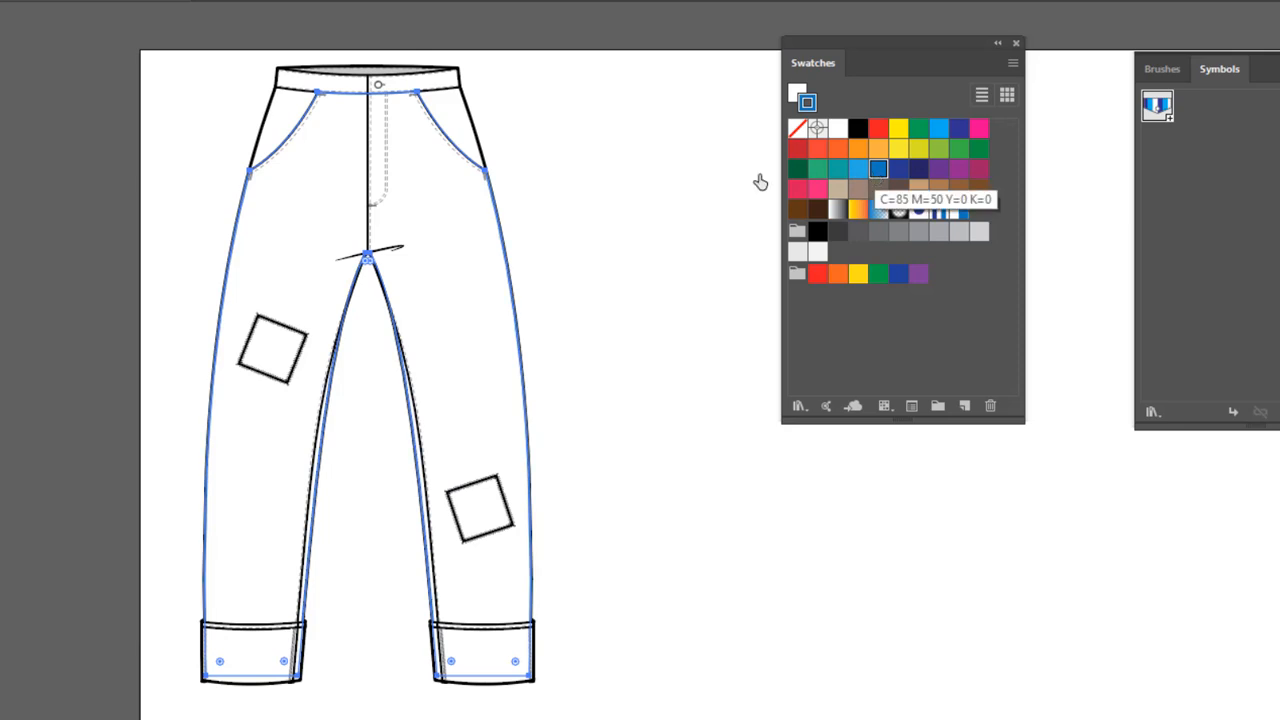
mouse_move(465, 350)
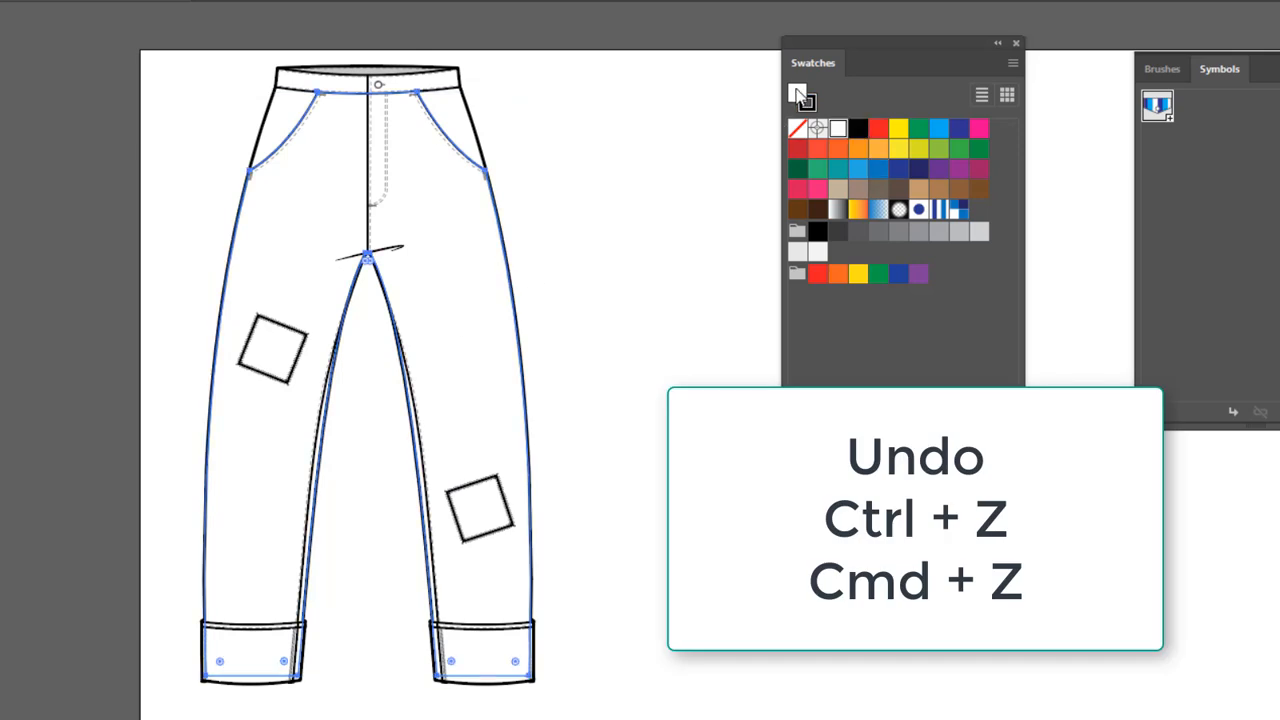
- Apply the stripe pattern to the waistband and cuffs and the polka dots to the pocket linings
left_click(877, 169)
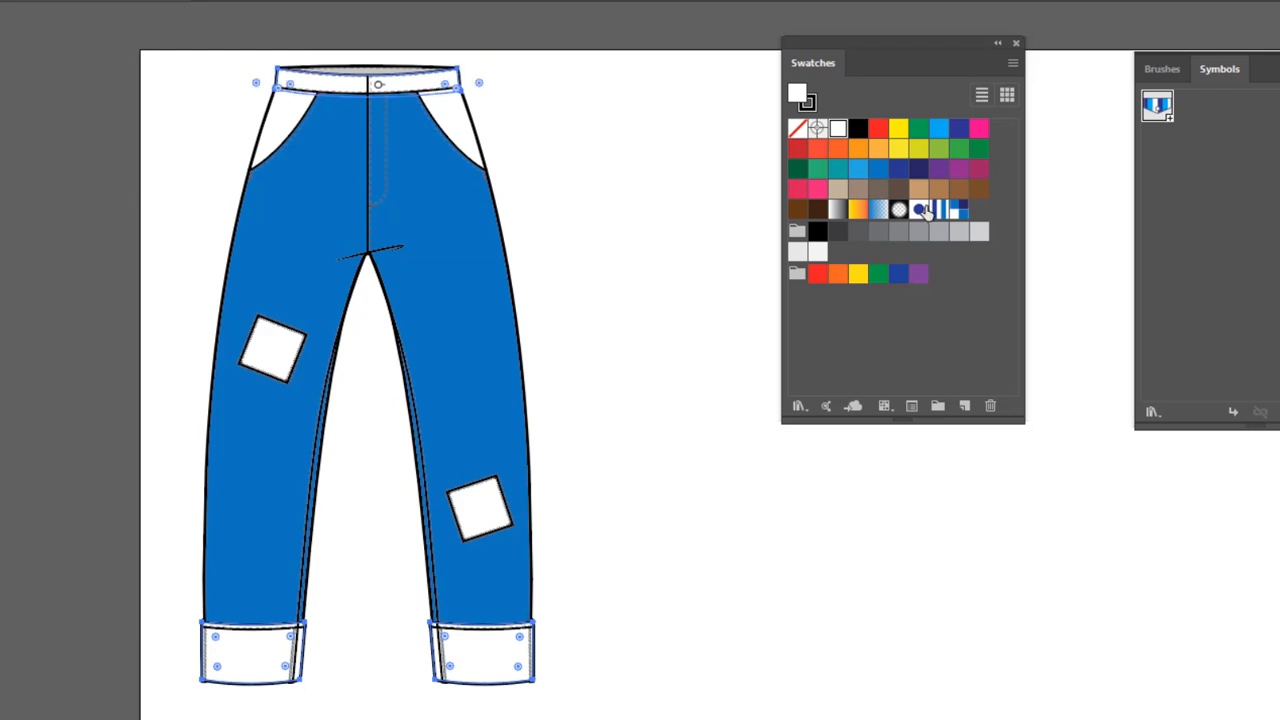
left_click(938, 209)
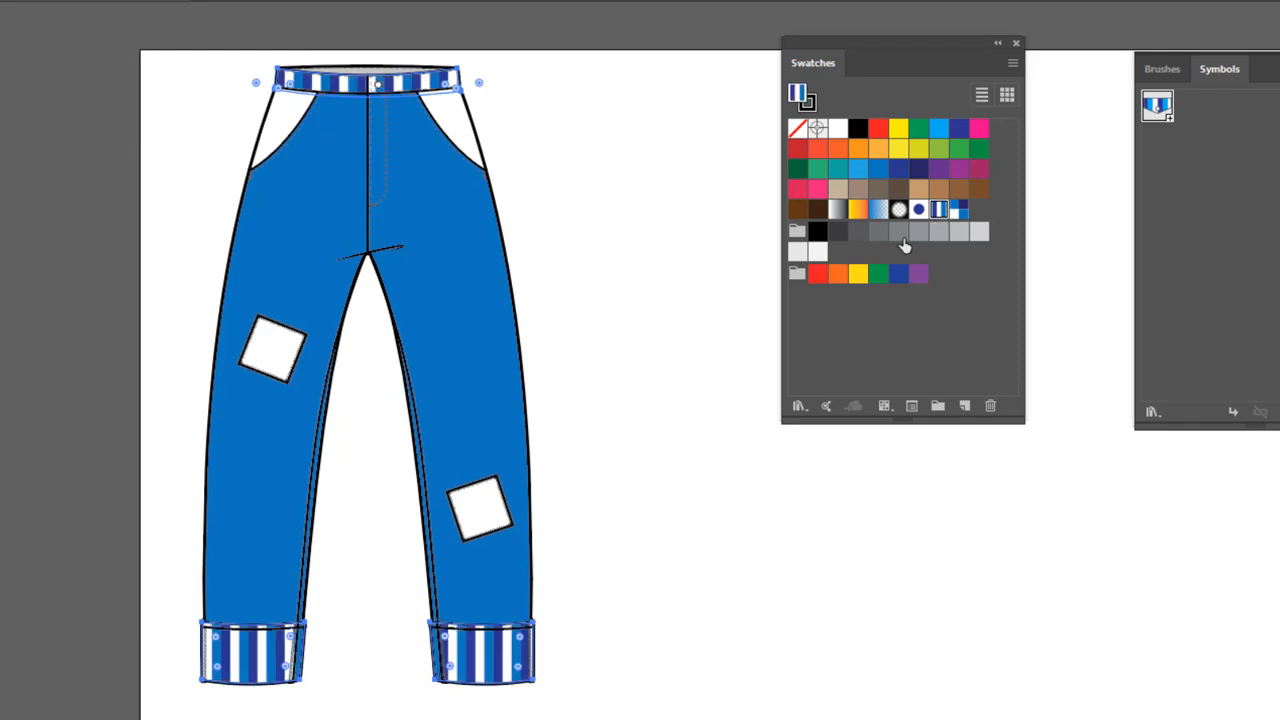
left_click(688, 598)
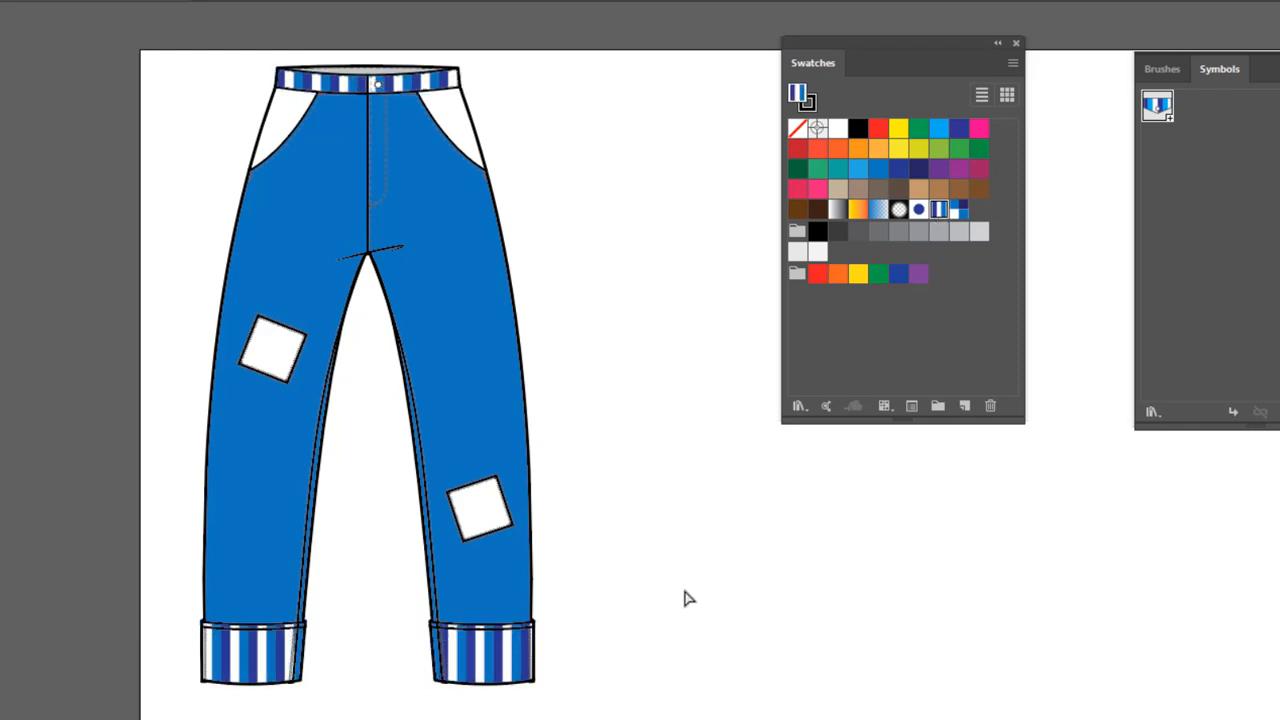
mouse_move(457, 115)
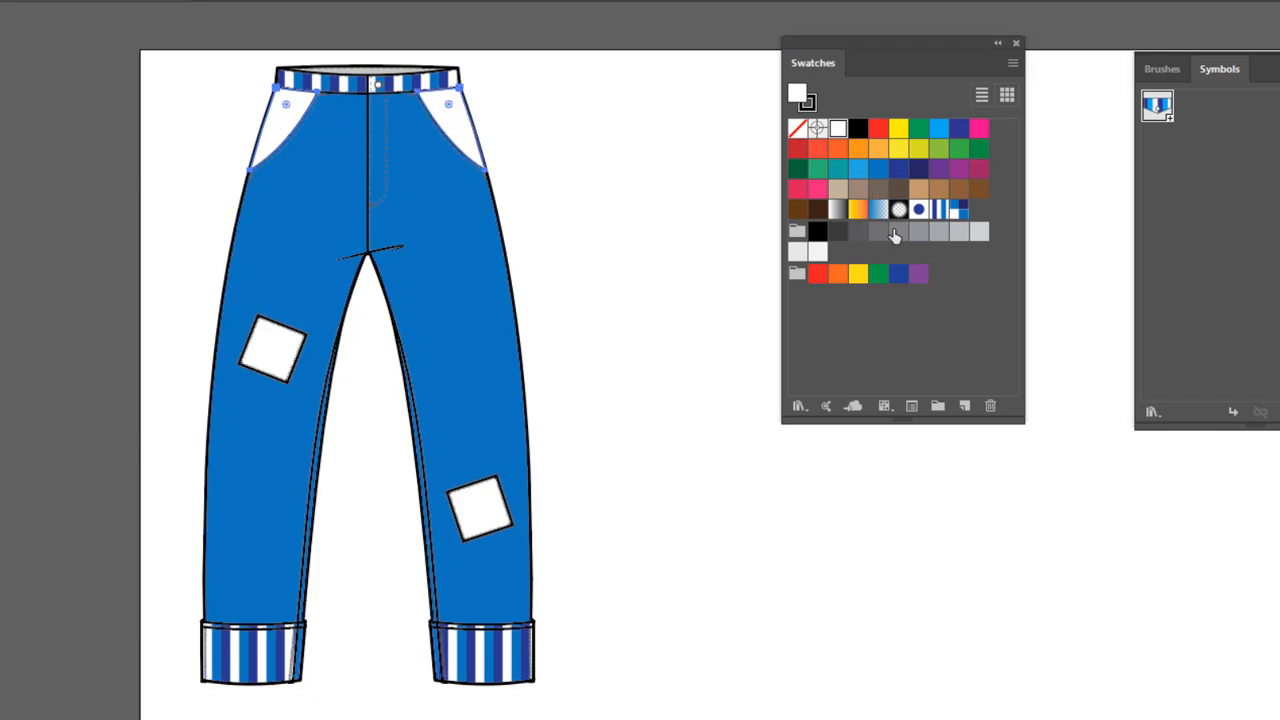
left_click(918, 210)
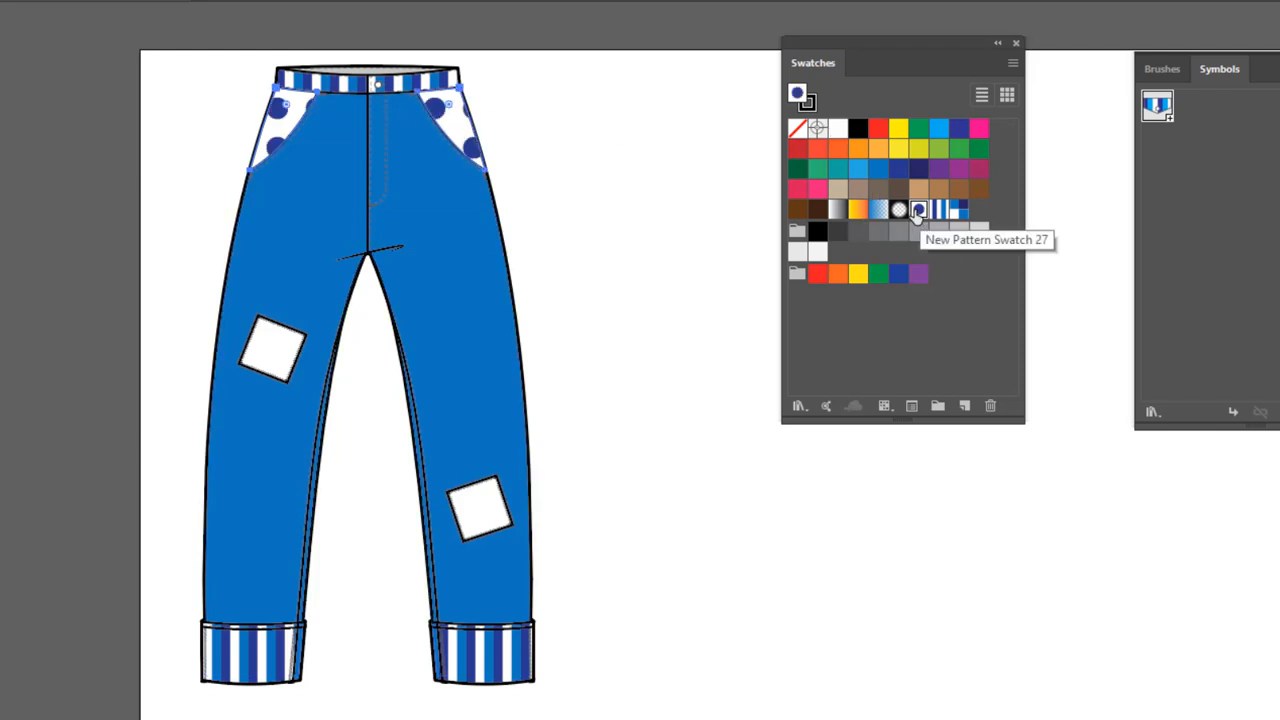
mouse_move(595, 193)
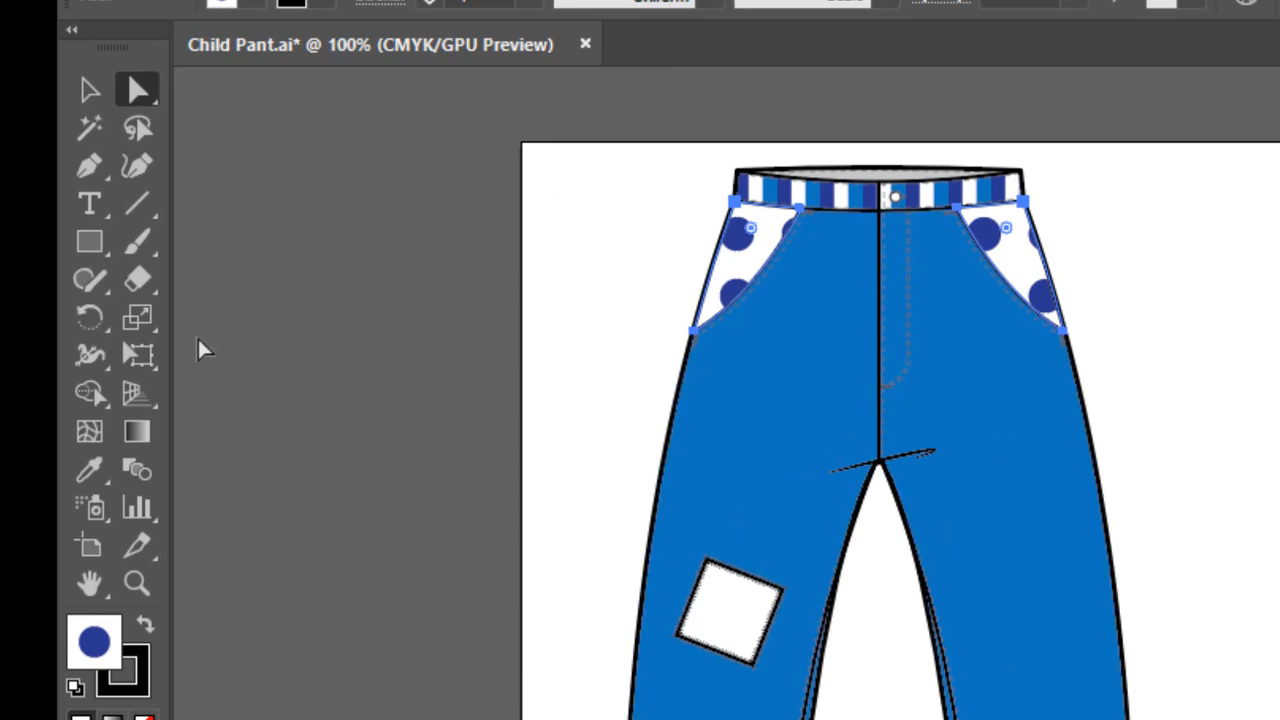
mouse_move(140, 325)
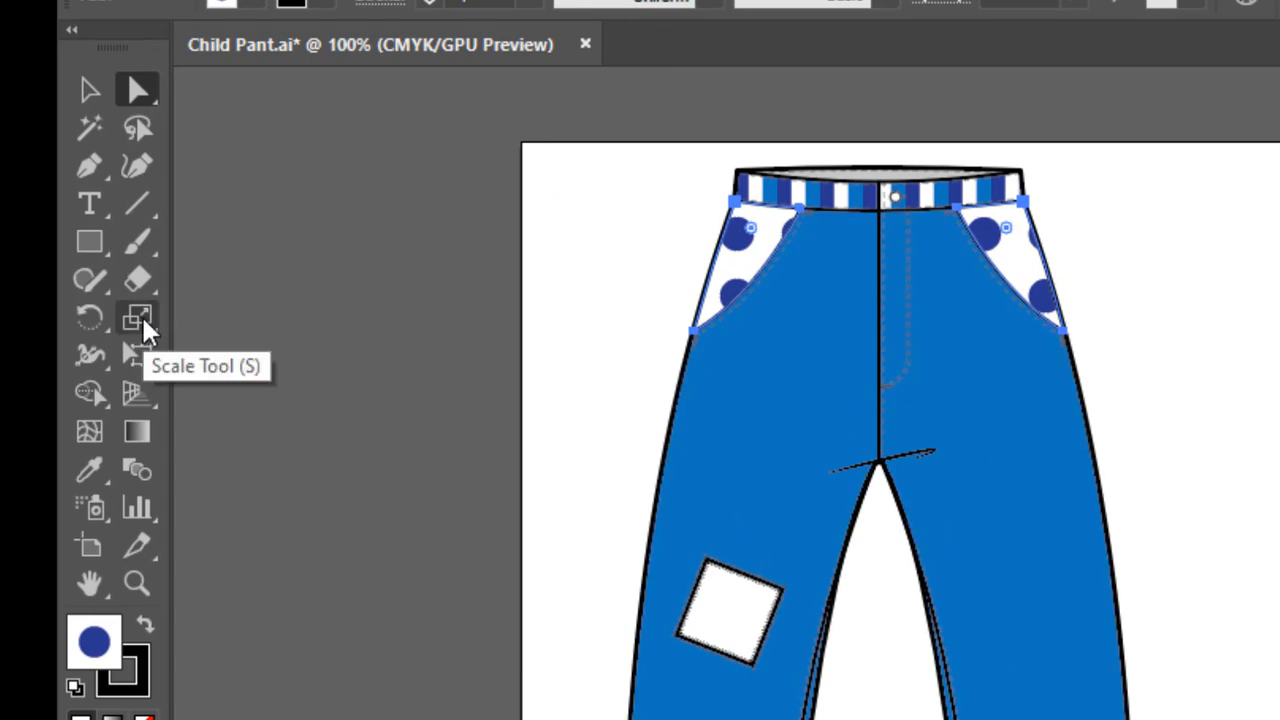
- Scale the pocket-lining polka dots uniformly to 25%, transforming patterns but not objects
double_click(137, 318)
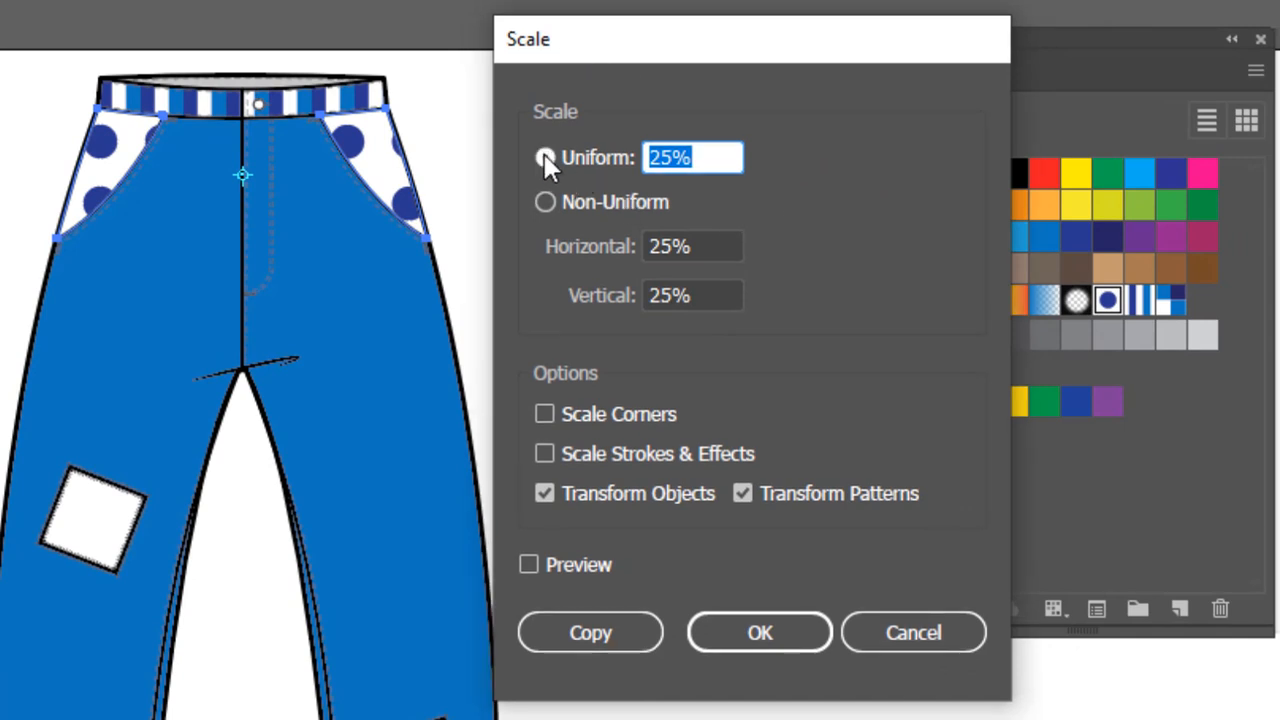
left_click(545, 157)
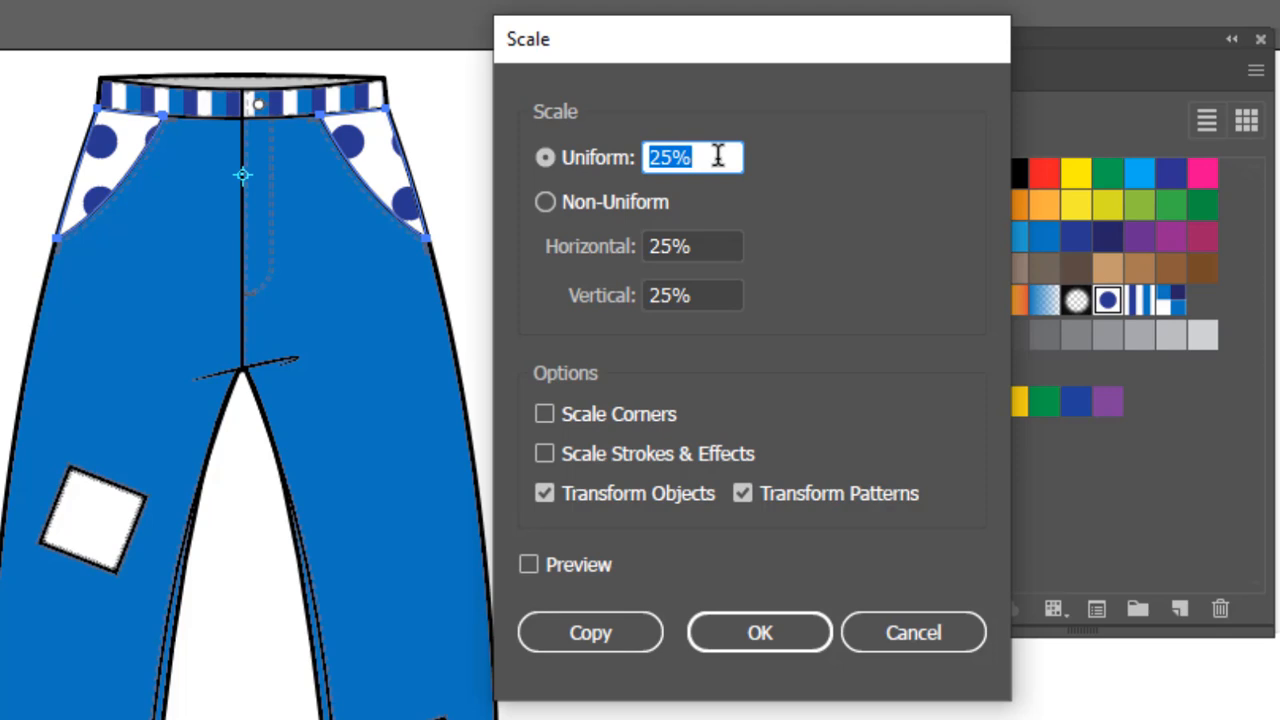
mouse_move(765, 510)
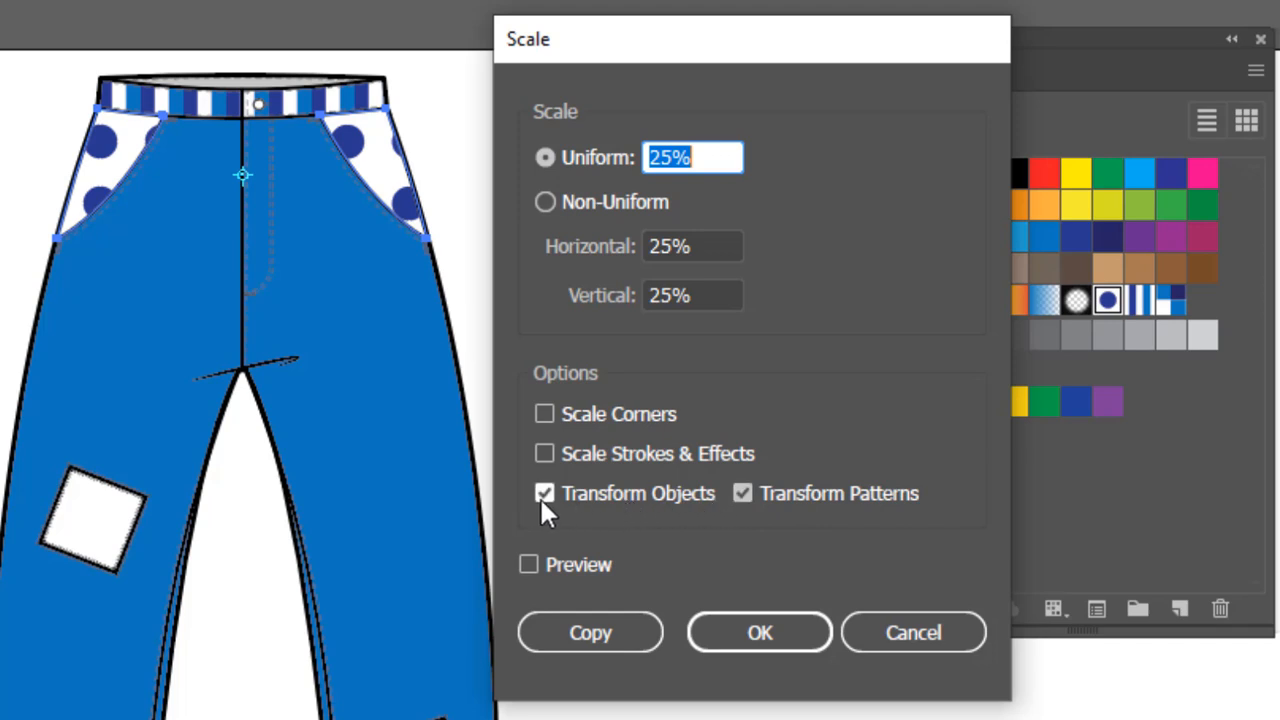
left_click(544, 493)
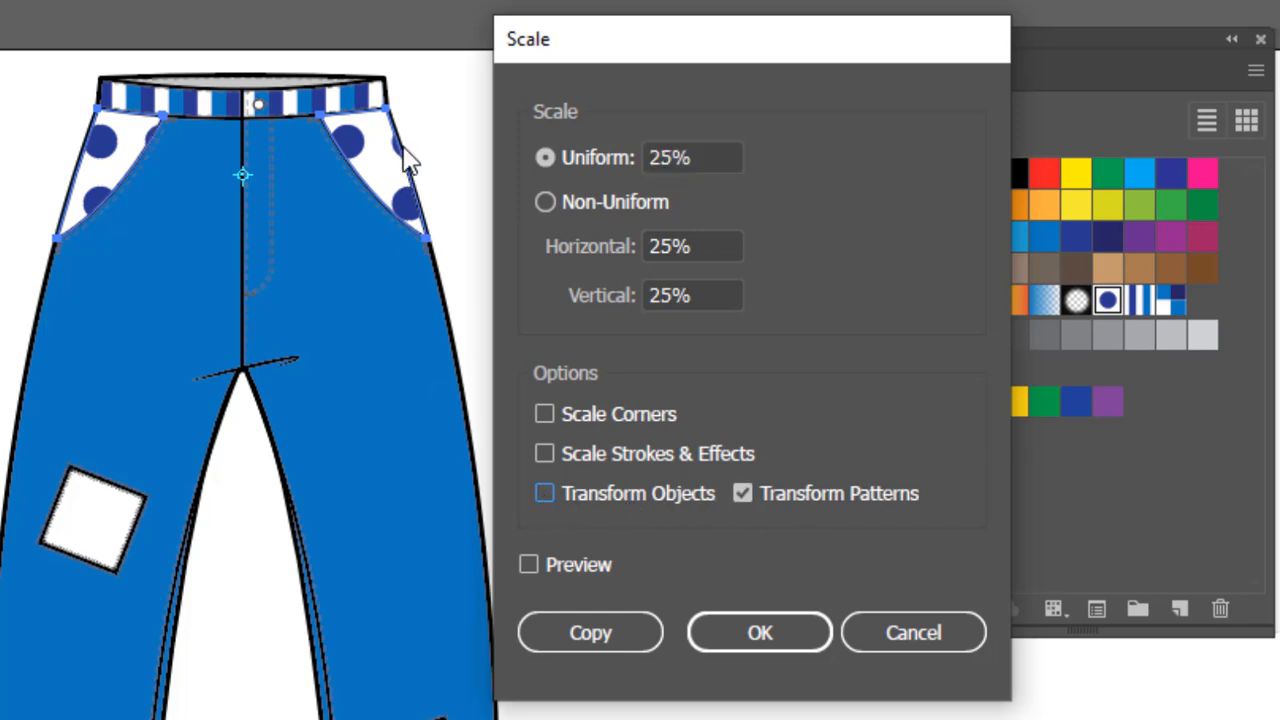
mouse_move(110, 195)
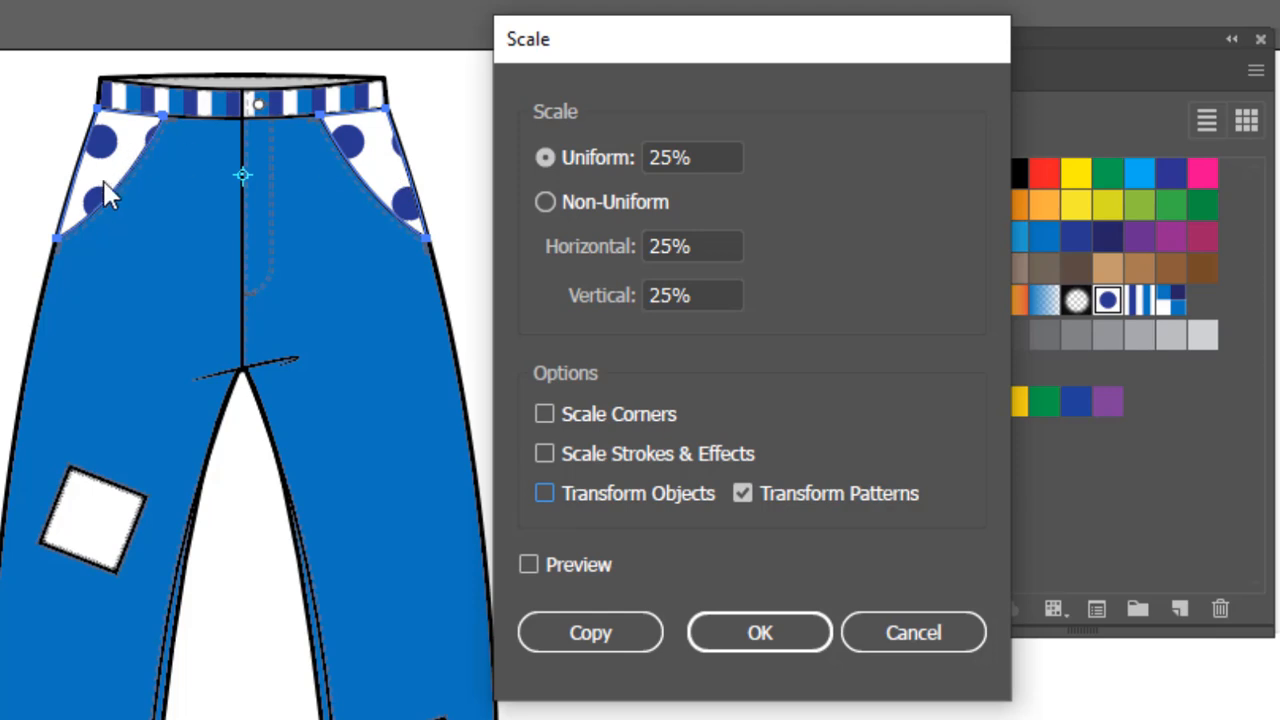
mouse_move(760, 632)
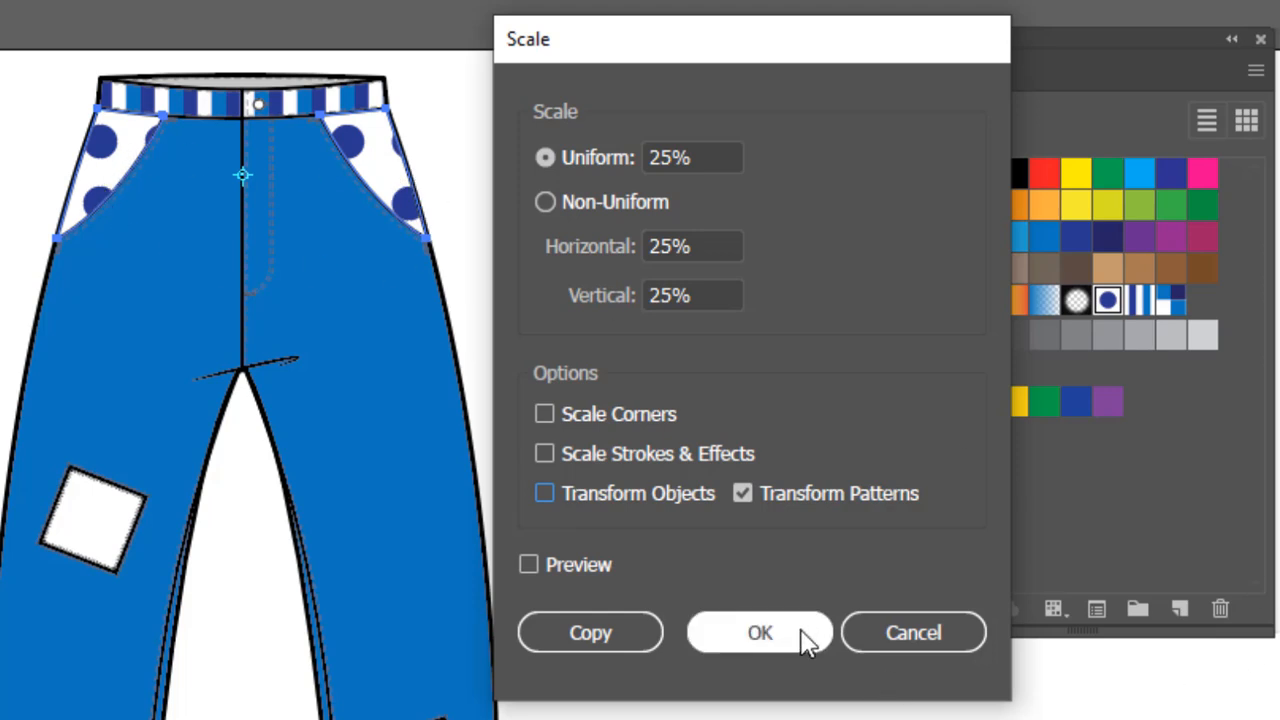
left_click(760, 632)
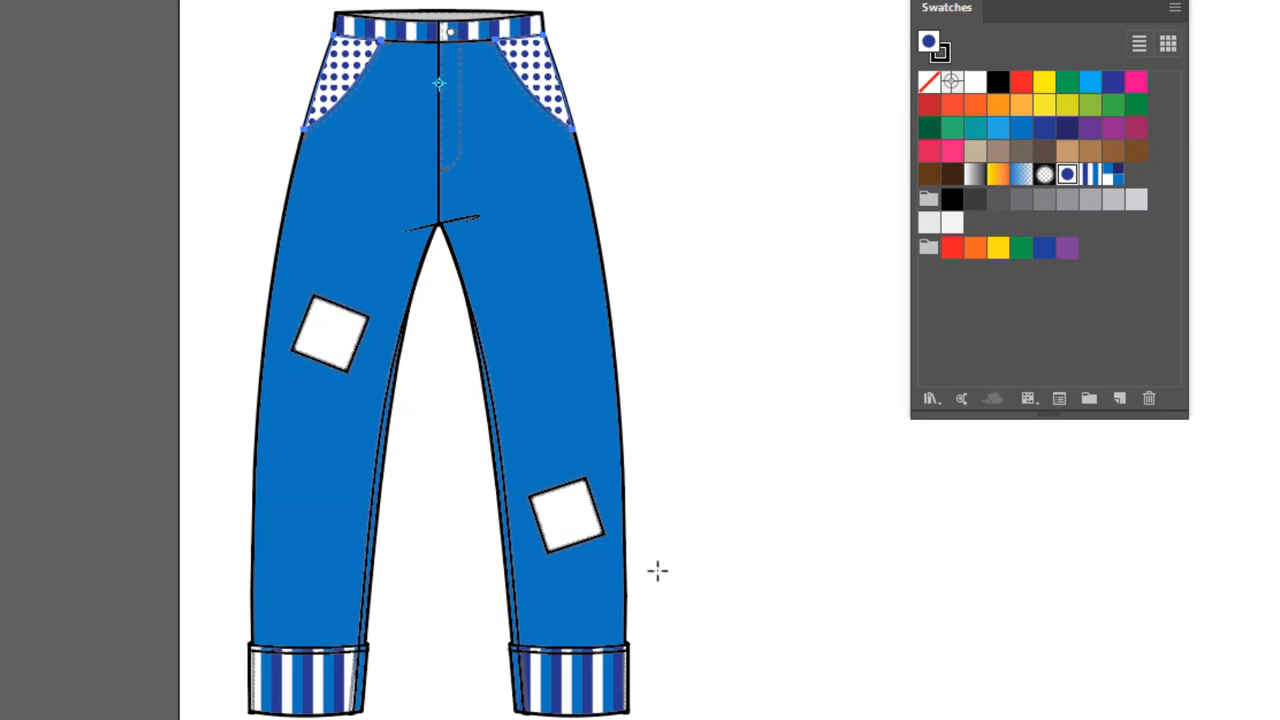
mouse_move(657, 570)
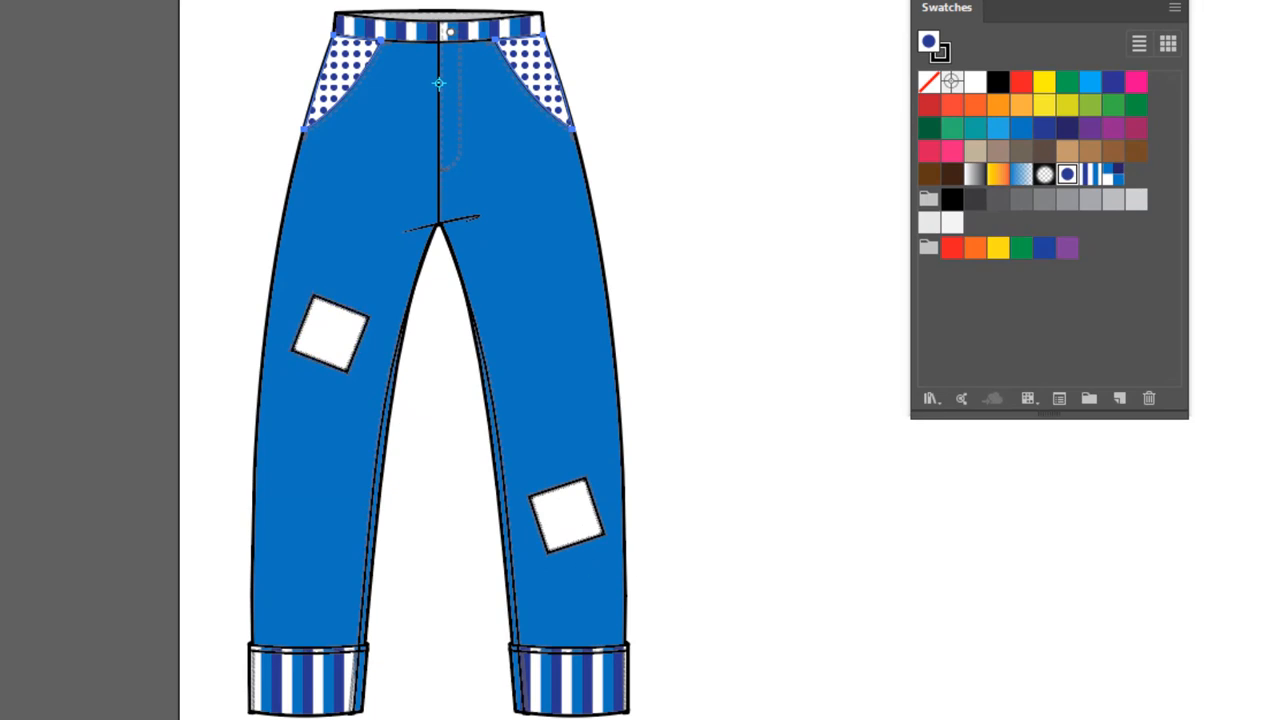
- Scale the knee patches' check pattern uniformly to 50%, patterns only
left_click(330, 332)
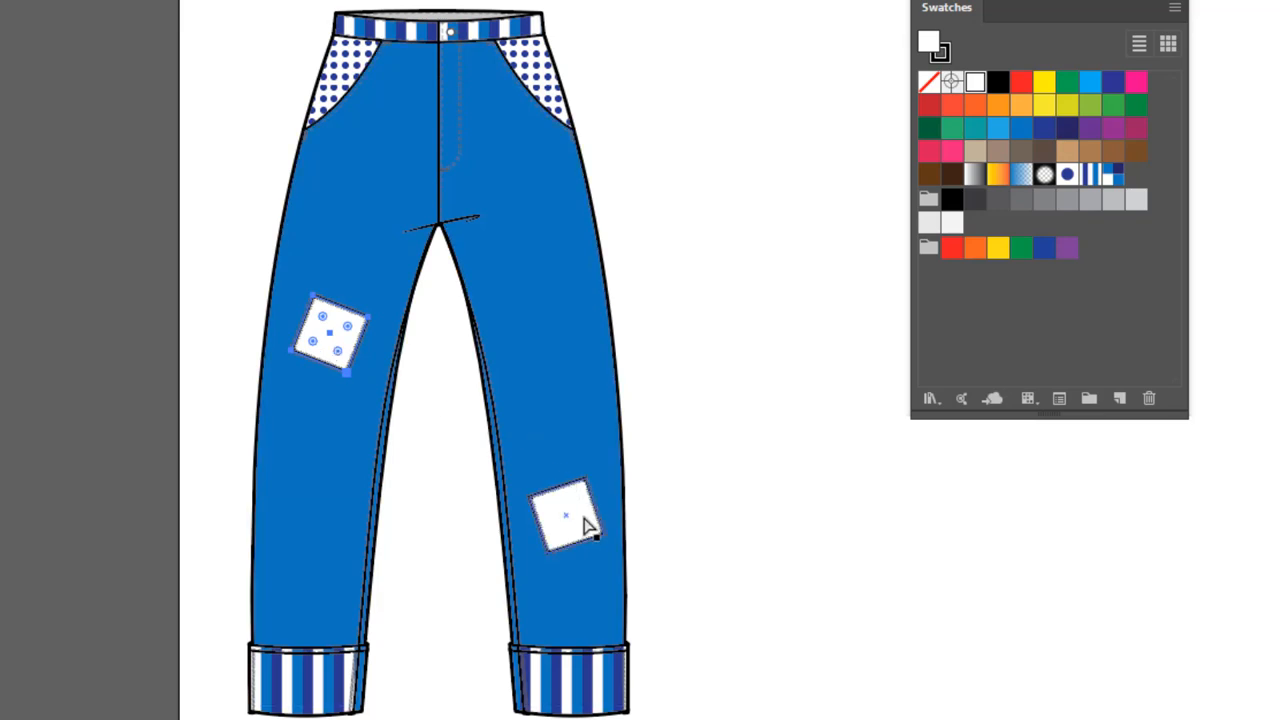
left_click(1113, 174)
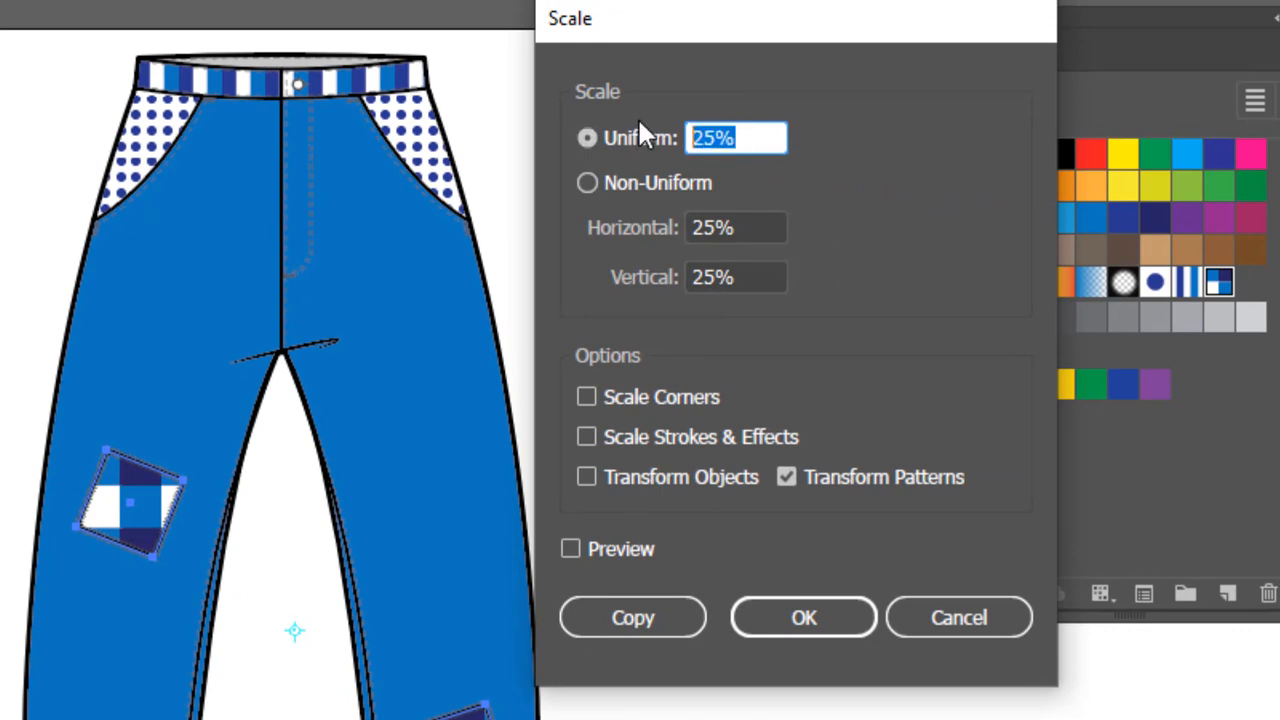
type("50")
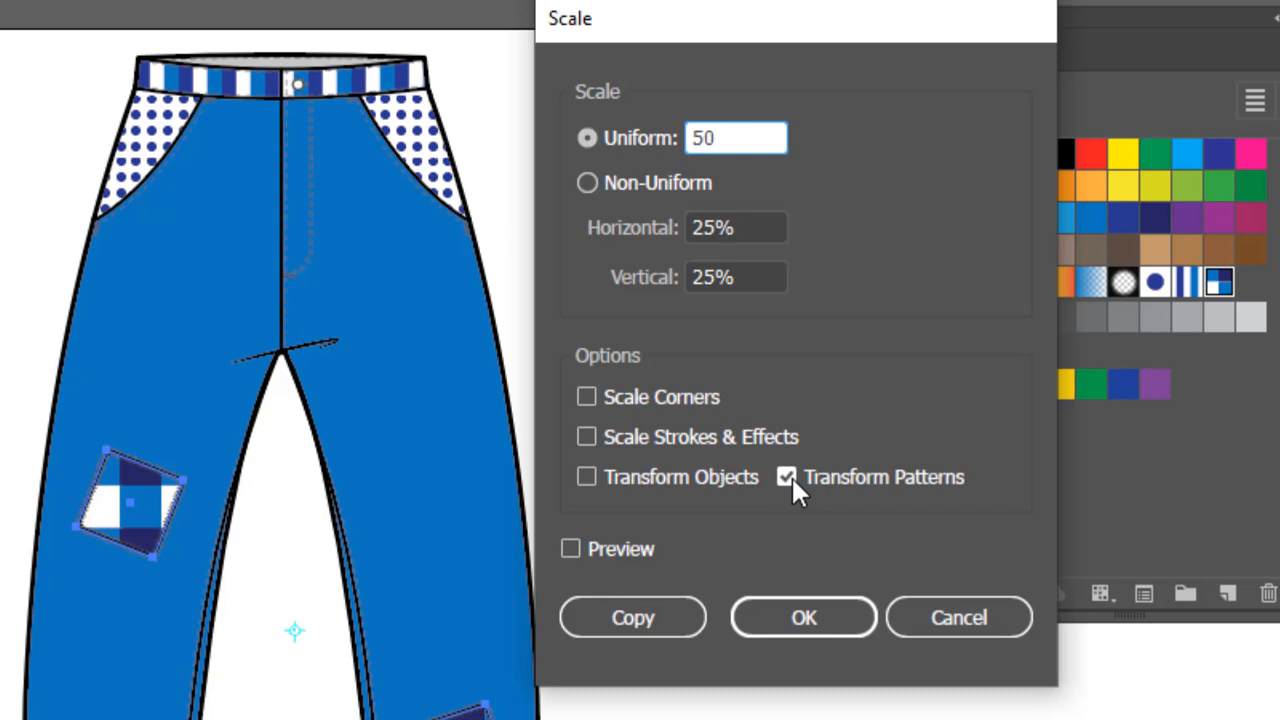
mouse_move(587, 477)
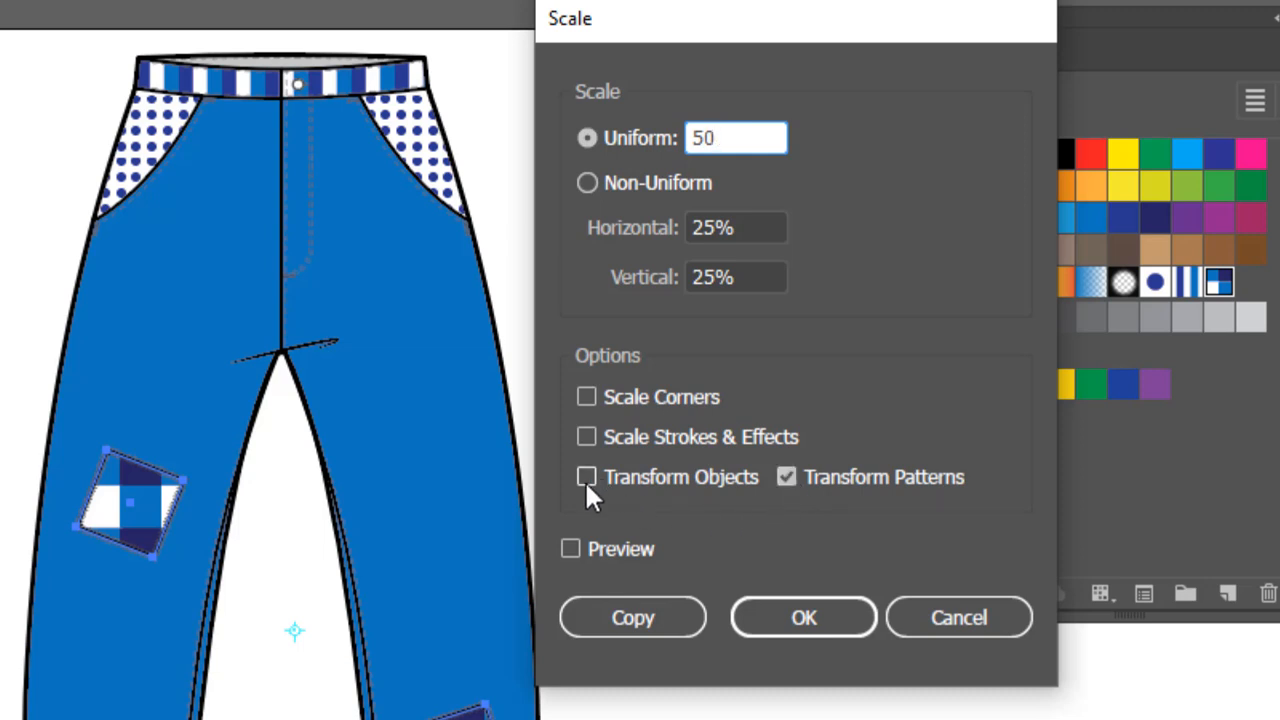
left_click(804, 617)
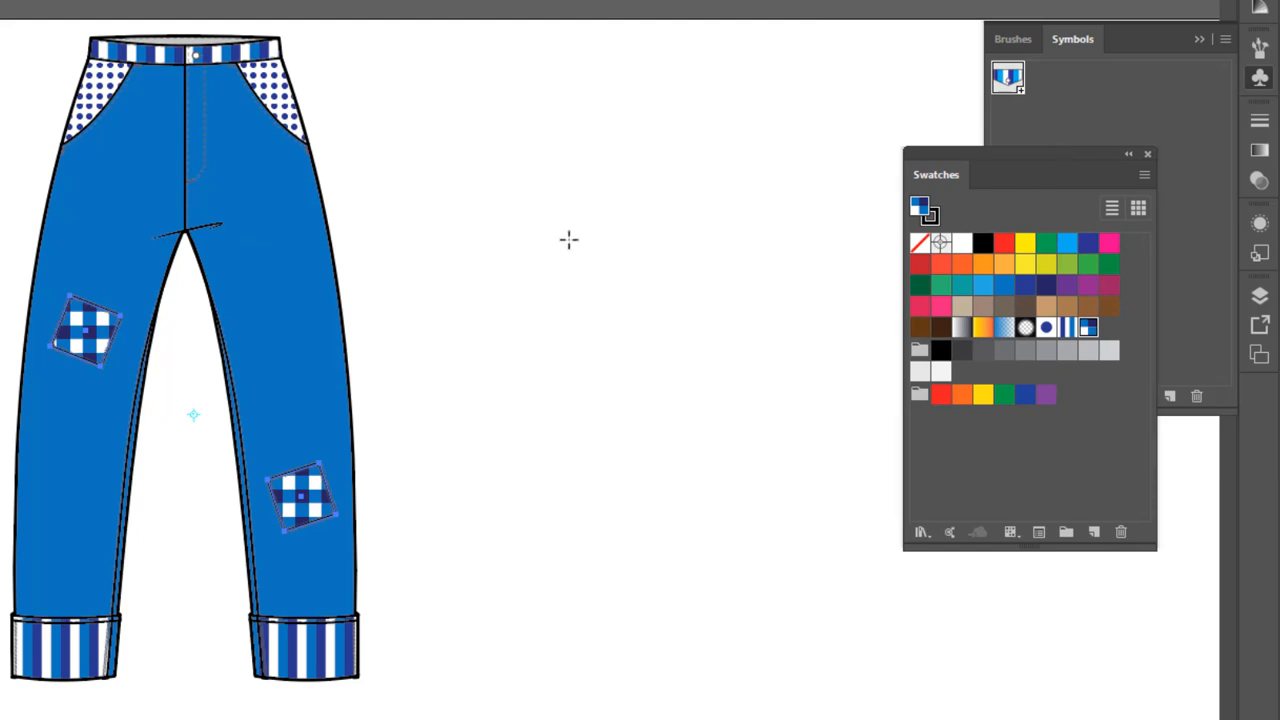
mouse_move(630, 382)
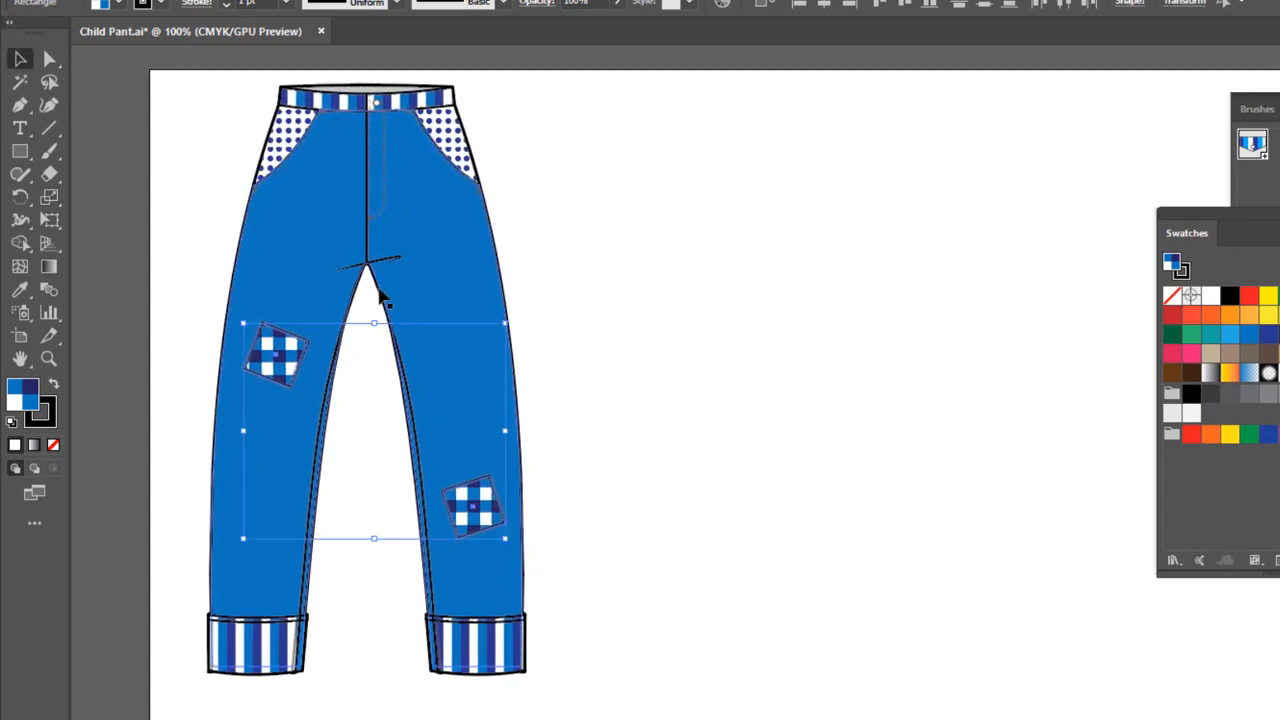
- Duplicate the pants flat twice to the right and close the Swatches panel
left_click(333, 168)
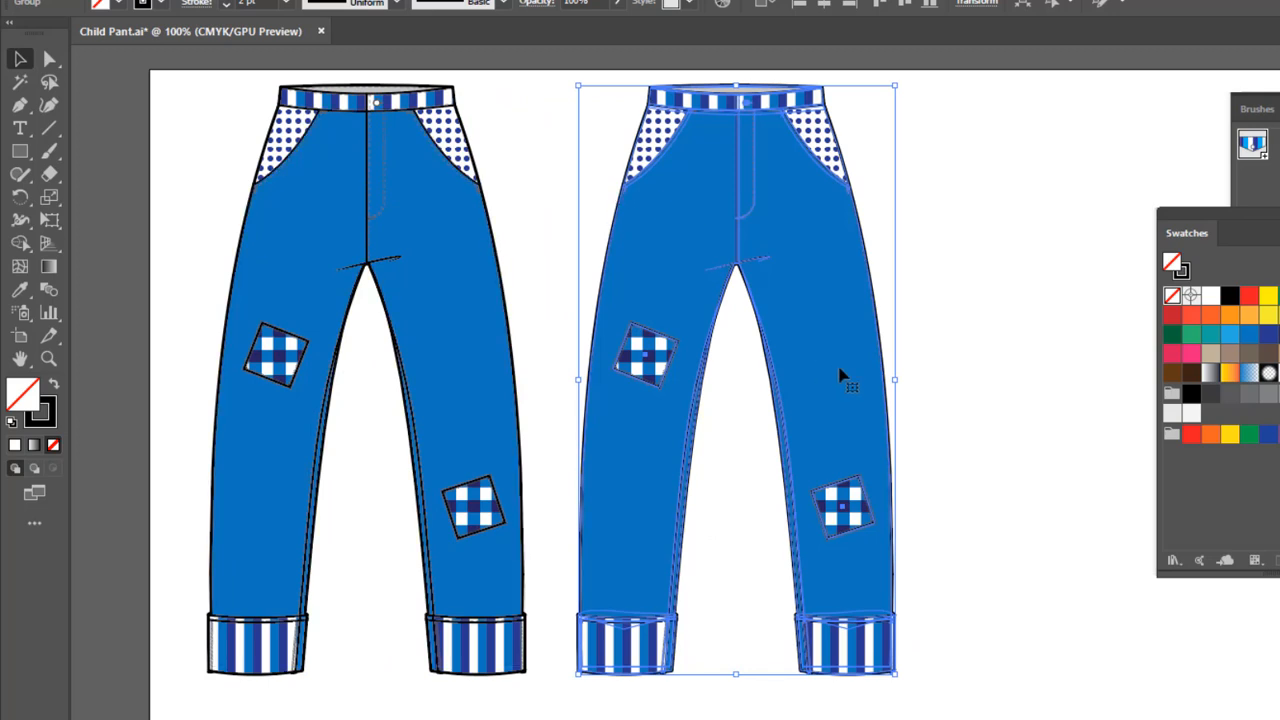
mouse_move(220, 190)
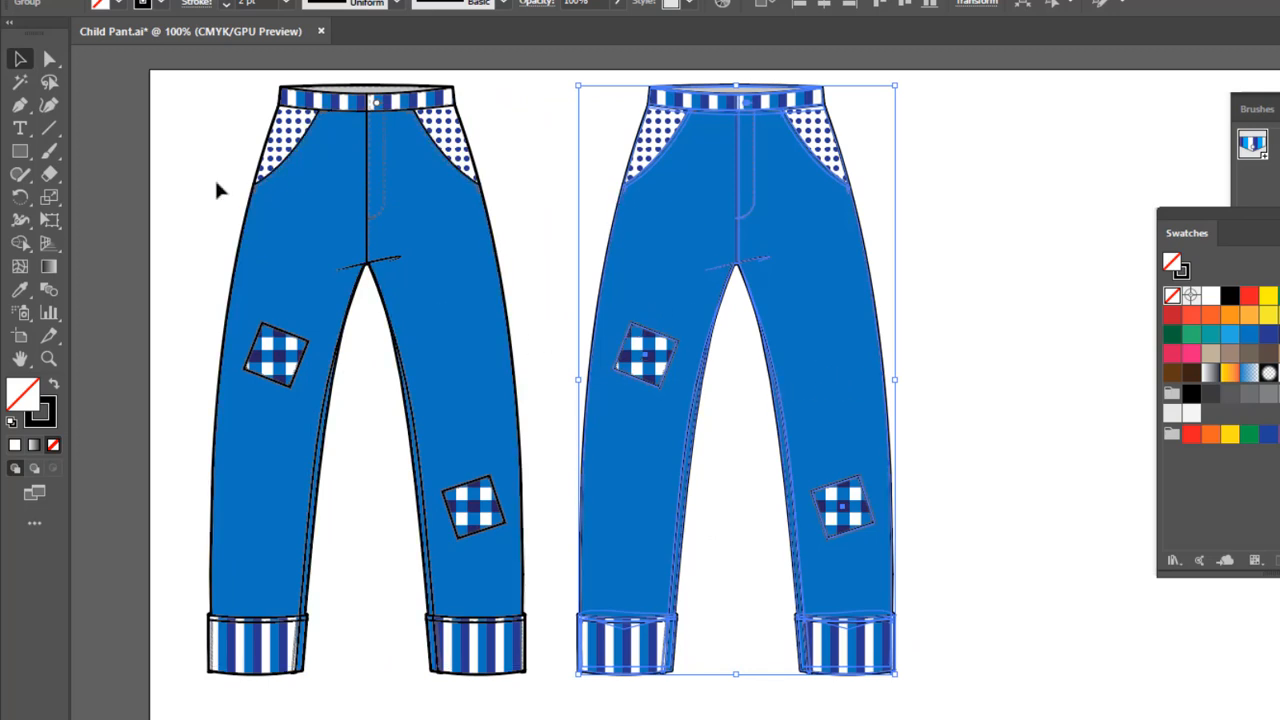
mouse_move(540, 178)
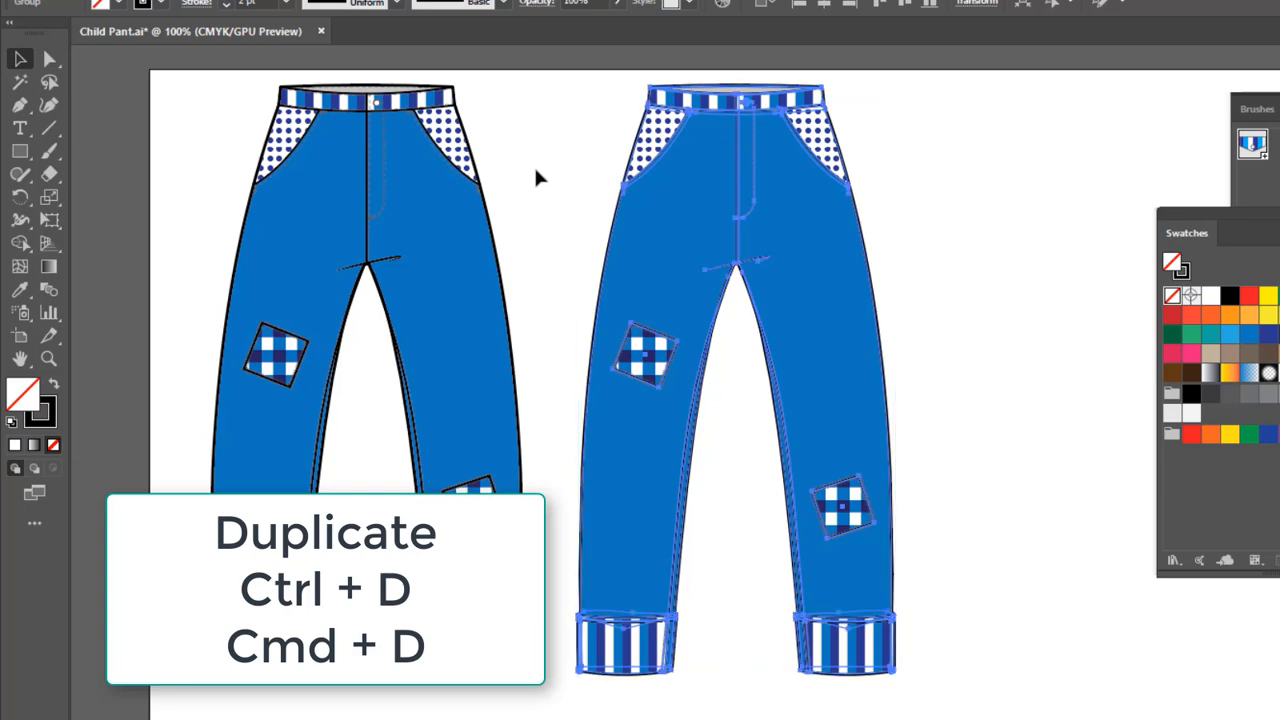
key("ctrl+d")
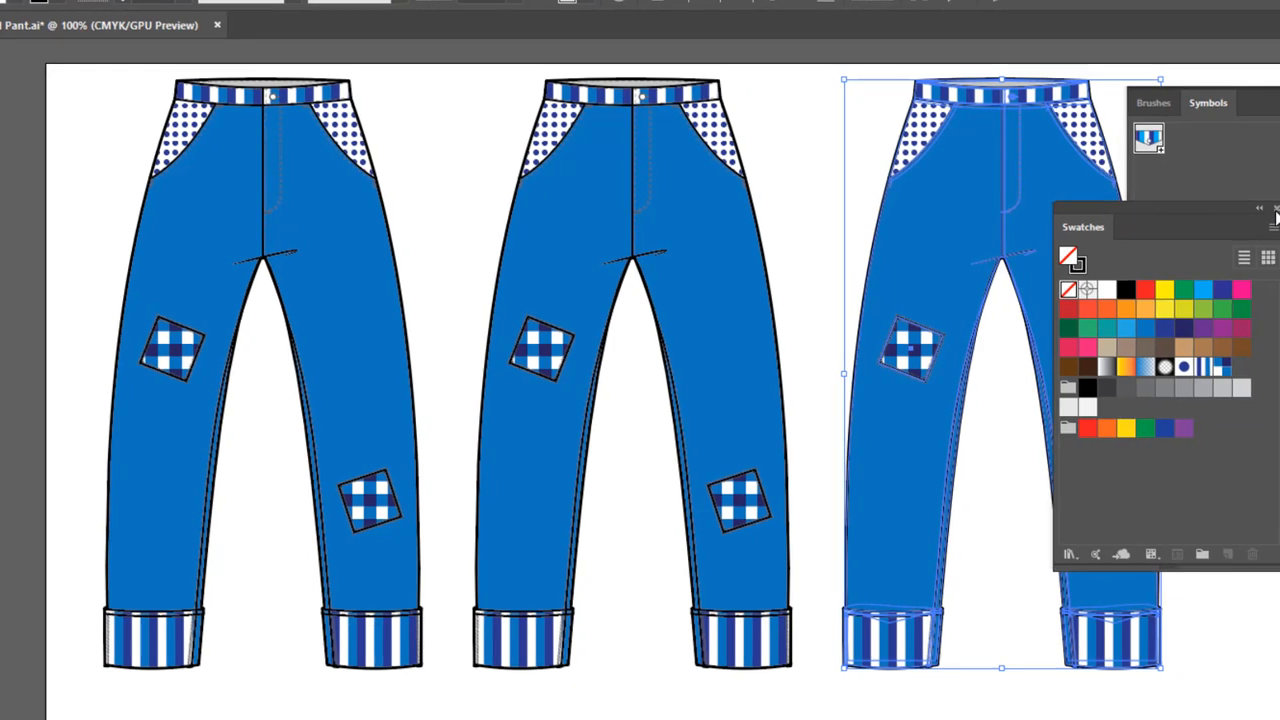
left_click(1274, 208)
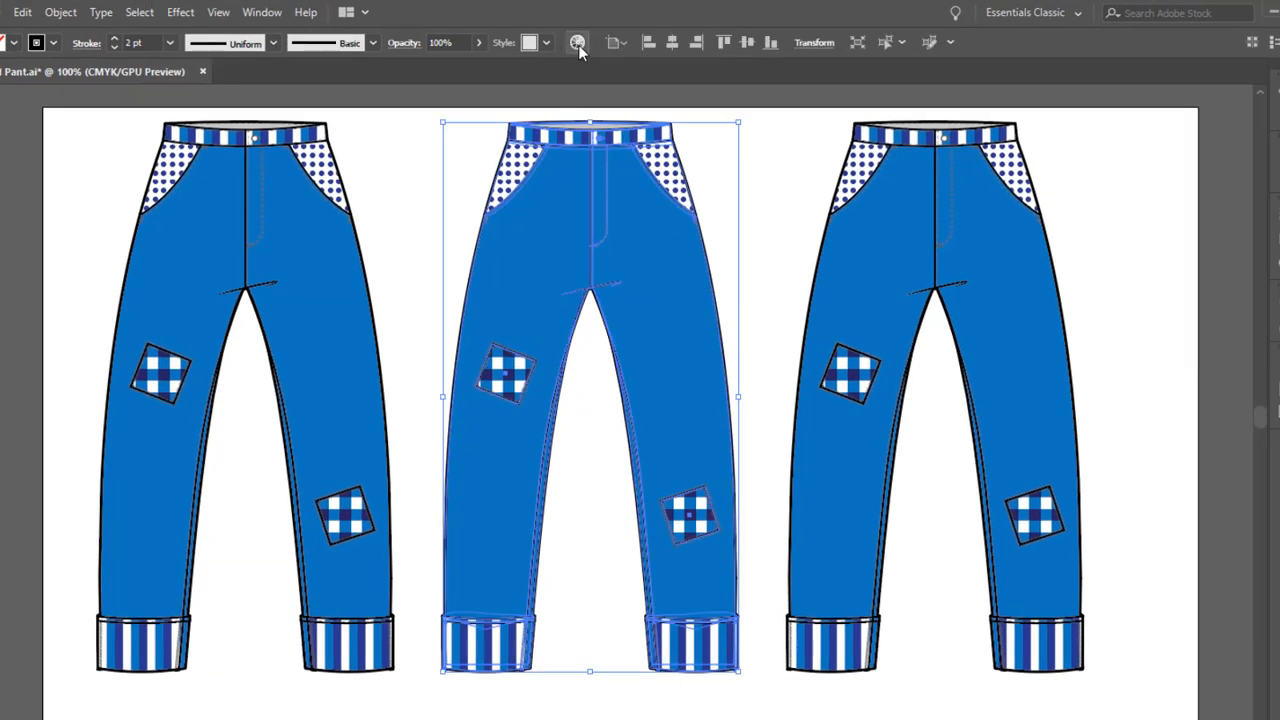
mouse_move(577, 42)
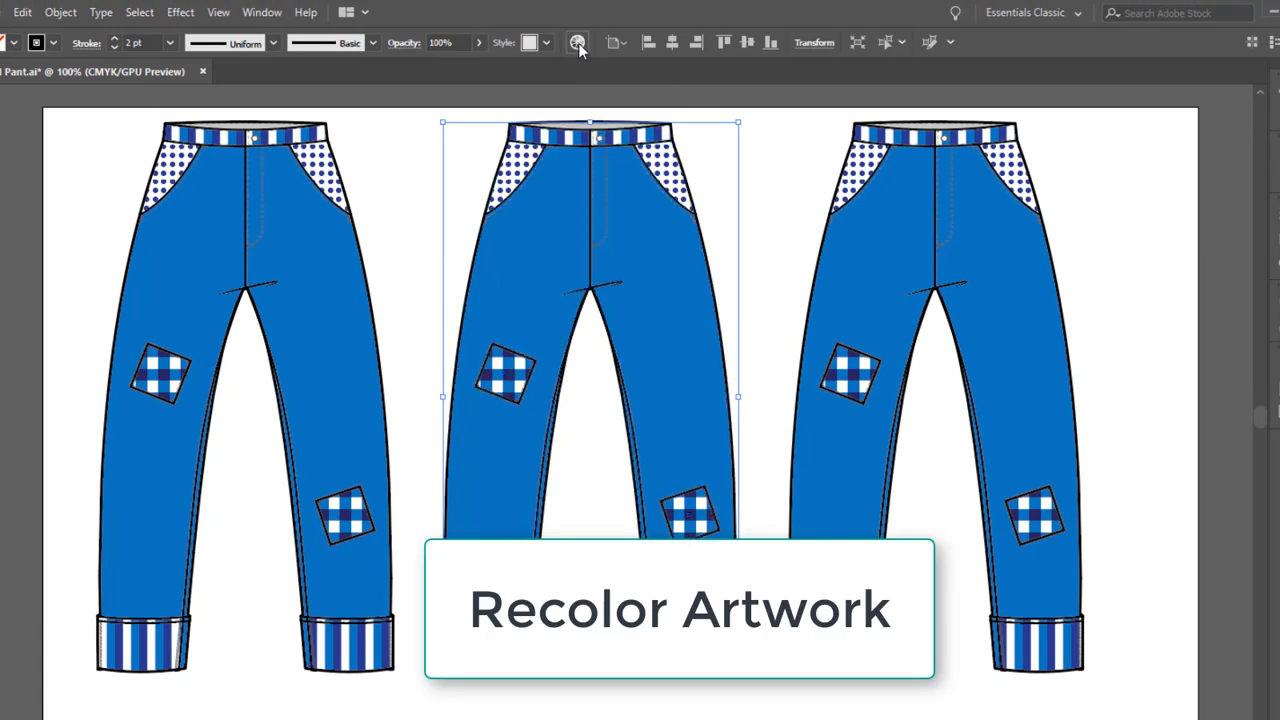
- Recolor the middle pants by dragging the base colour marker on the wheel to rust
left_click(577, 42)
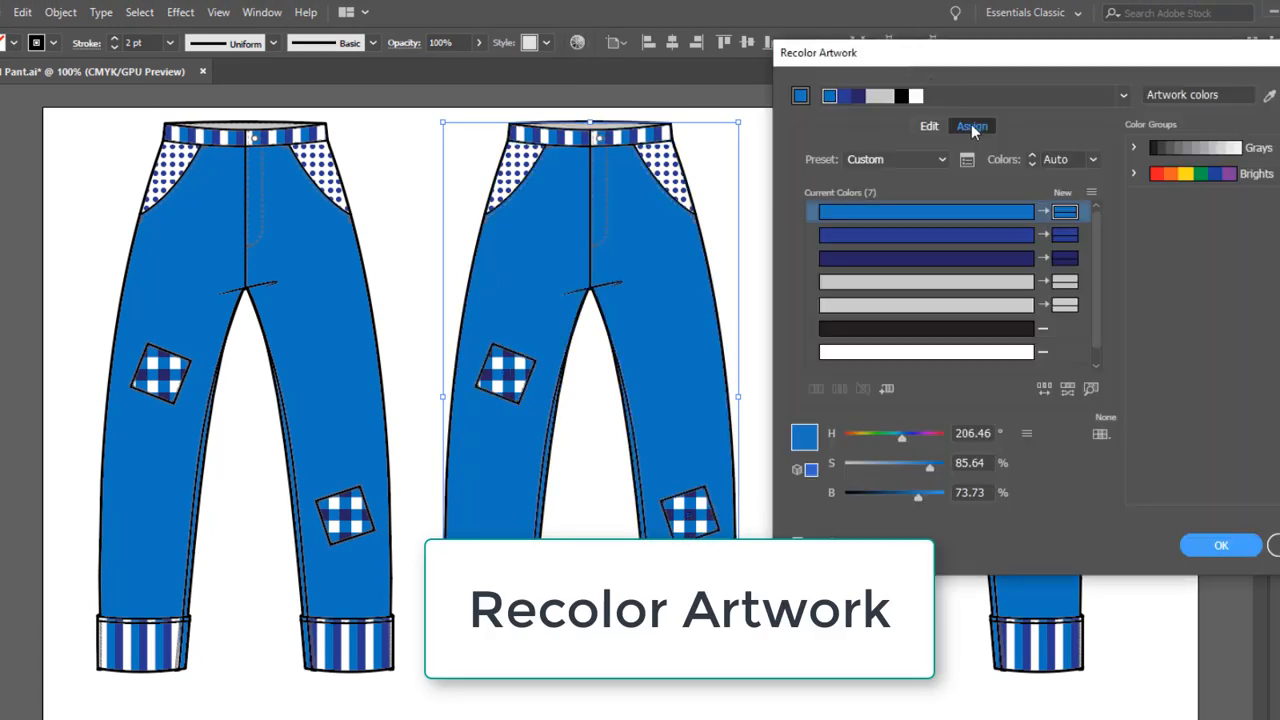
left_click(928, 126)
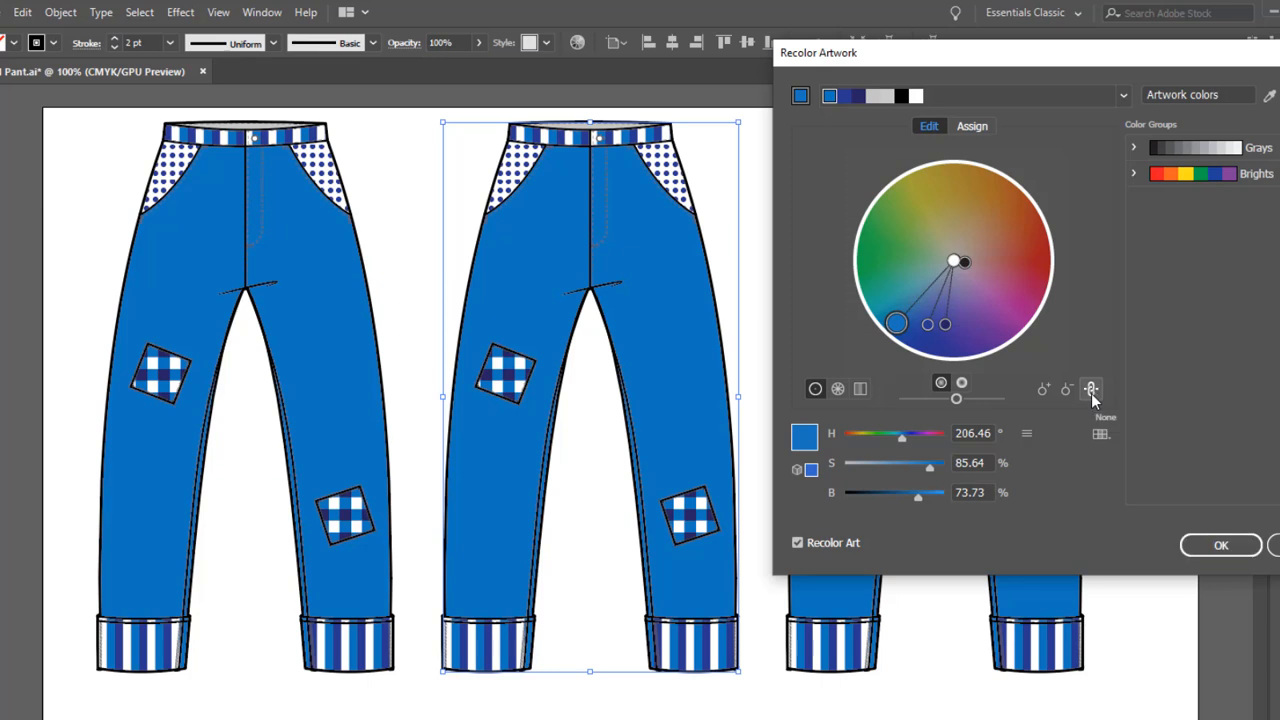
mouse_move(1091, 390)
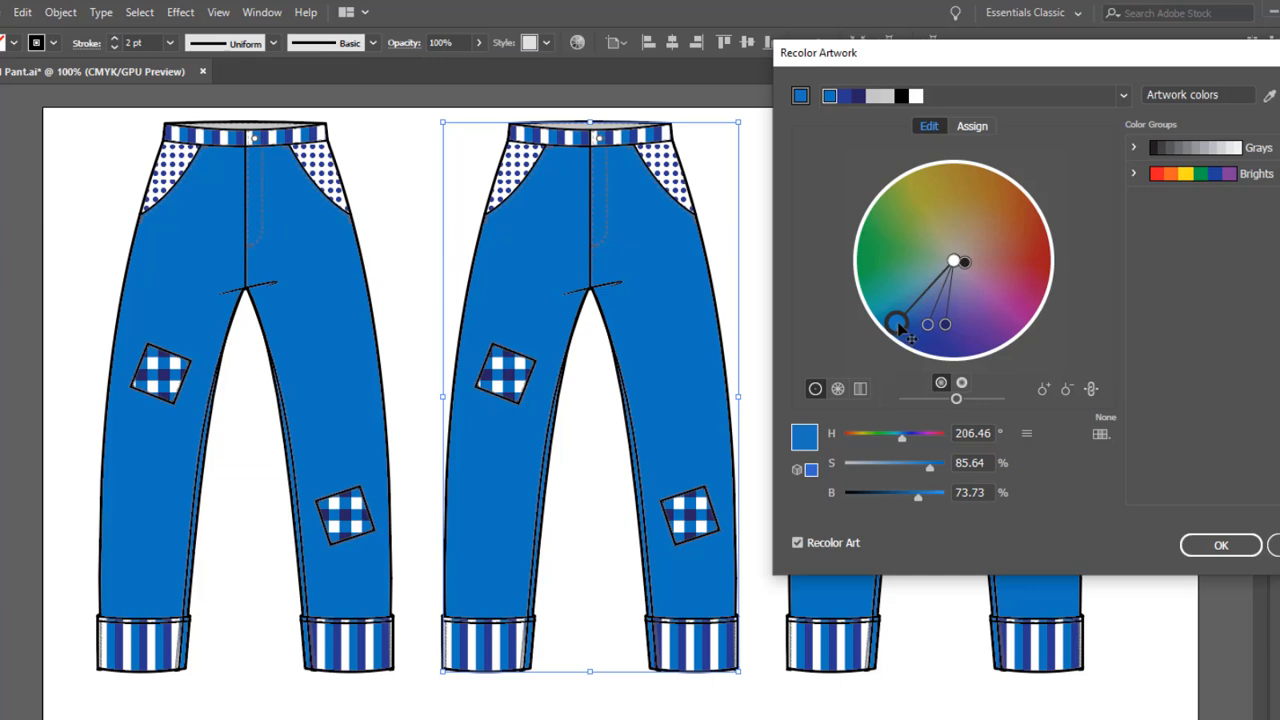
left_click_drag(900, 325, 887, 257)
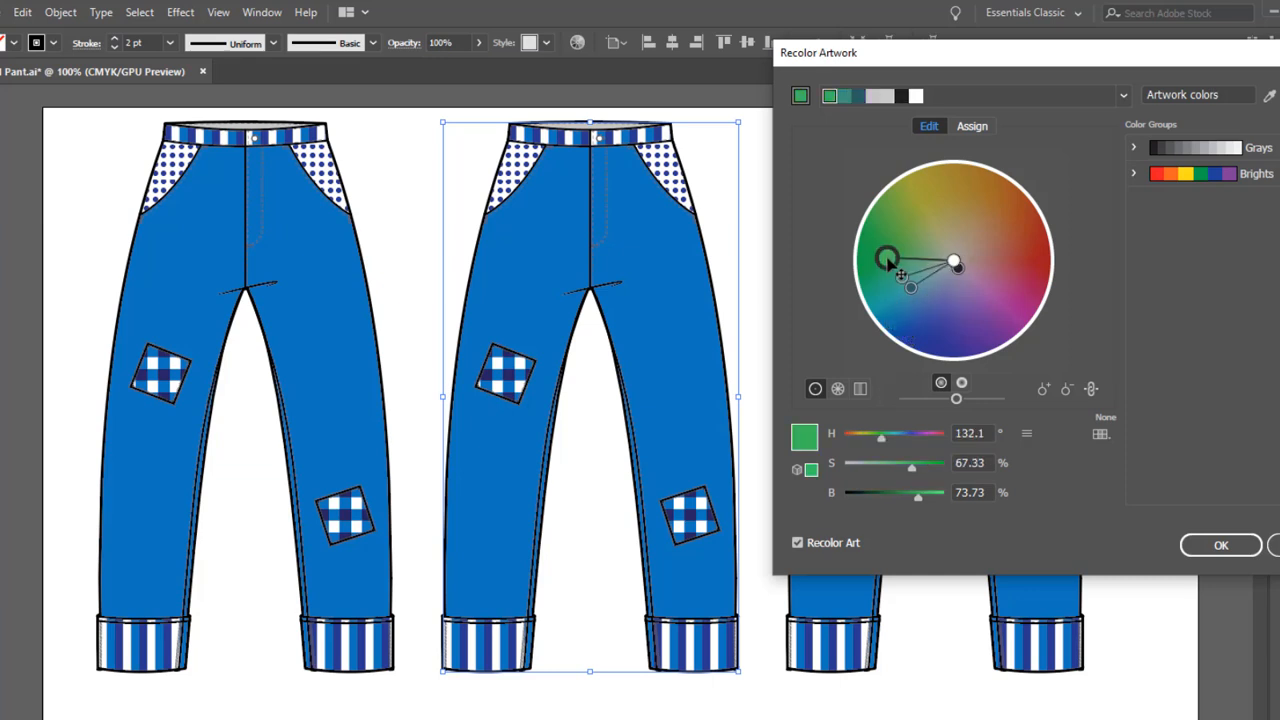
left_click_drag(888, 258, 940, 183)
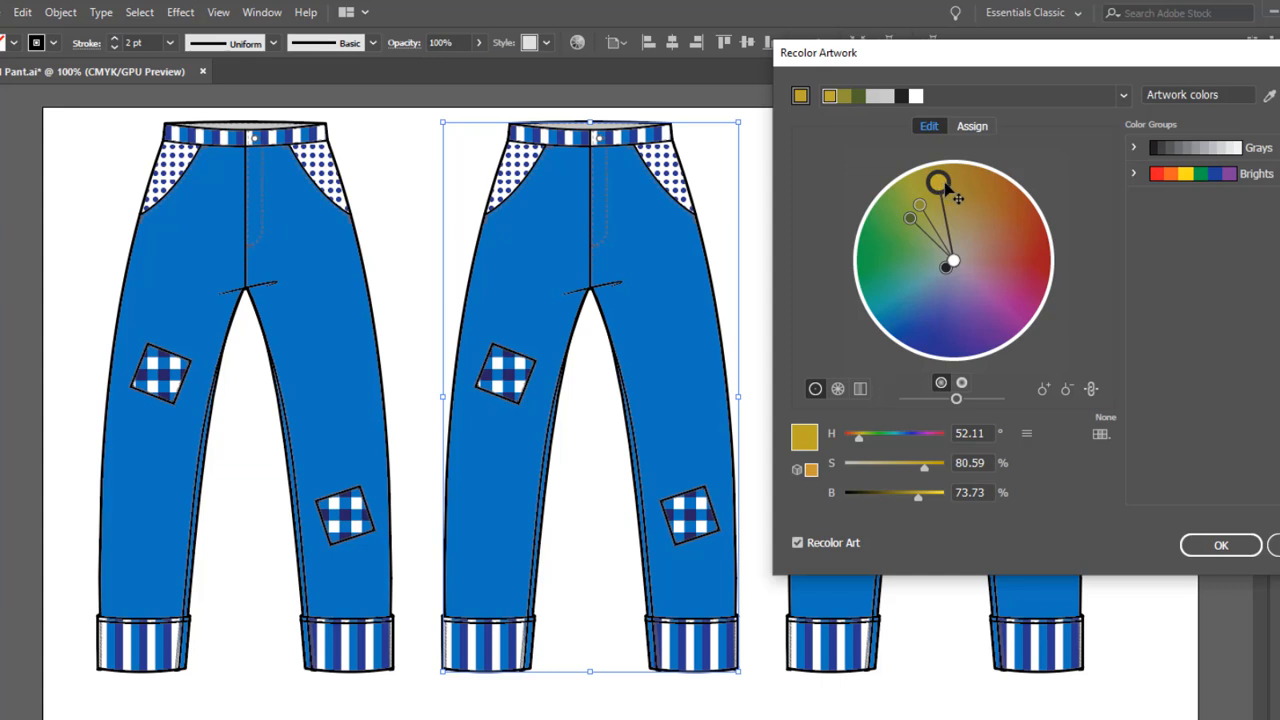
left_click_drag(940, 180, 947, 178)
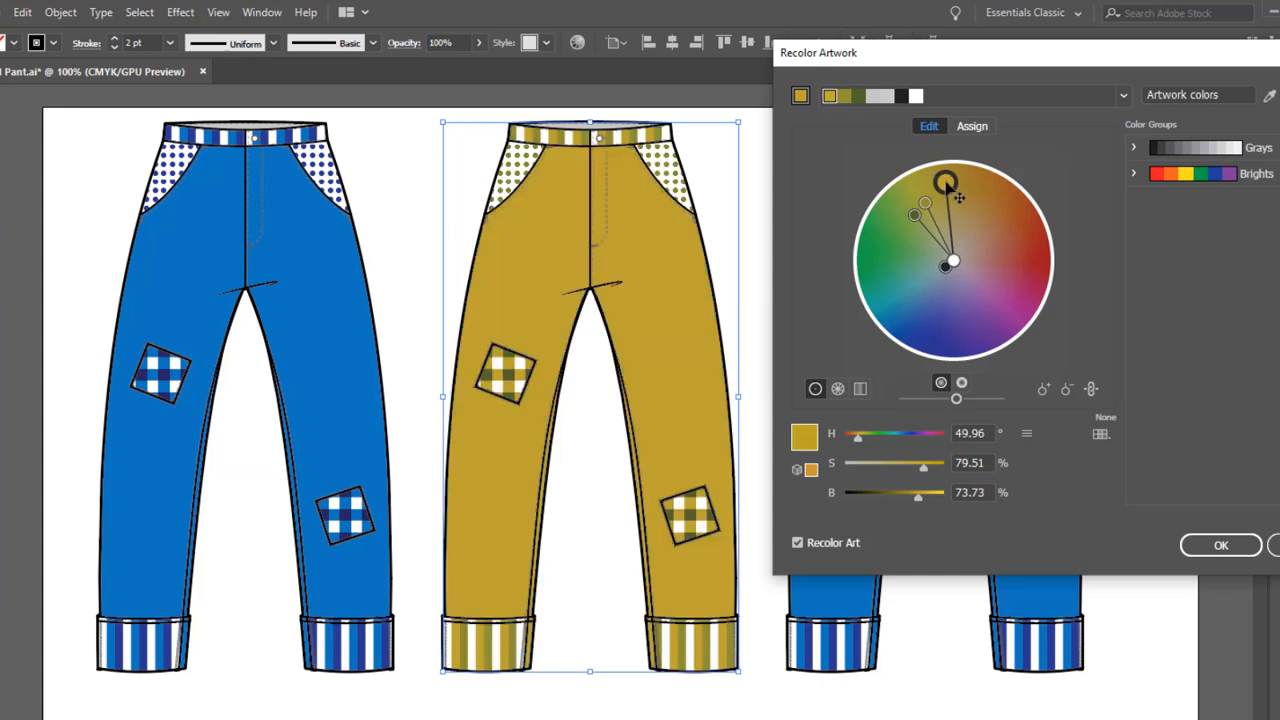
left_click_drag(945, 180, 1008, 240)
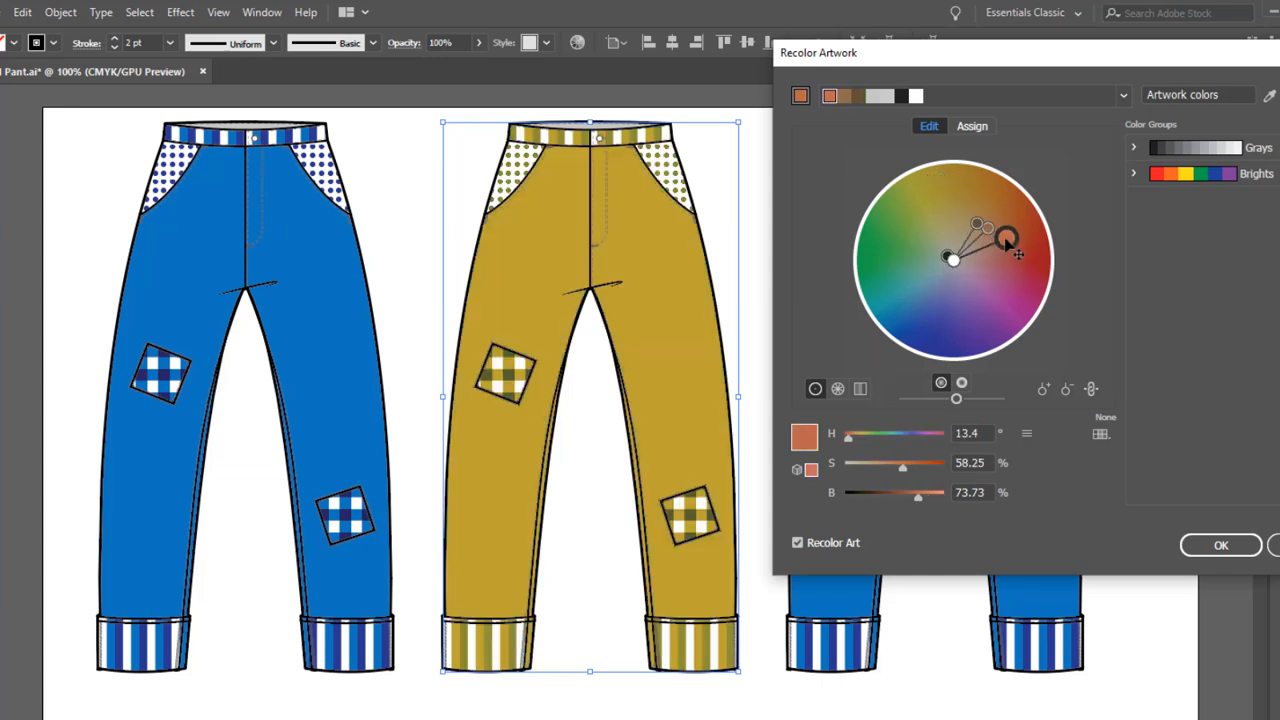
left_click_drag(1007, 240, 1007, 240)
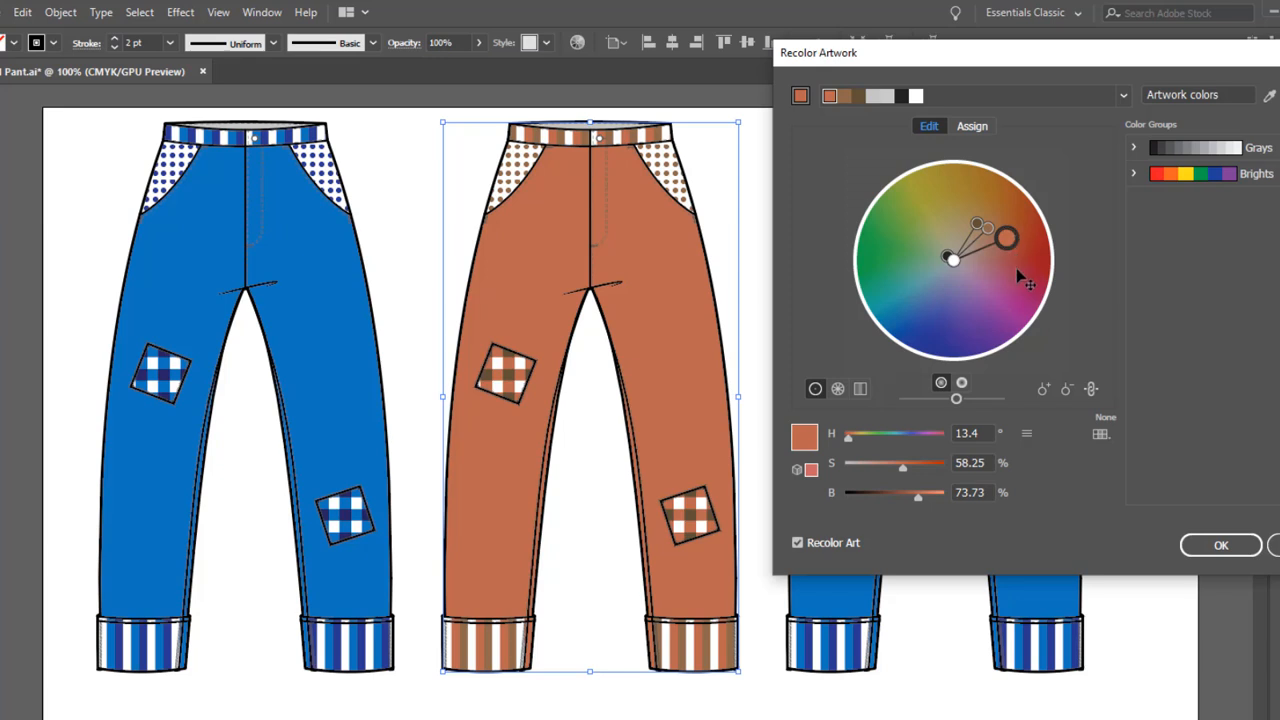
left_click_drag(1007, 238, 1030, 290)
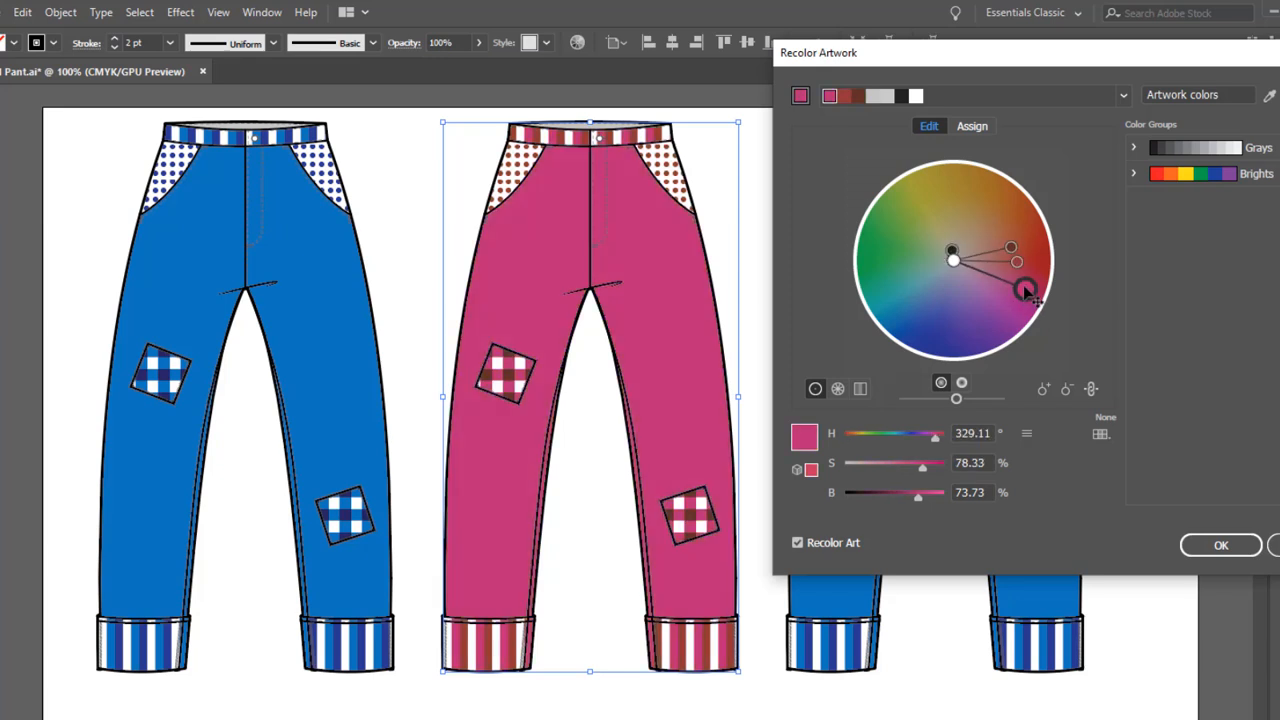
left_click_drag(1030, 290, 1013, 250)
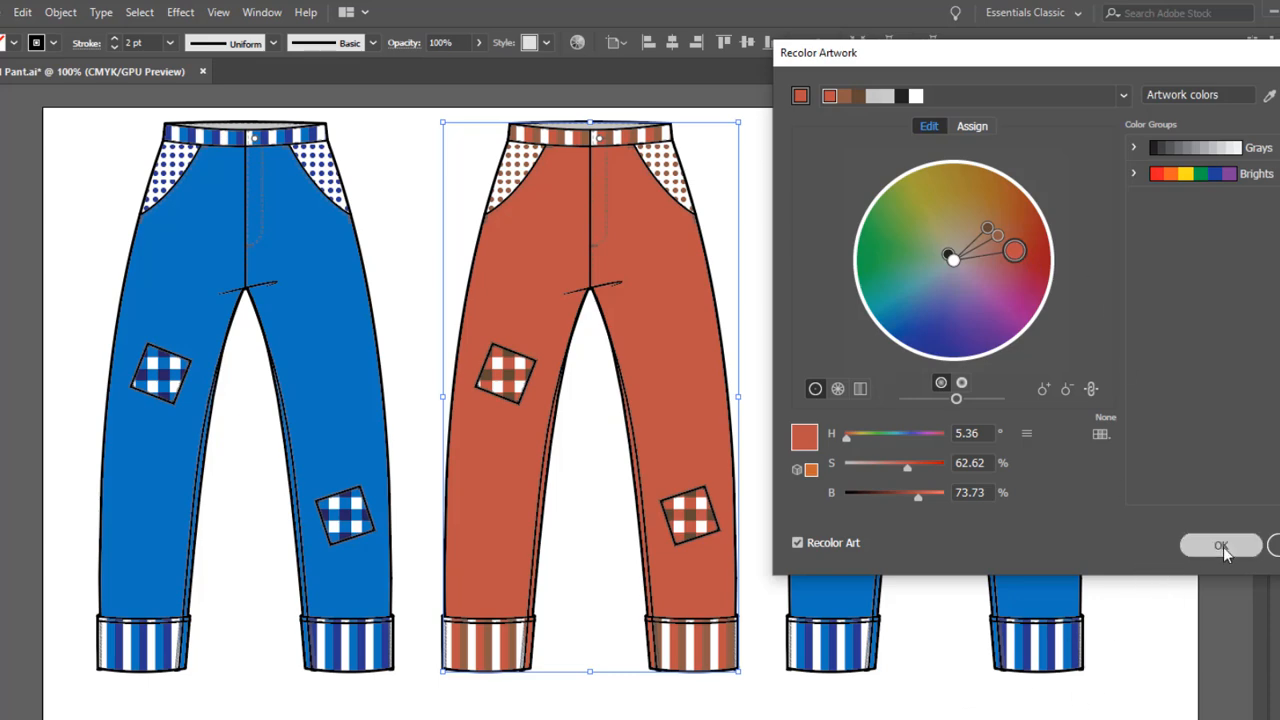
left_click(1220, 545)
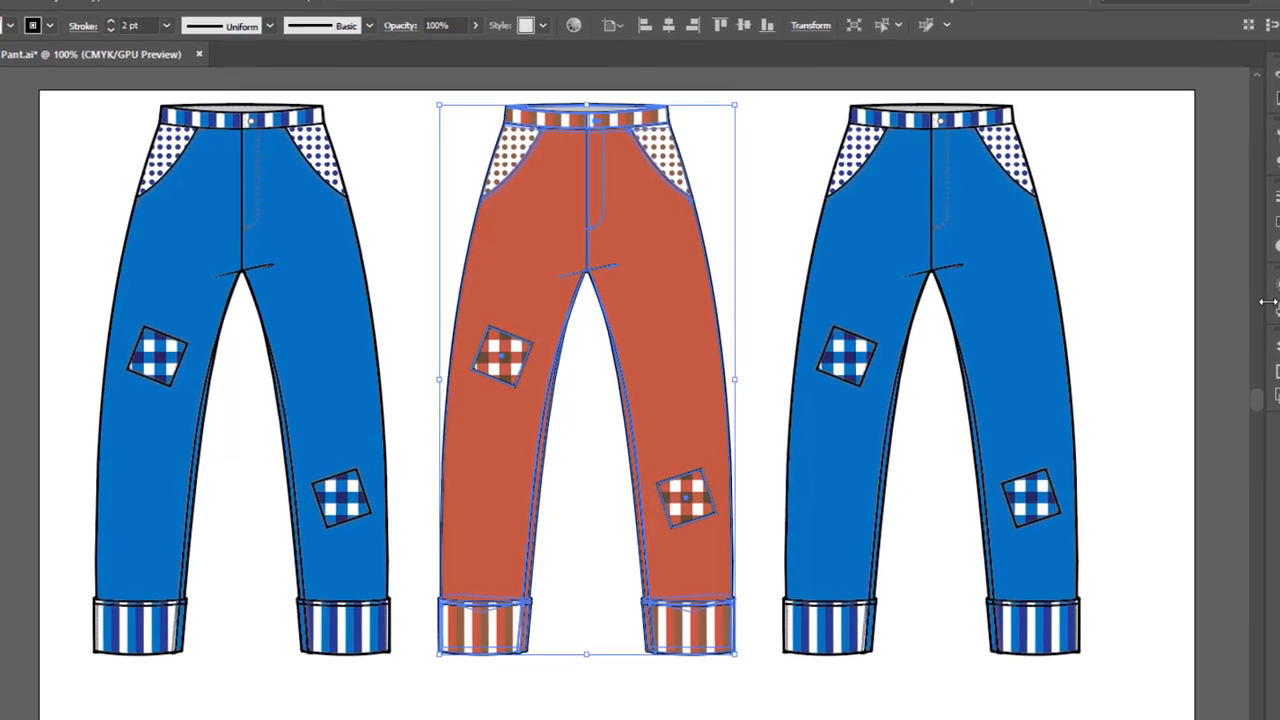
- Reopen the Swatches panel from the Window menu
left_click(262, 32)
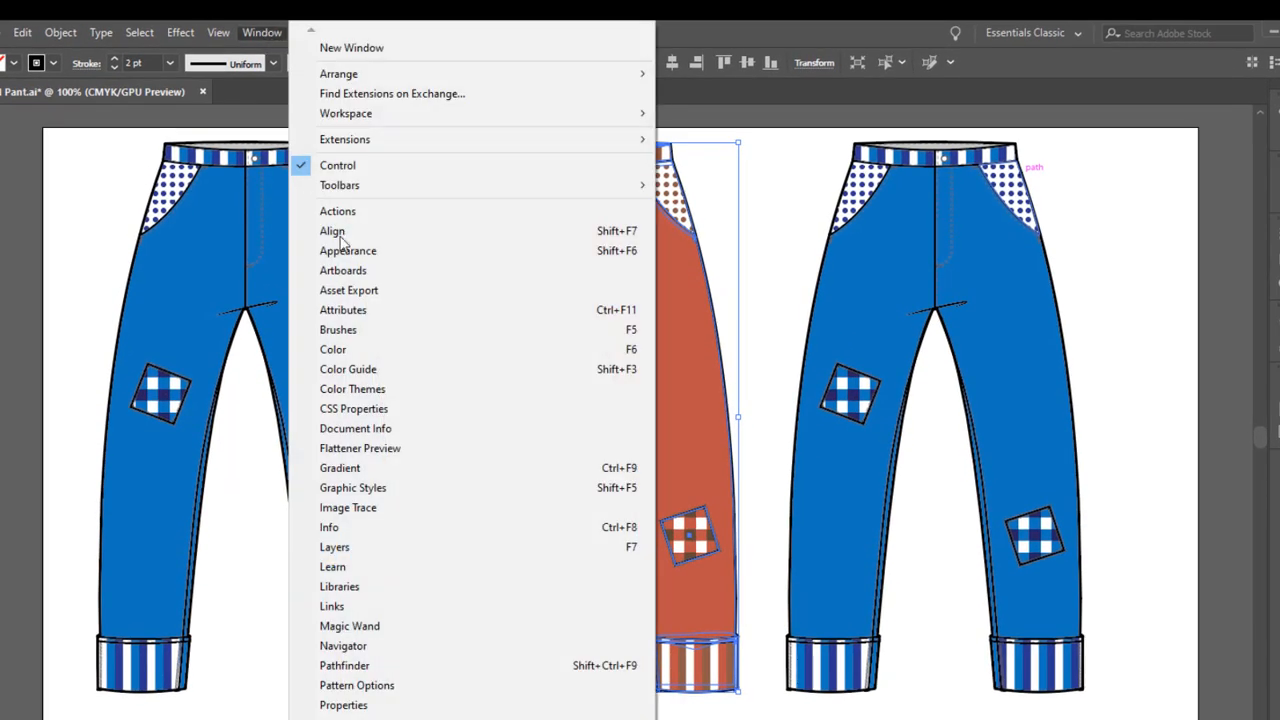
scroll("down", 3)
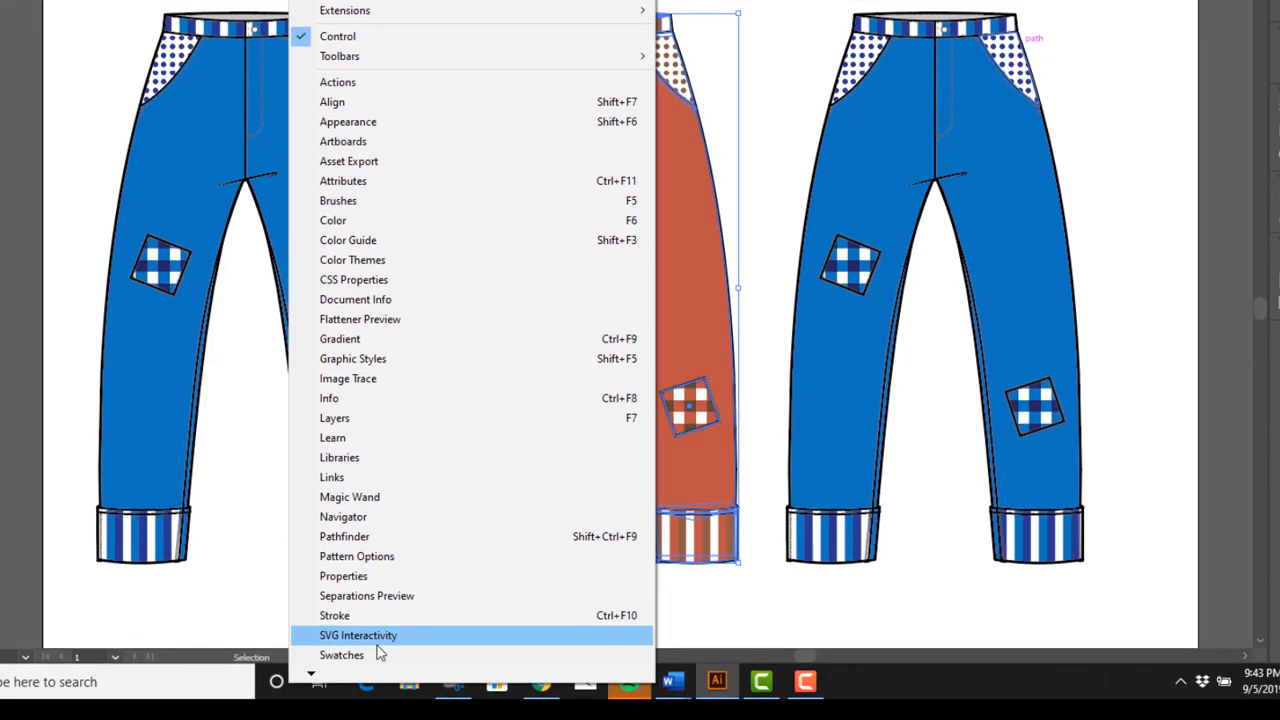
left_click(342, 654)
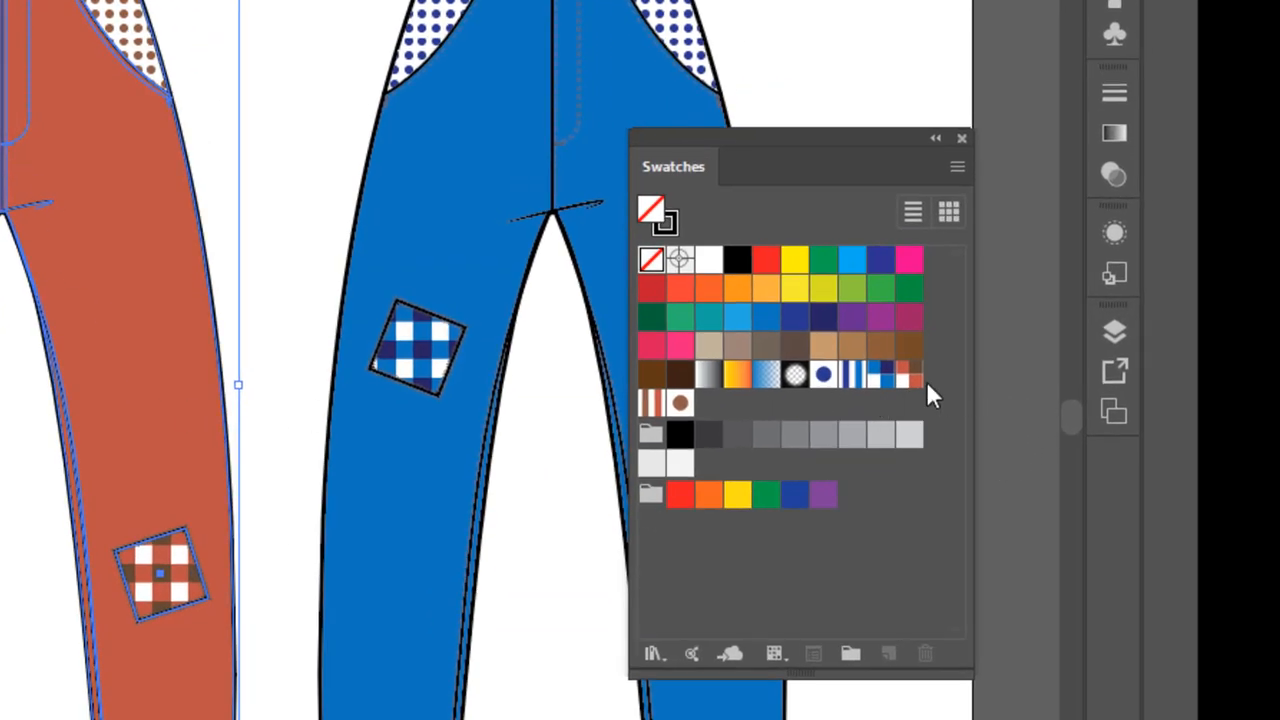
mouse_move(678, 405)
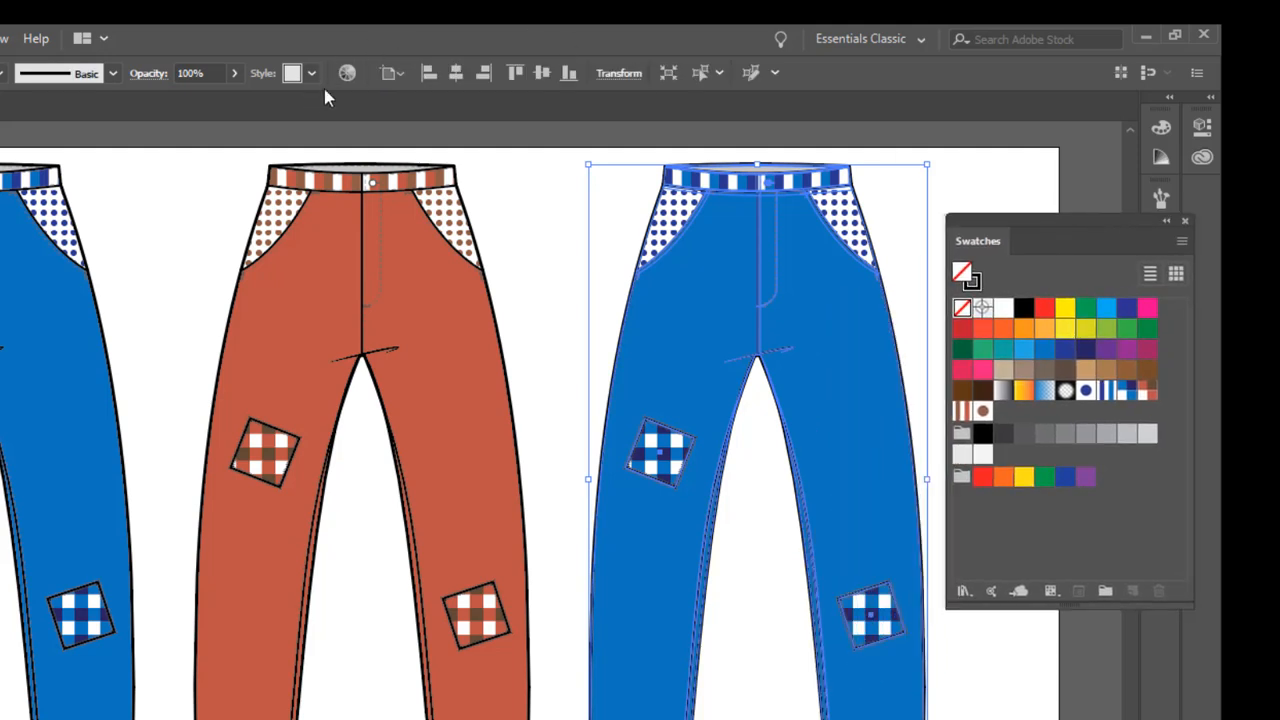
- Recolor the right-hand pants by shifting the hue slider to about 166, turning them teal
left_click(347, 73)
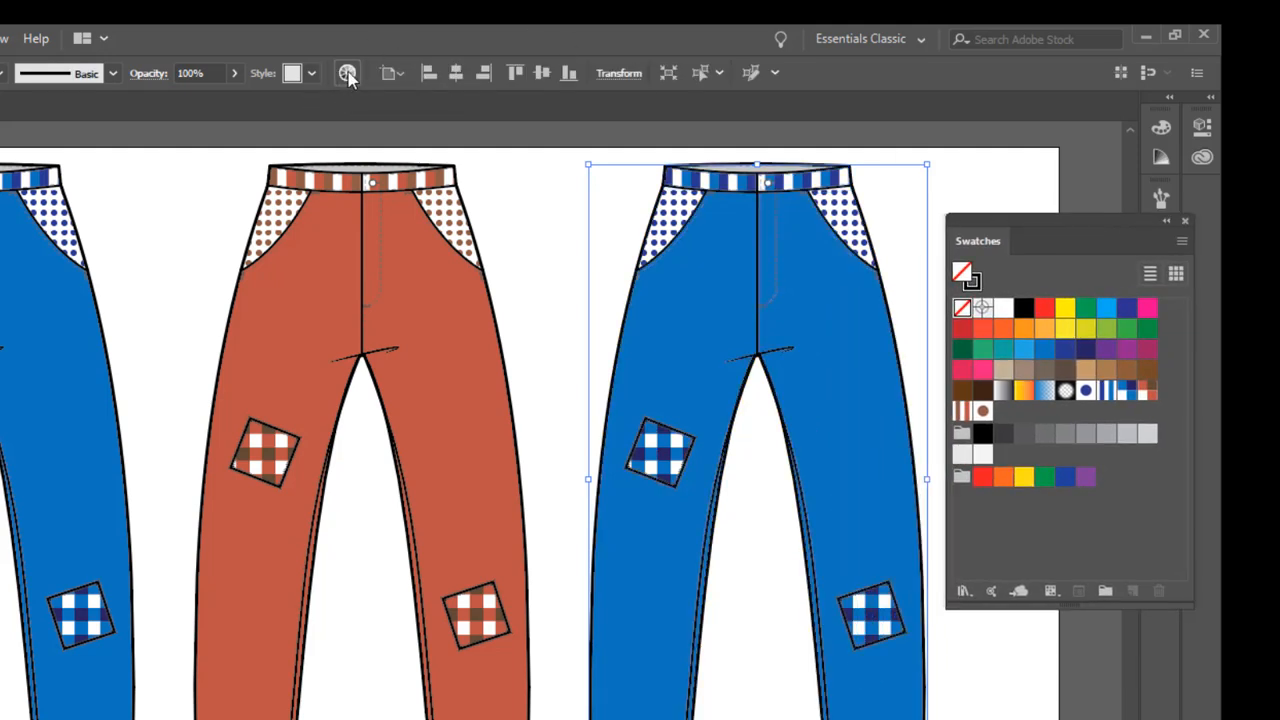
left_click(347, 72)
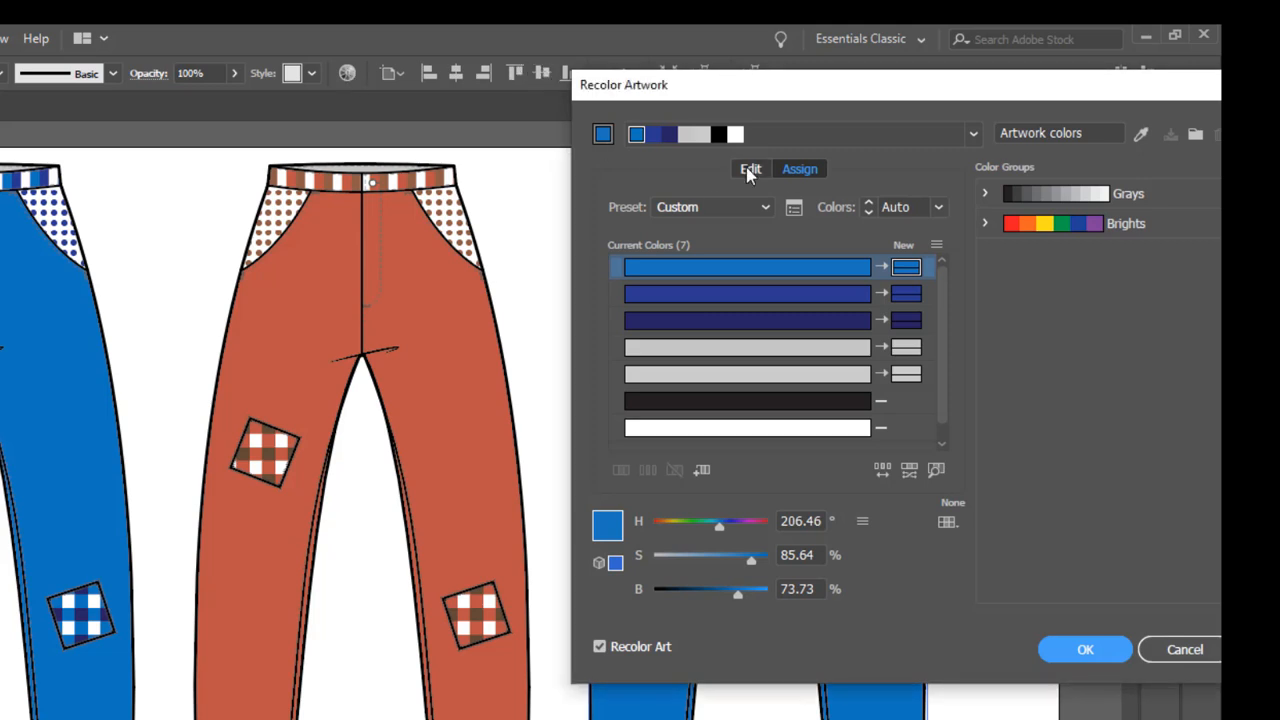
left_click(750, 168)
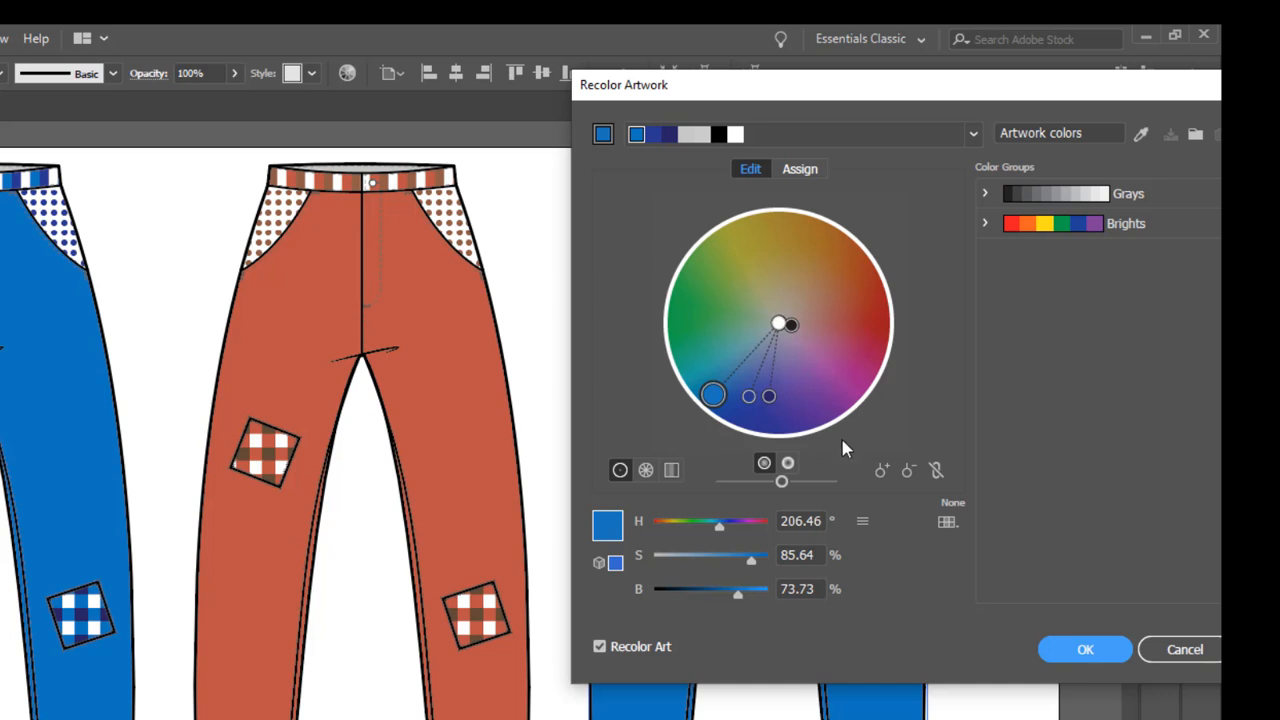
mouse_move(848, 105)
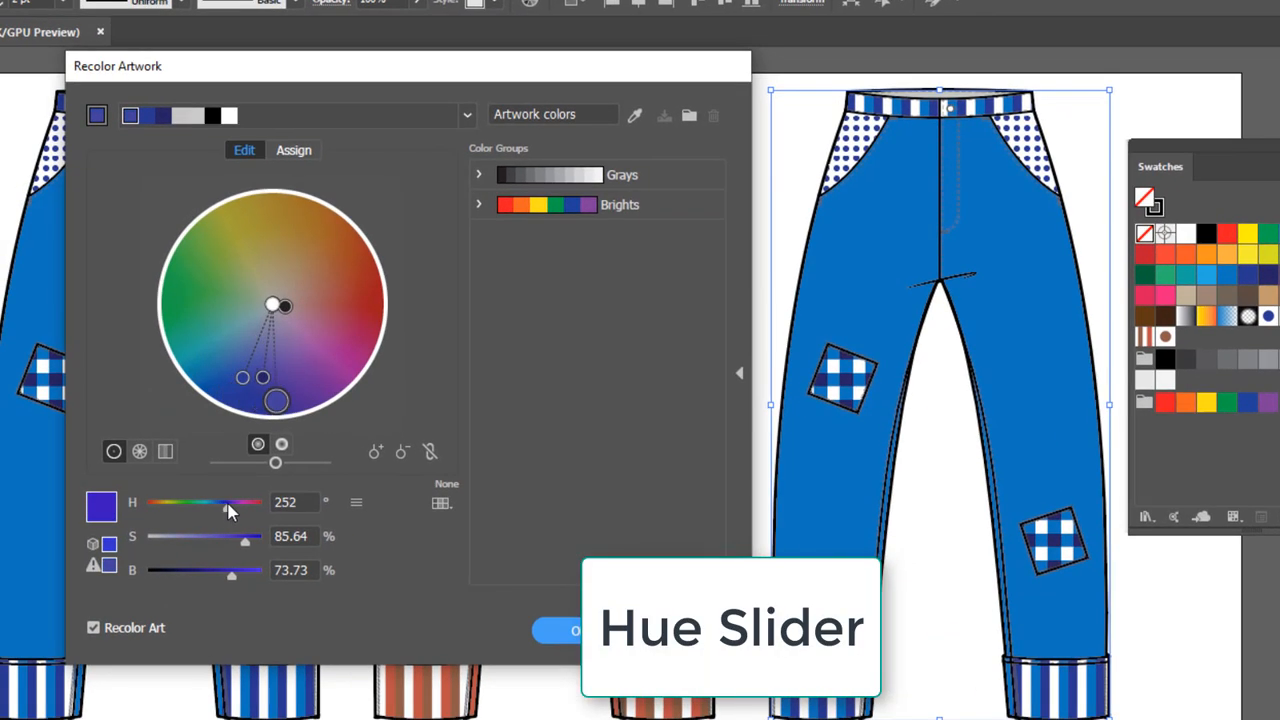
left_click_drag(229, 502, 216, 502)
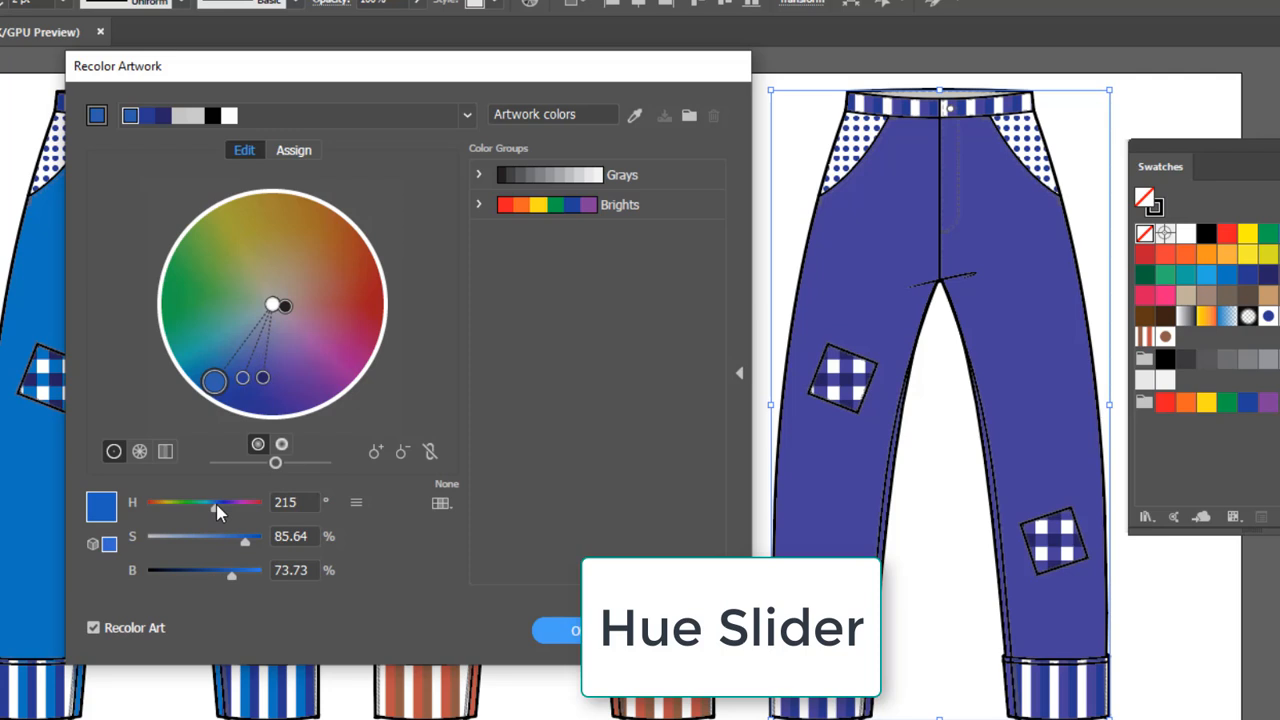
left_click_drag(218, 502, 200, 502)
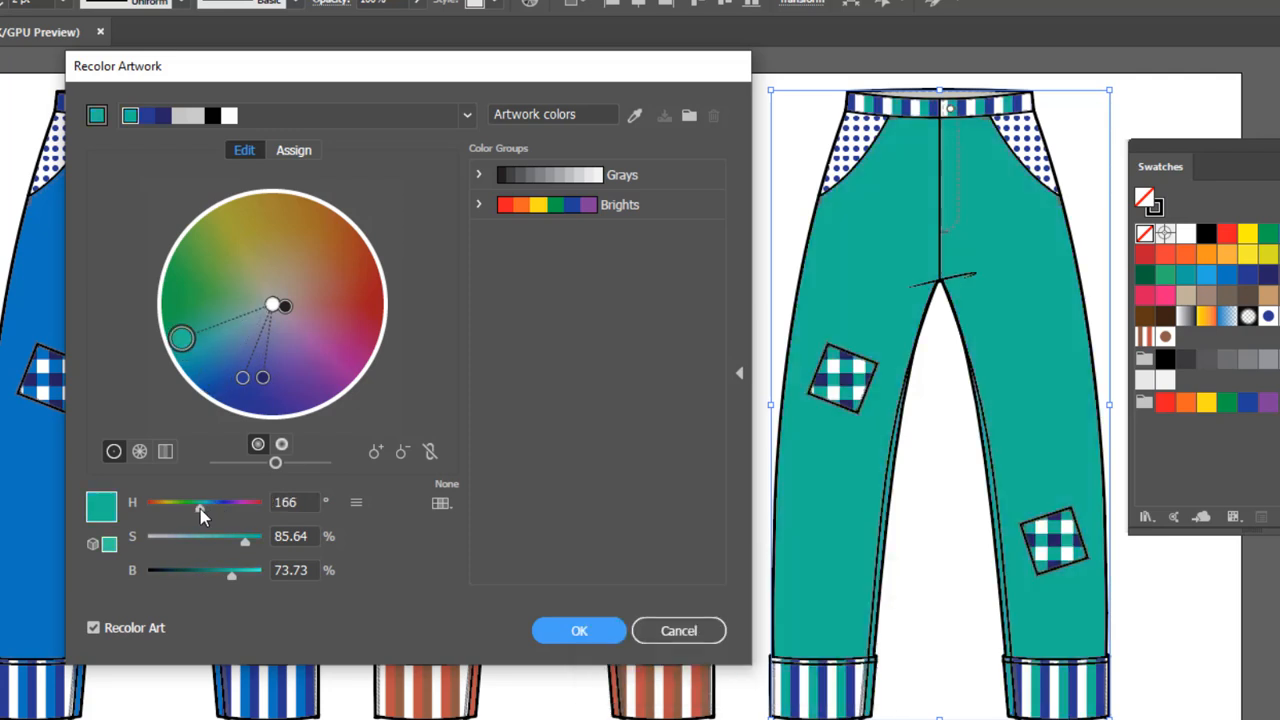
left_click(579, 630)
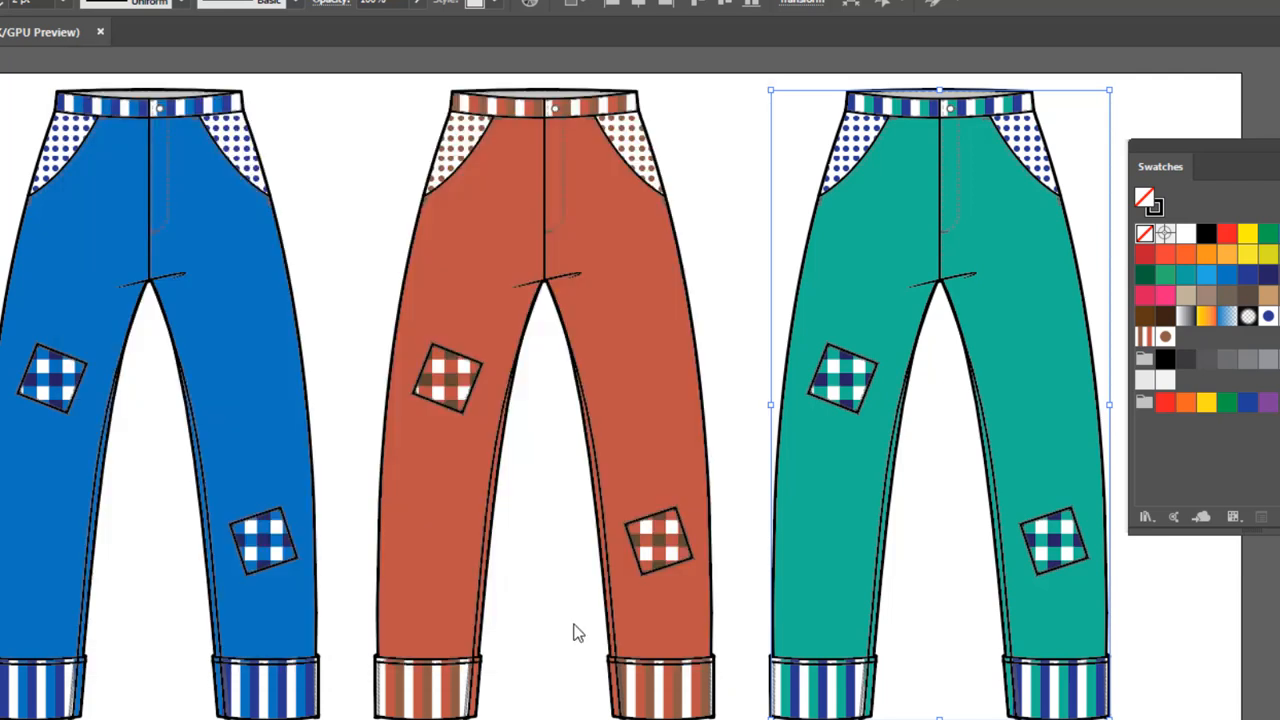